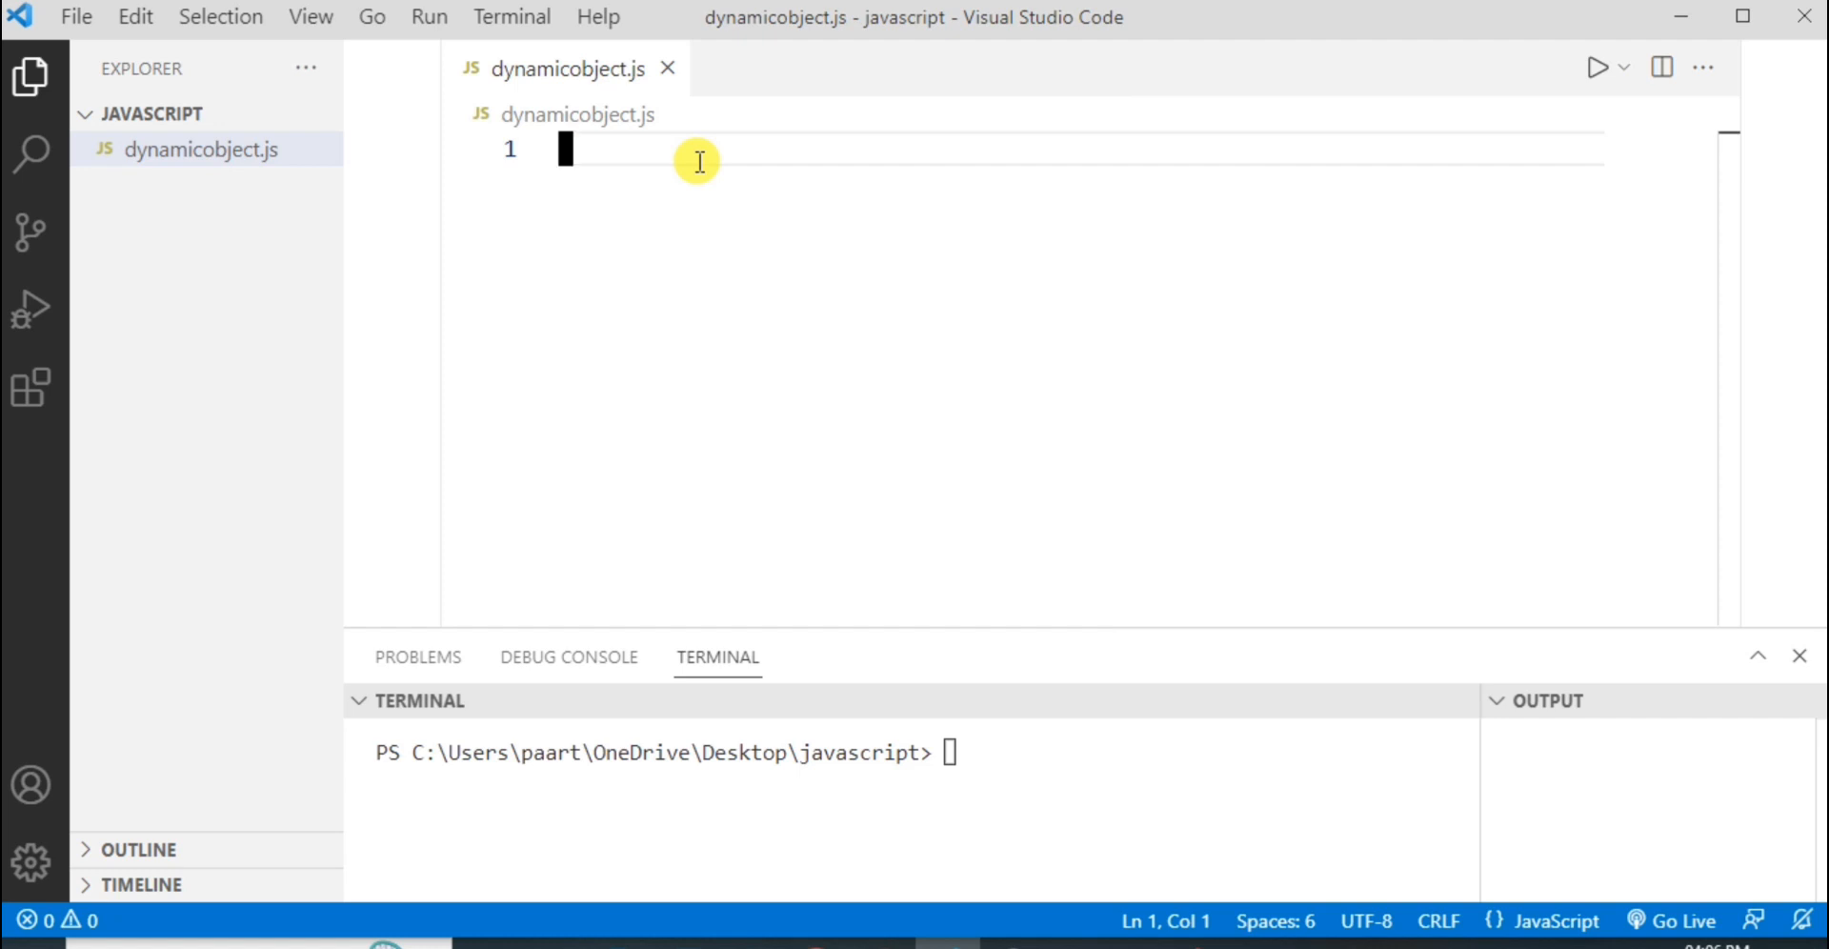
{"action": "mouse_move", "coordinate": [1020, 36]}
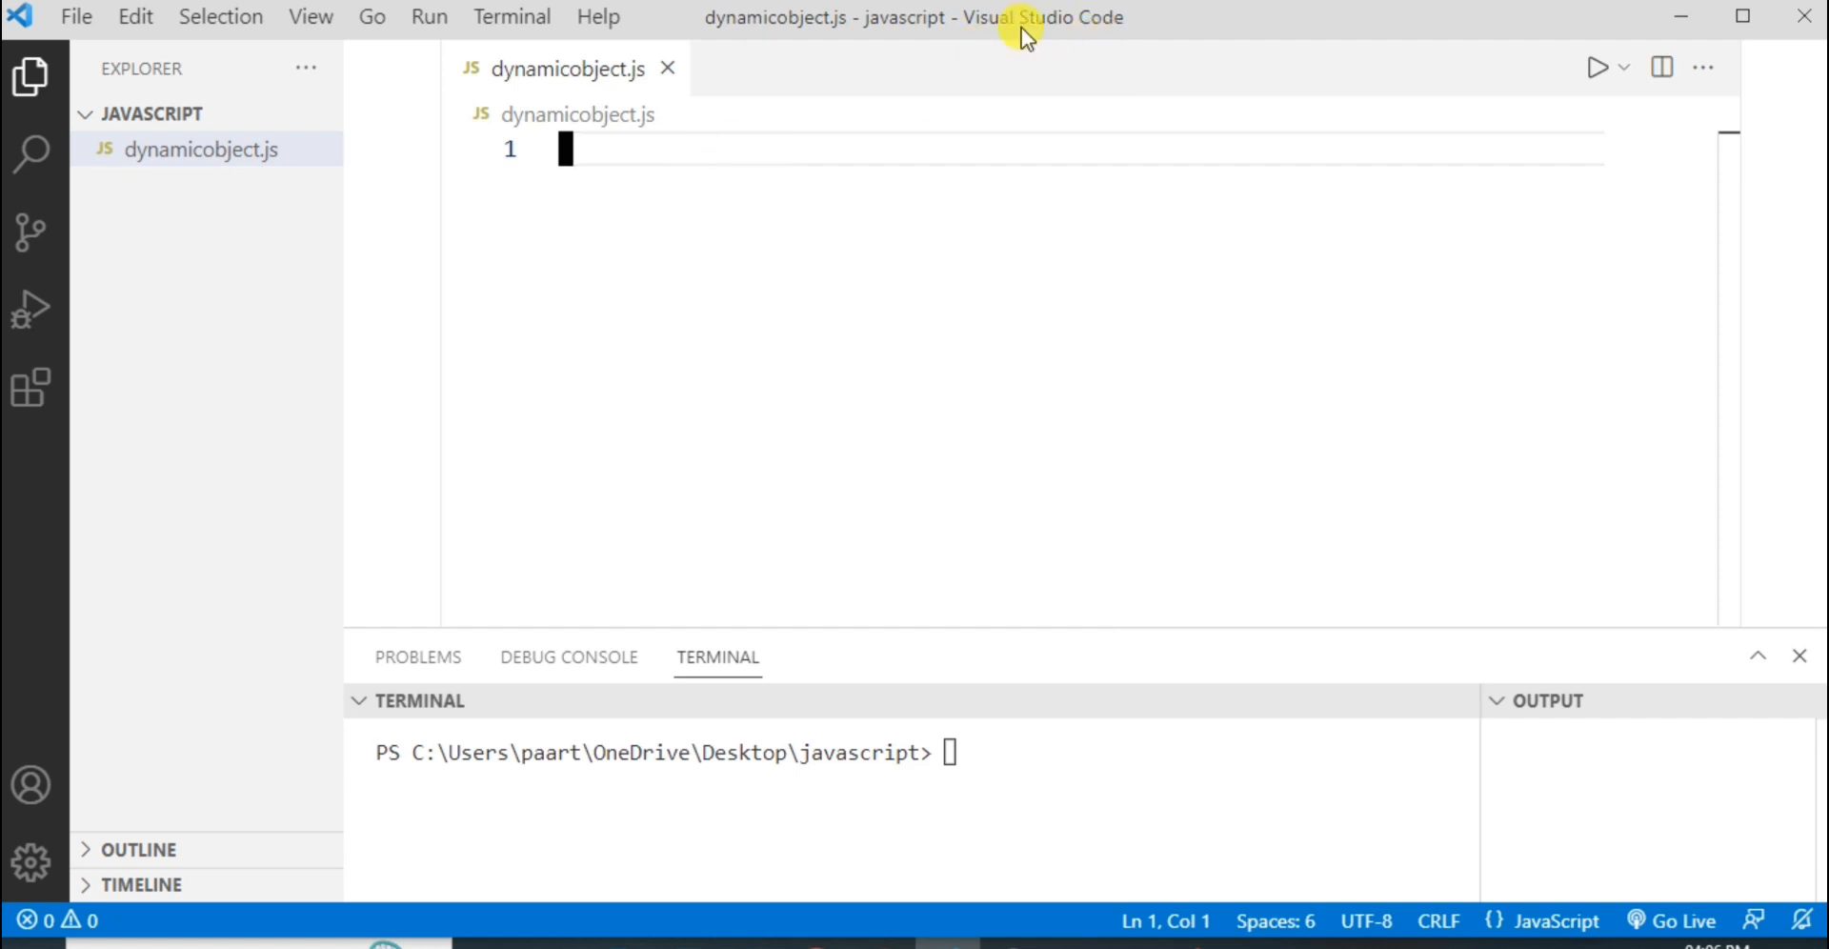
{"action": "mouse_move", "coordinate": [339, 105]}
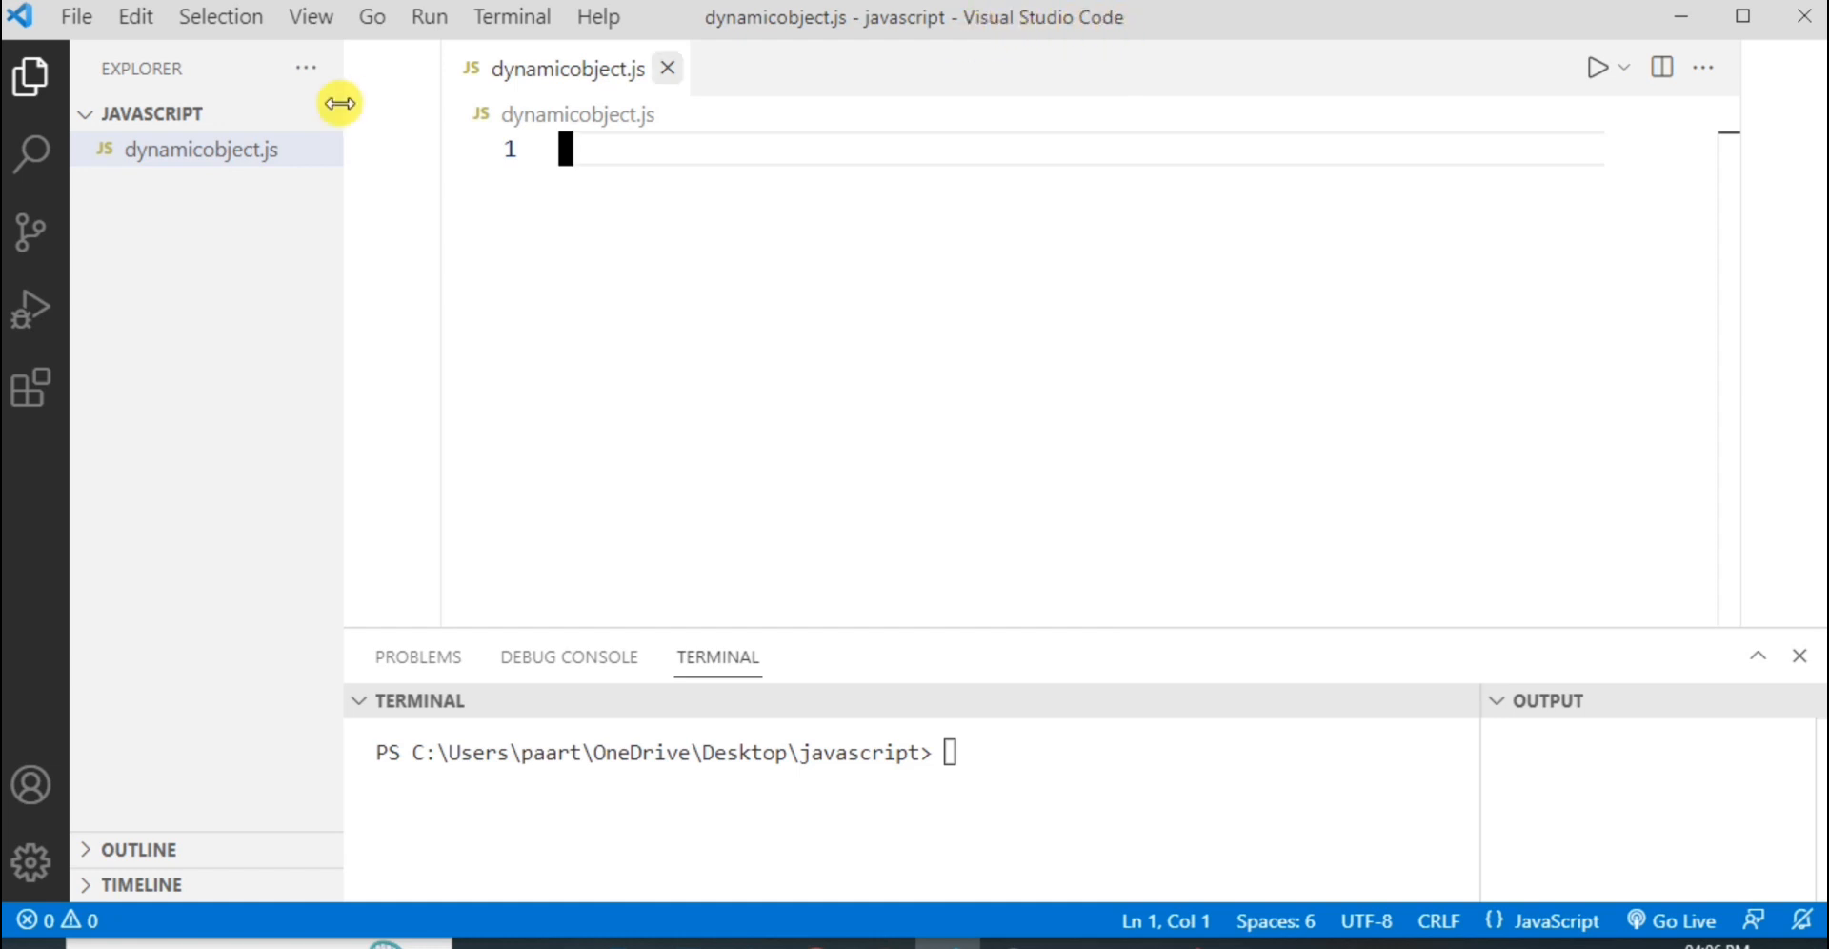
{"action": "mouse_move", "coordinate": [221, 177]}
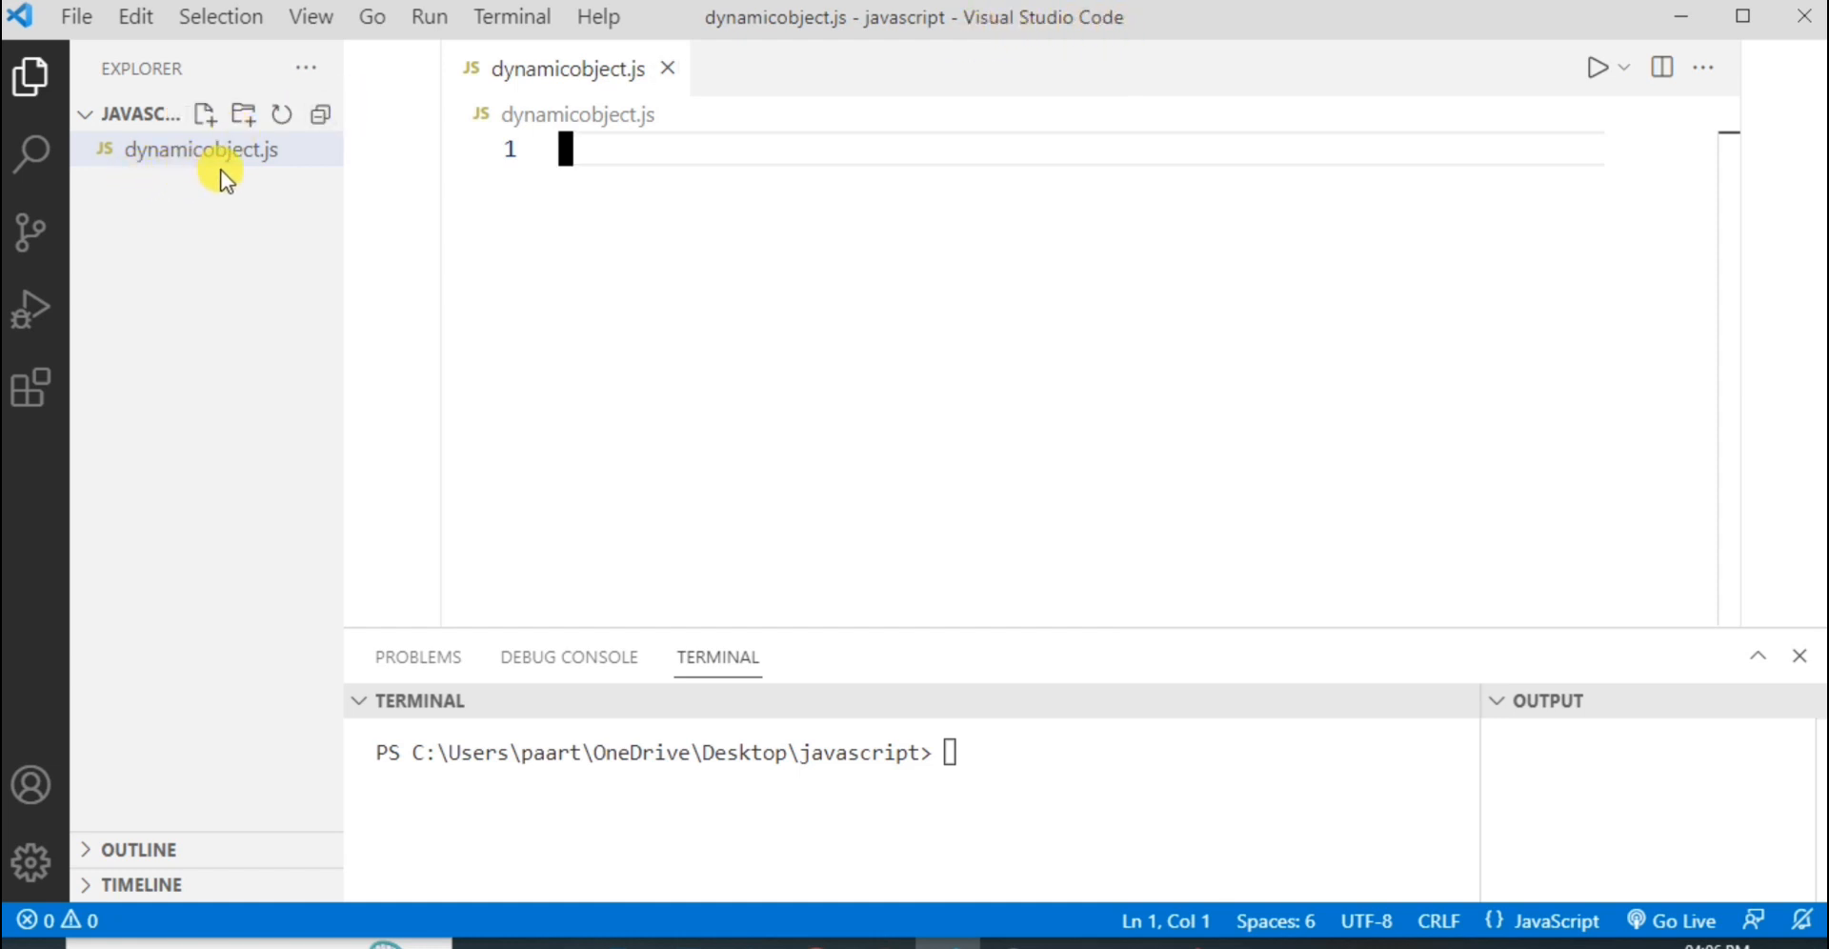
{"action": "mouse_move", "coordinate": [670, 153]}
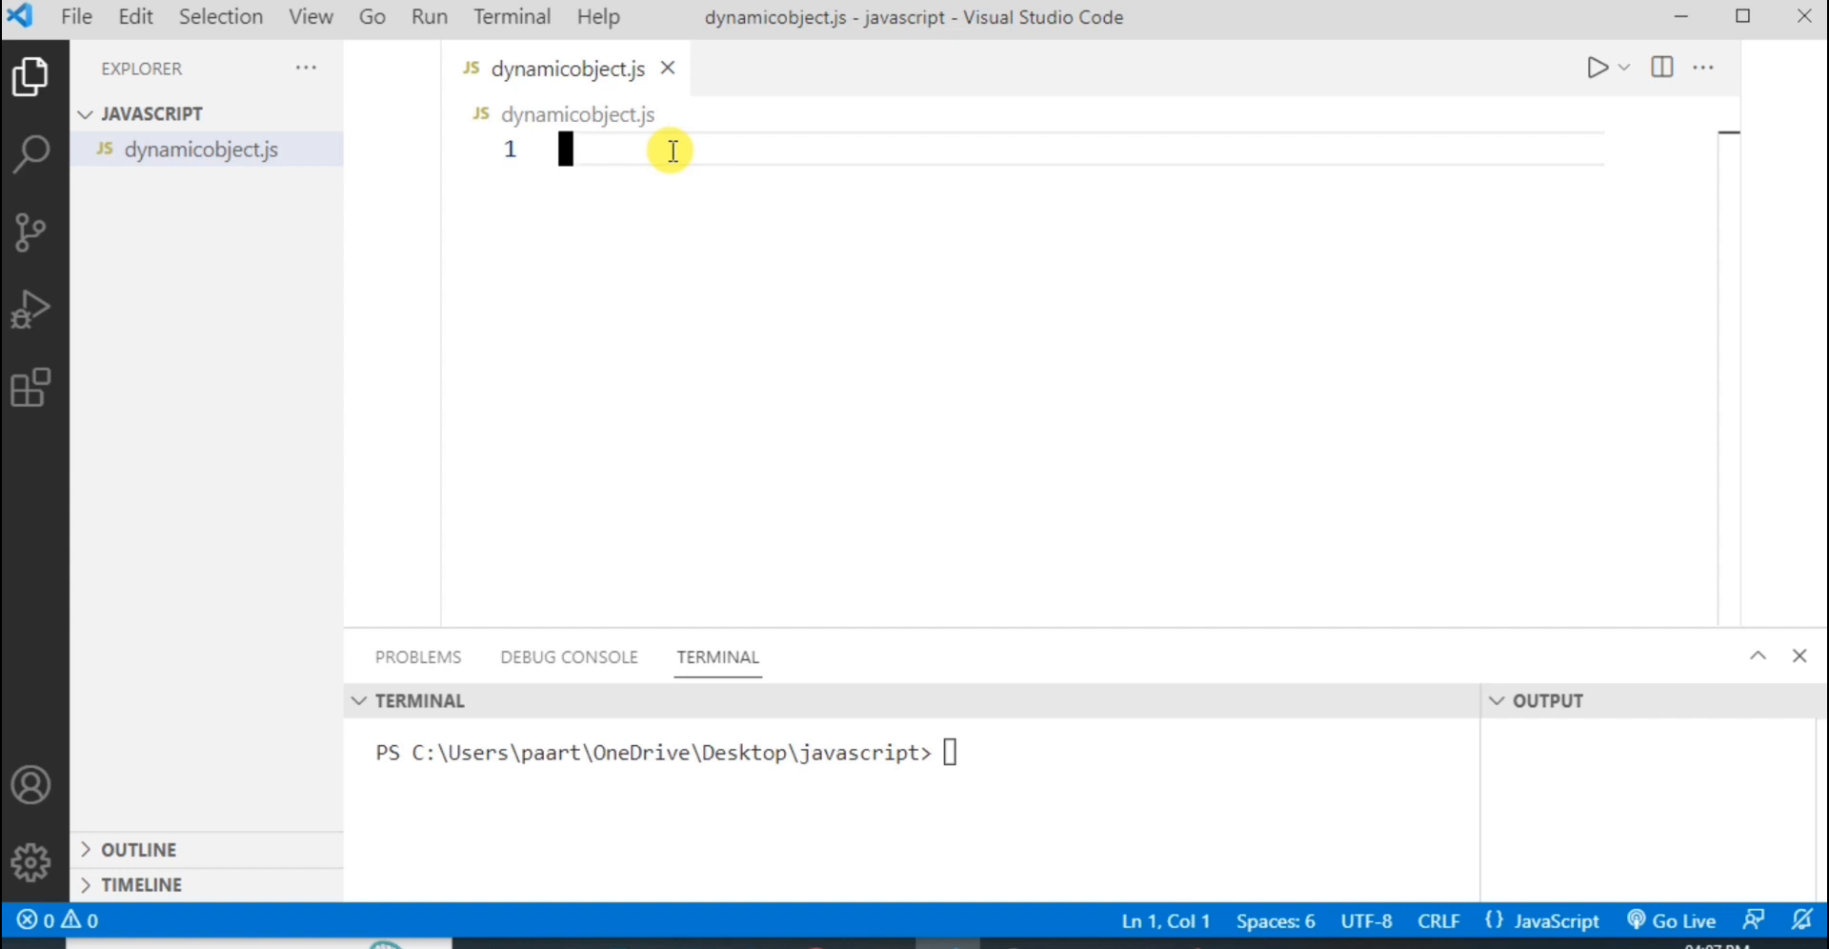
Write const fruit = { color: 'red', shape: 'round' } across two property lines.
{"action": "type", "text": "const"}
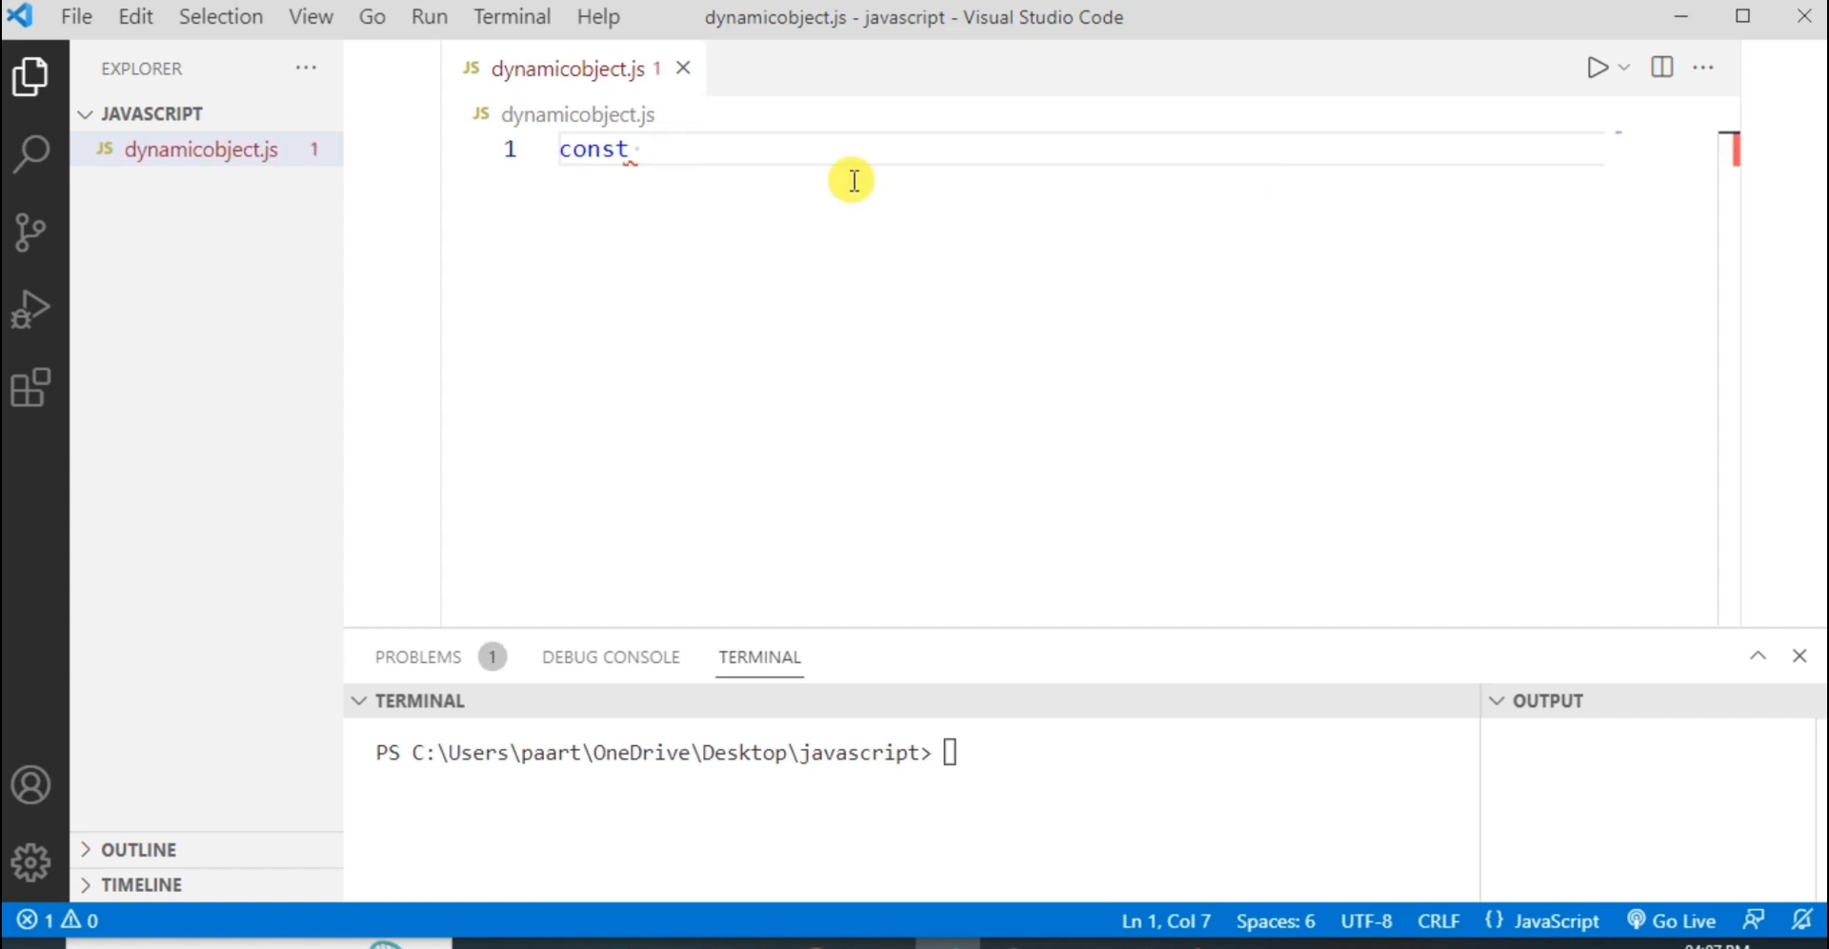
{"action": "mouse_move", "coordinate": [1223, 234]}
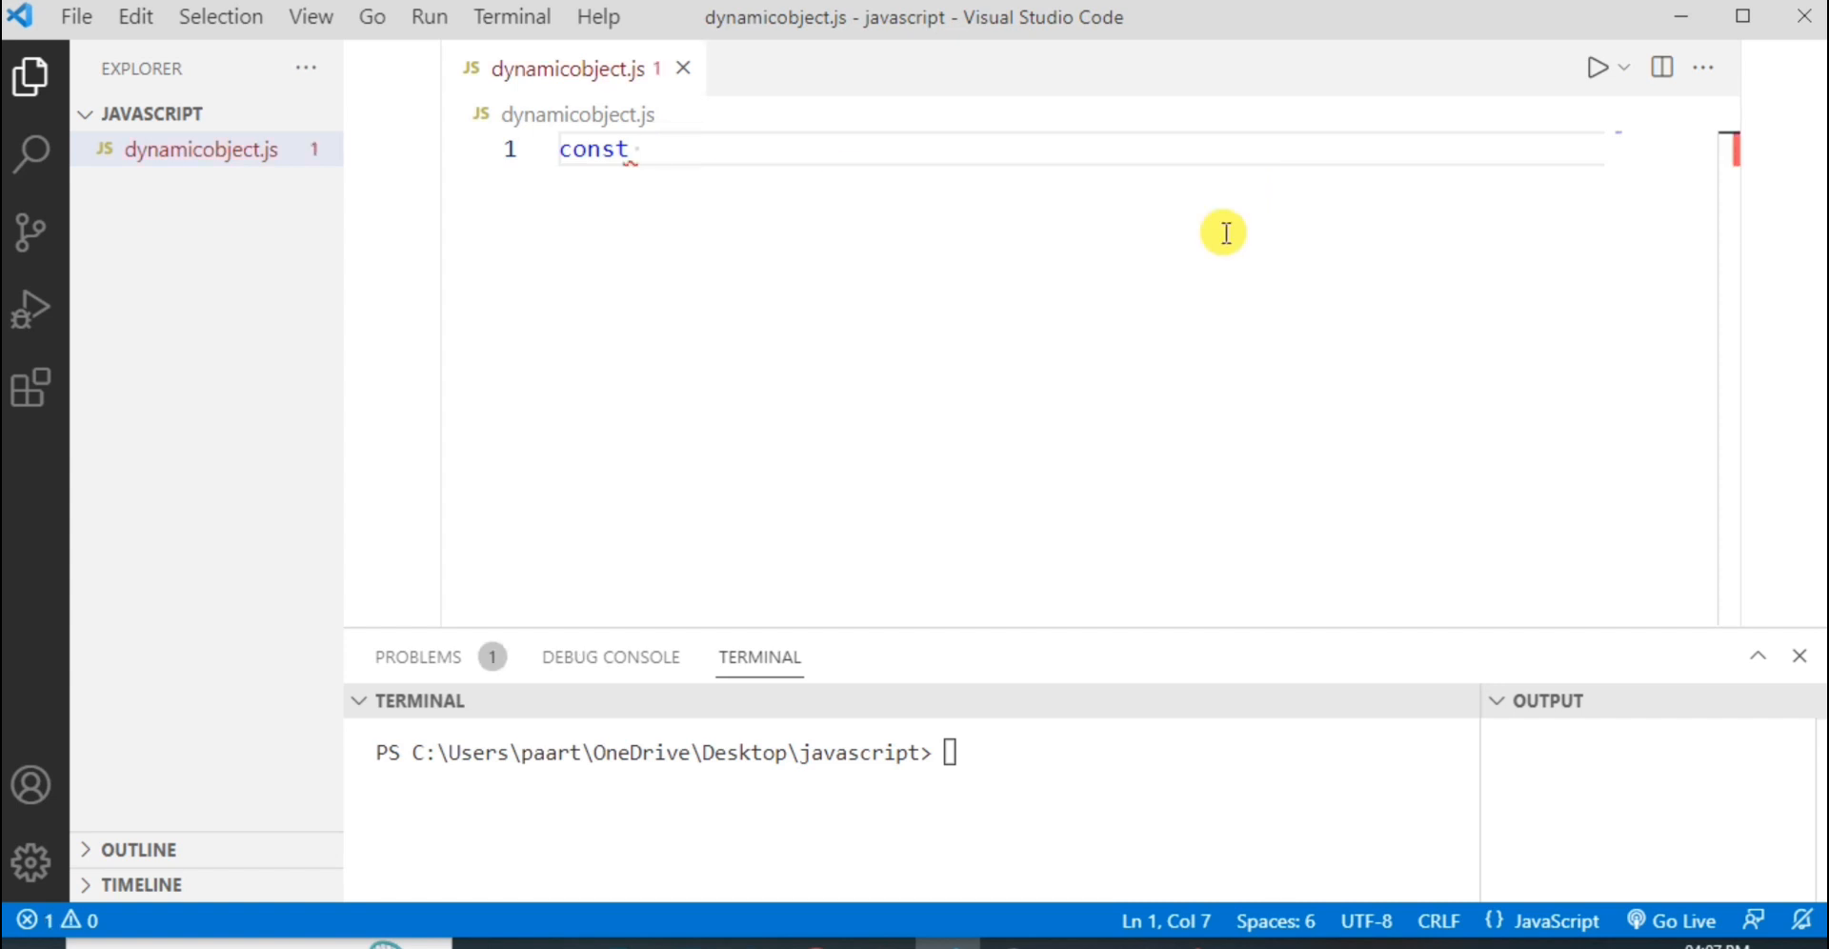
{"action": "type", "text": "fruit="}
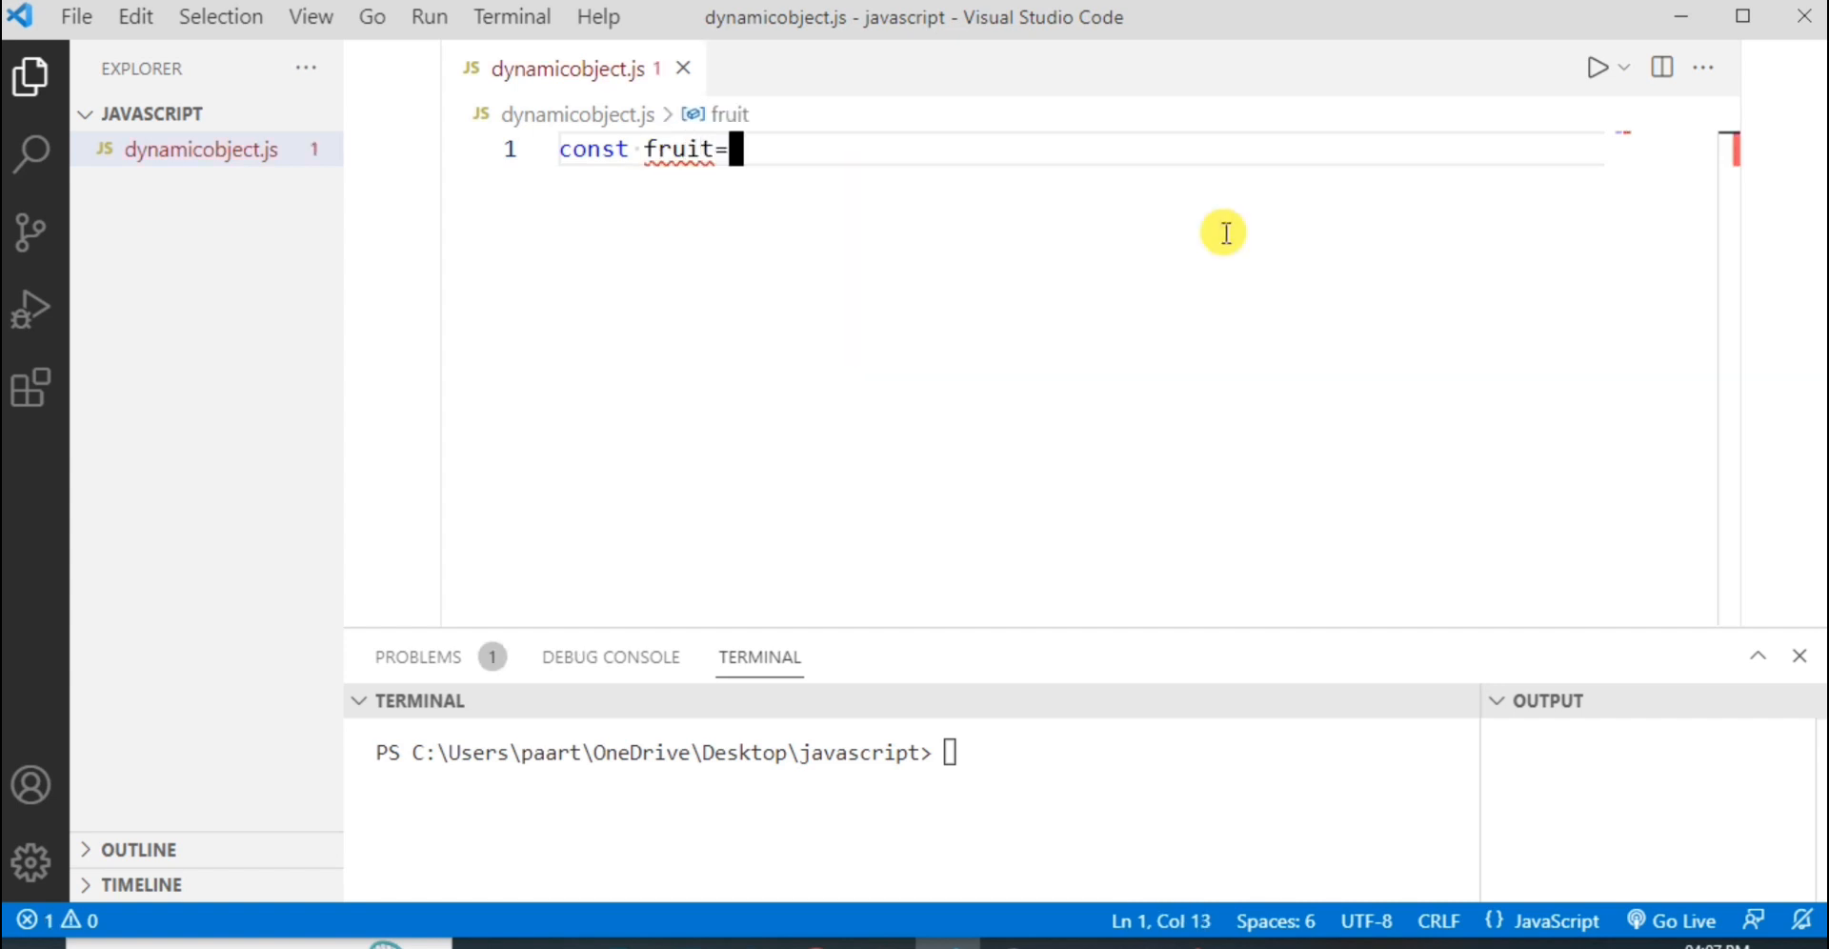
{"action": "type", "text": "{"}
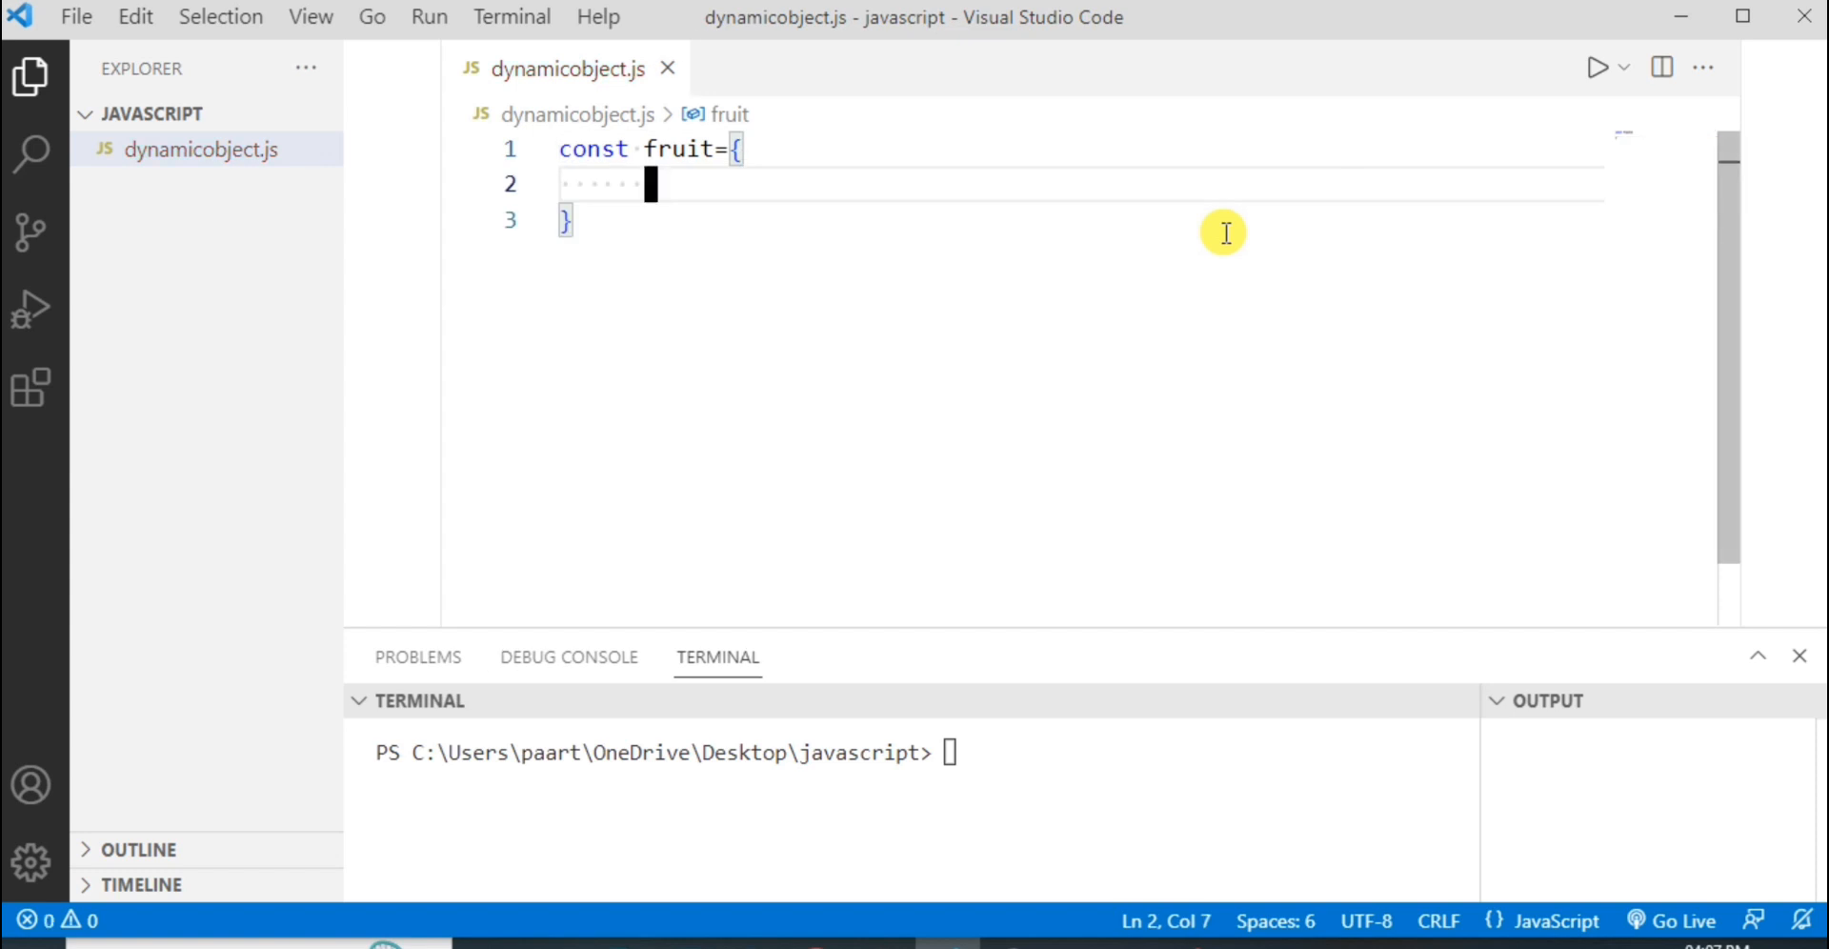
{"action": "type", "text": "color:"}
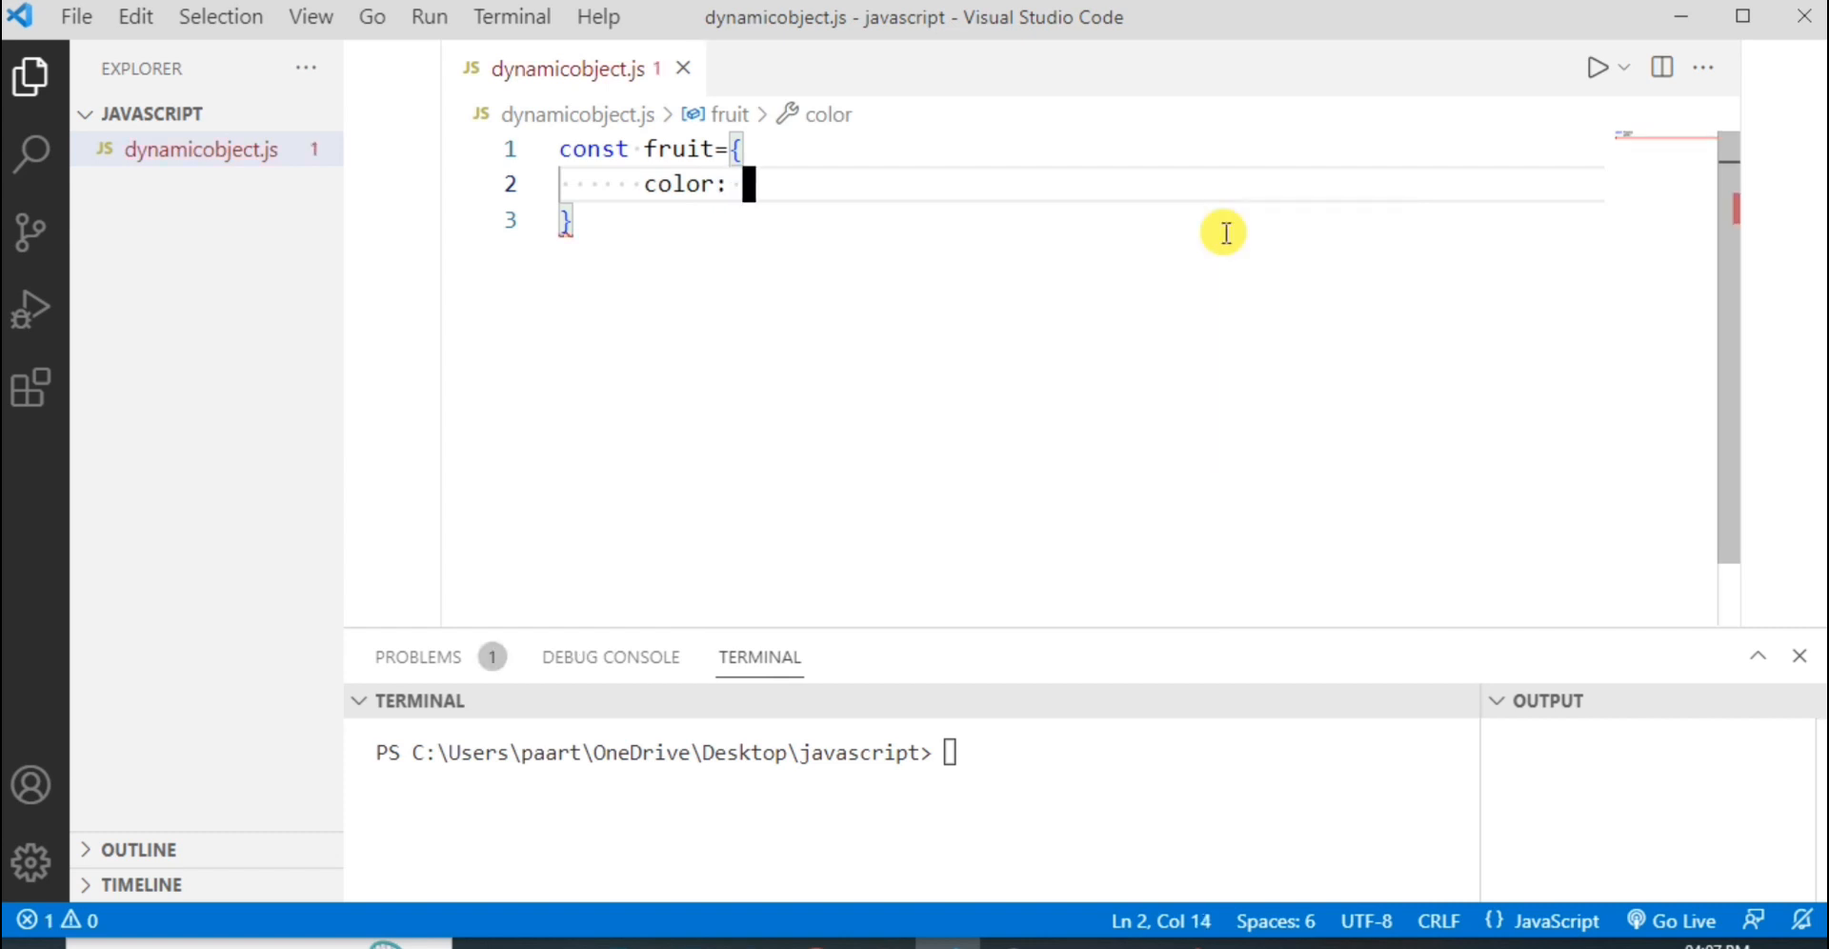
{"action": "type", "text": "'"}
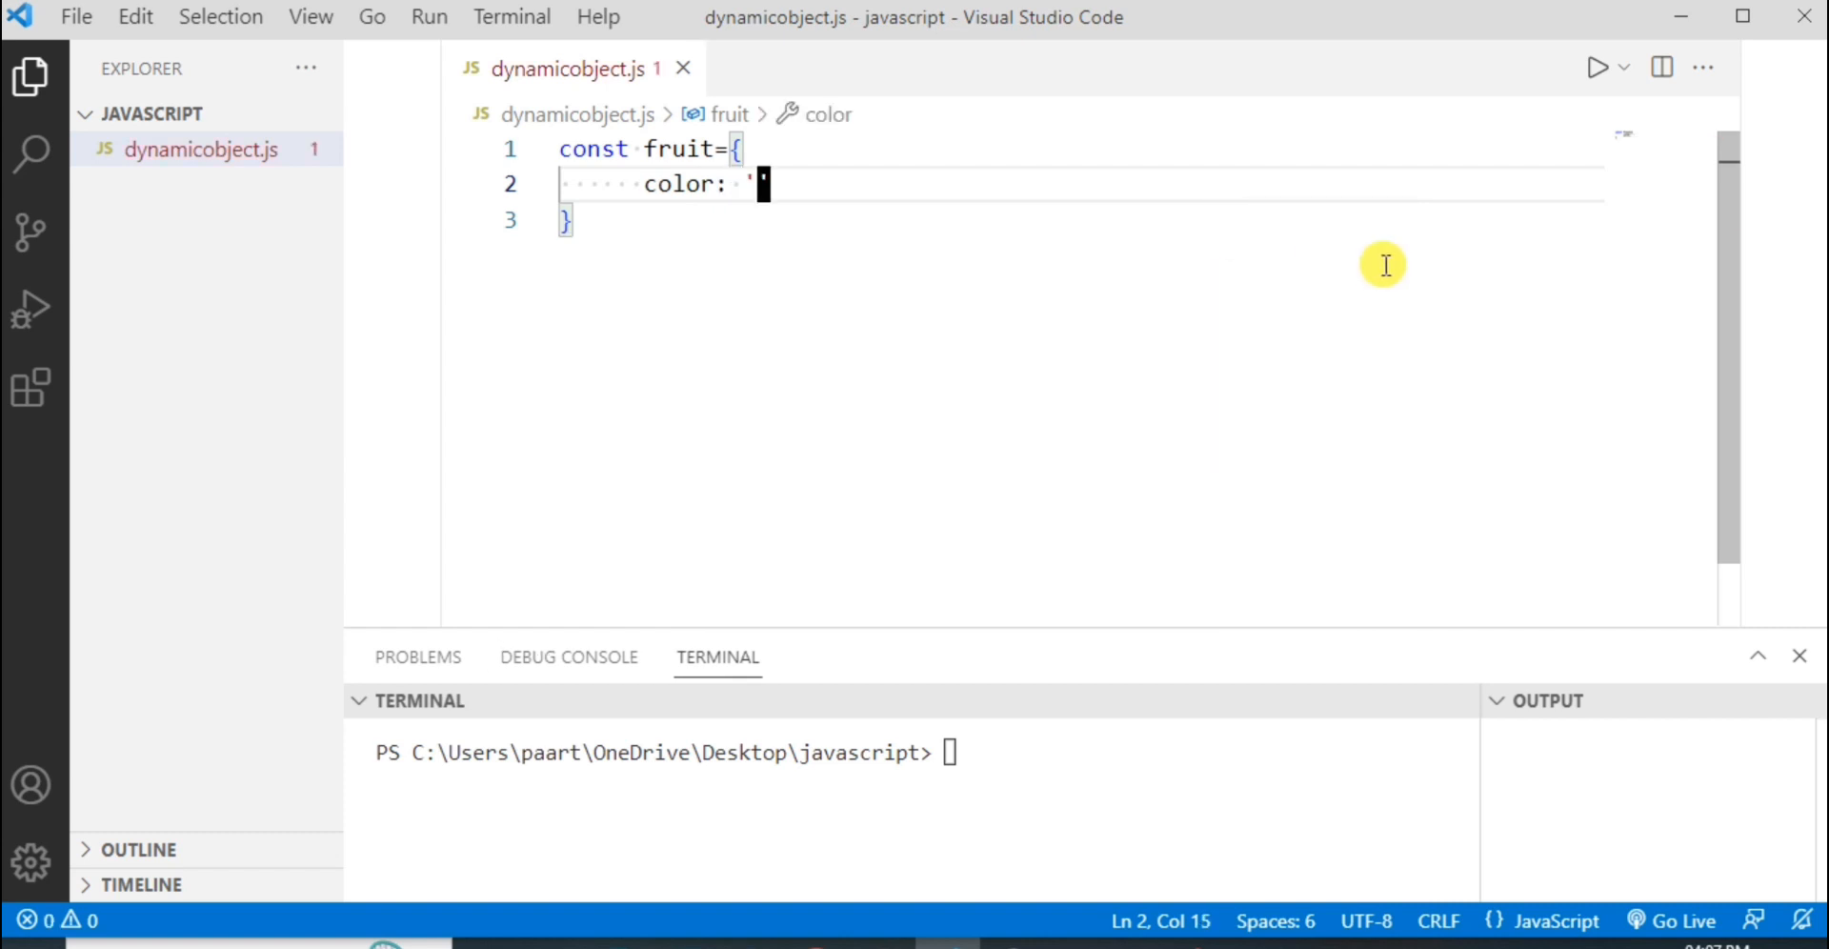
{"action": "type", "text": "red',"}
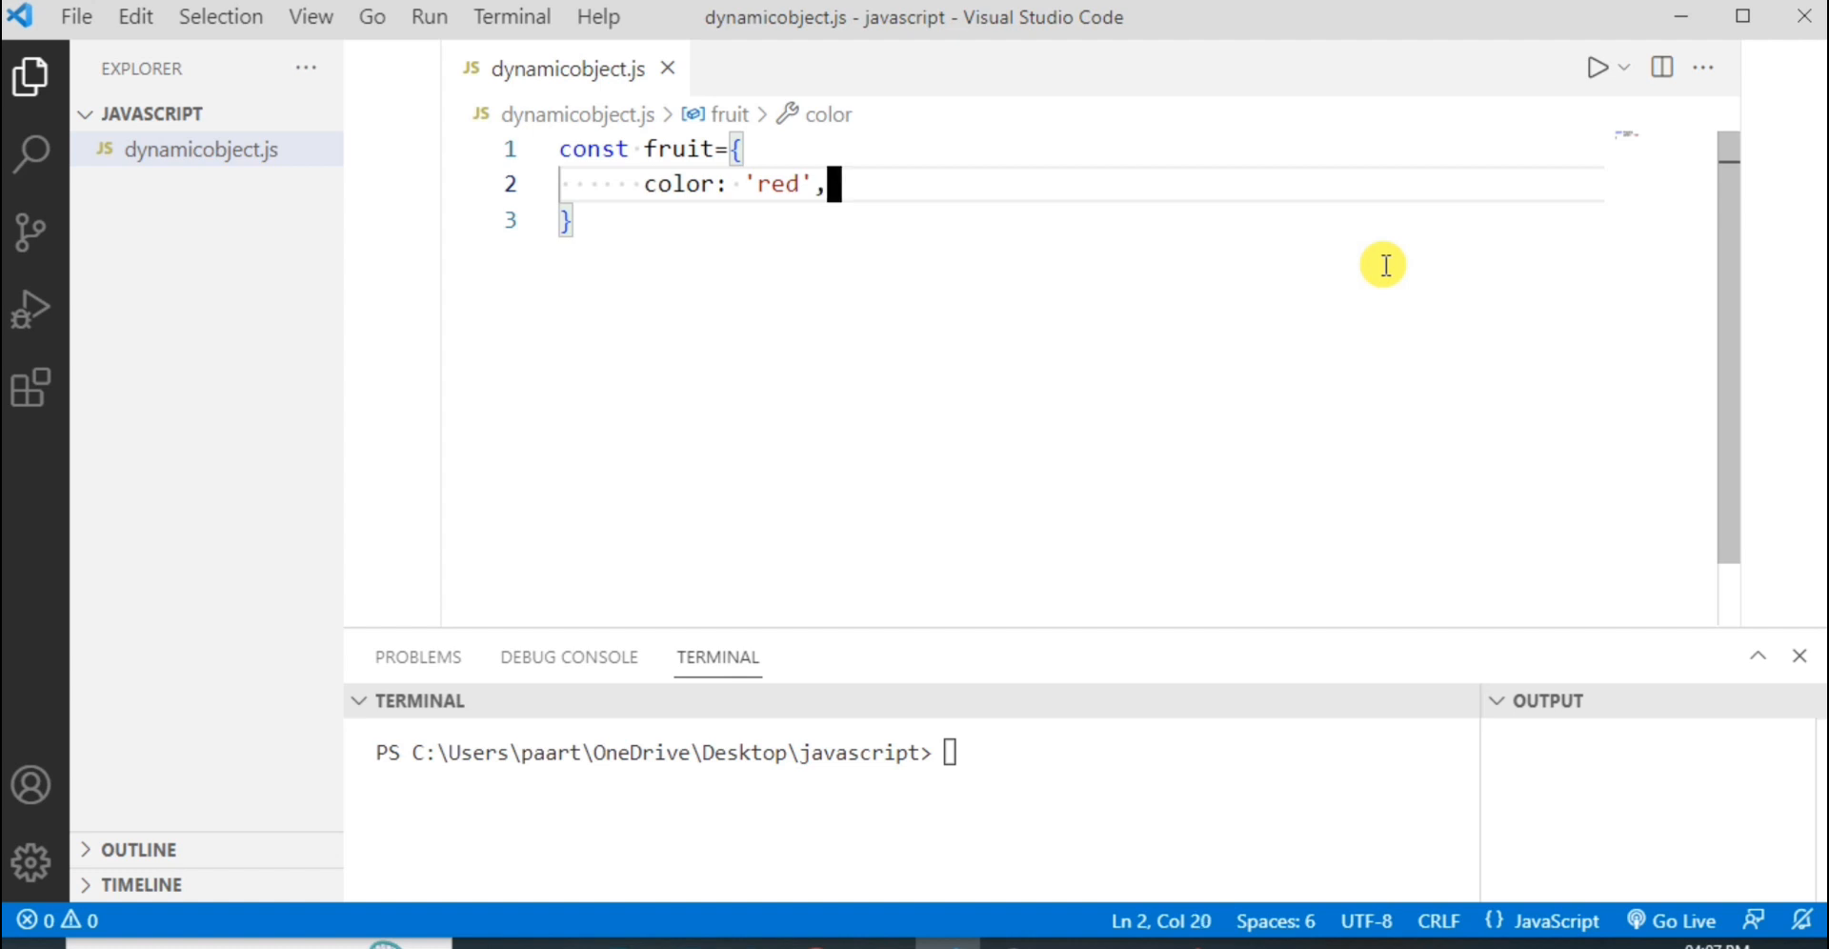
{"action": "key", "text": "Enter"}
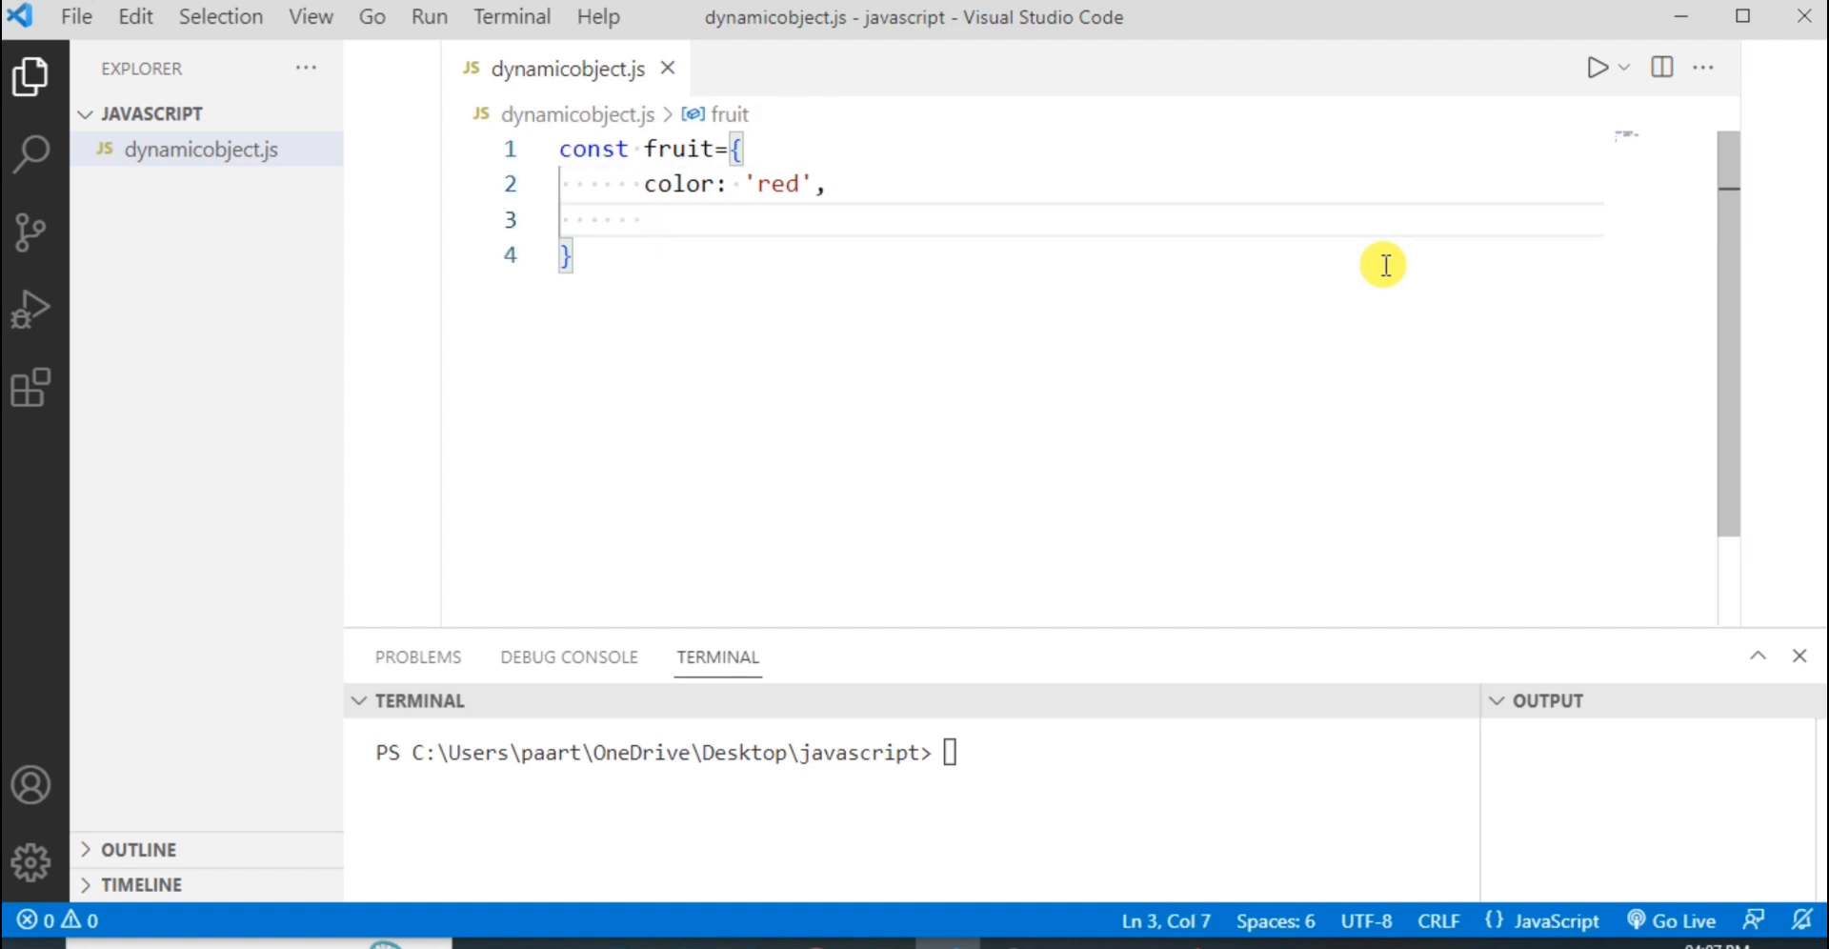
{"action": "type", "text": "shape:"}
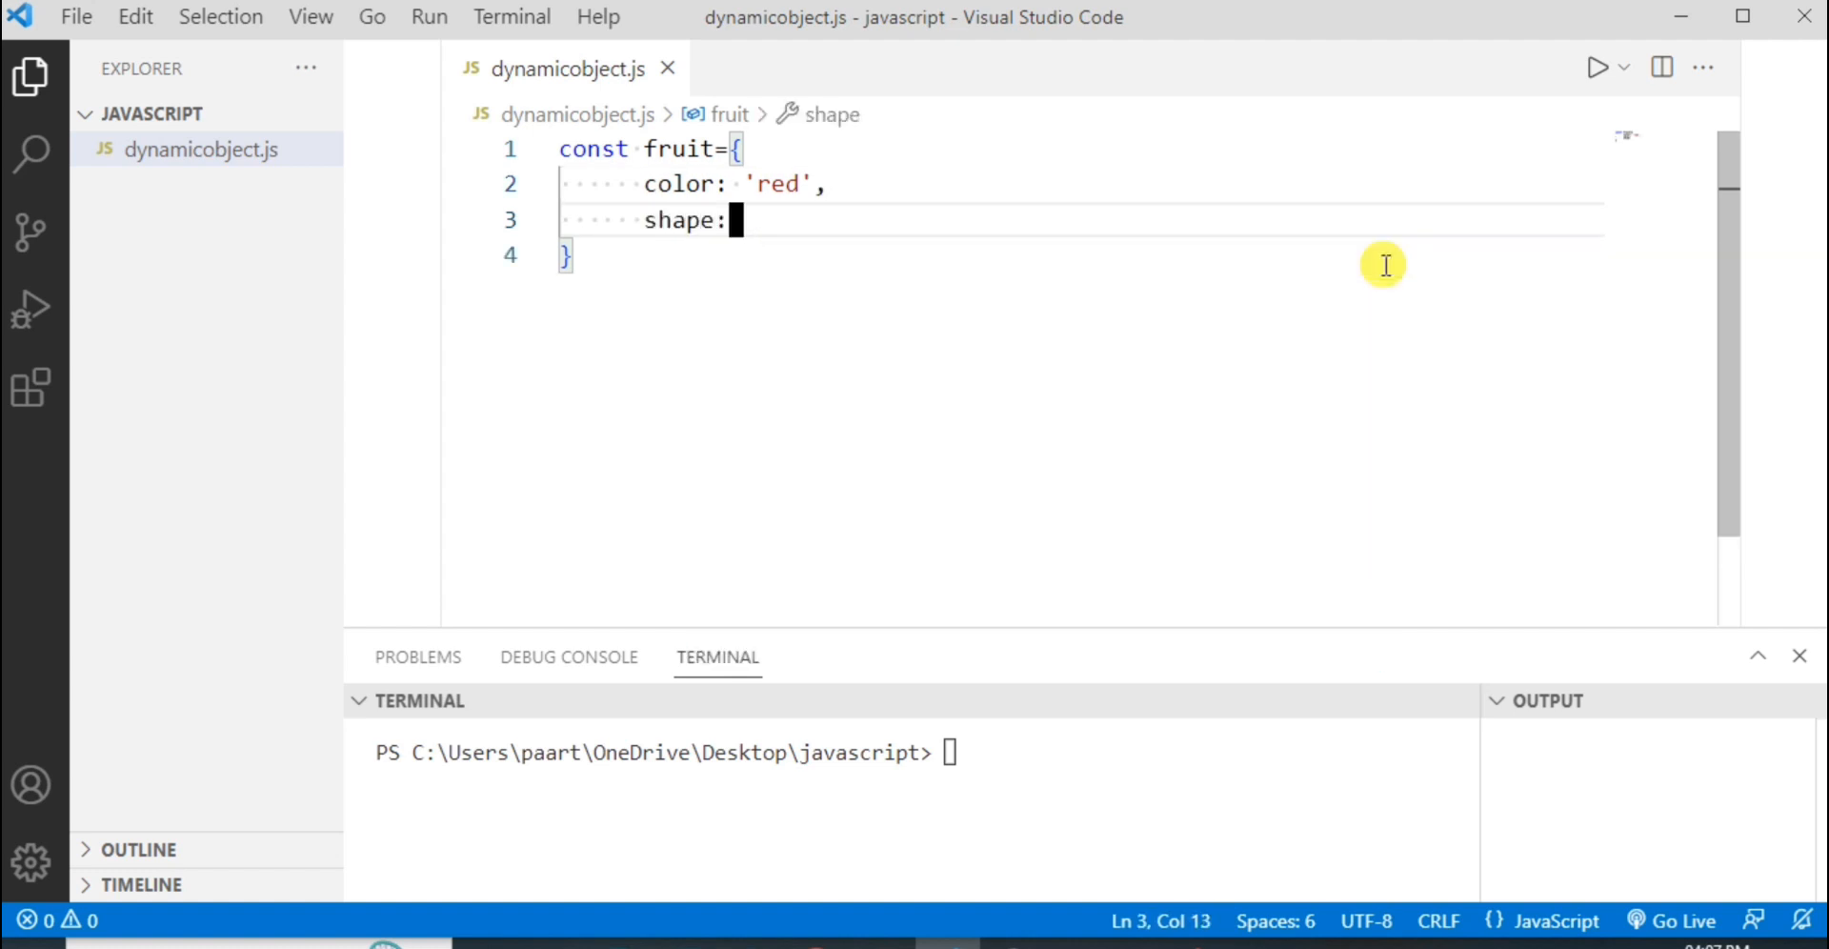
{"action": "type", "text": "''"}
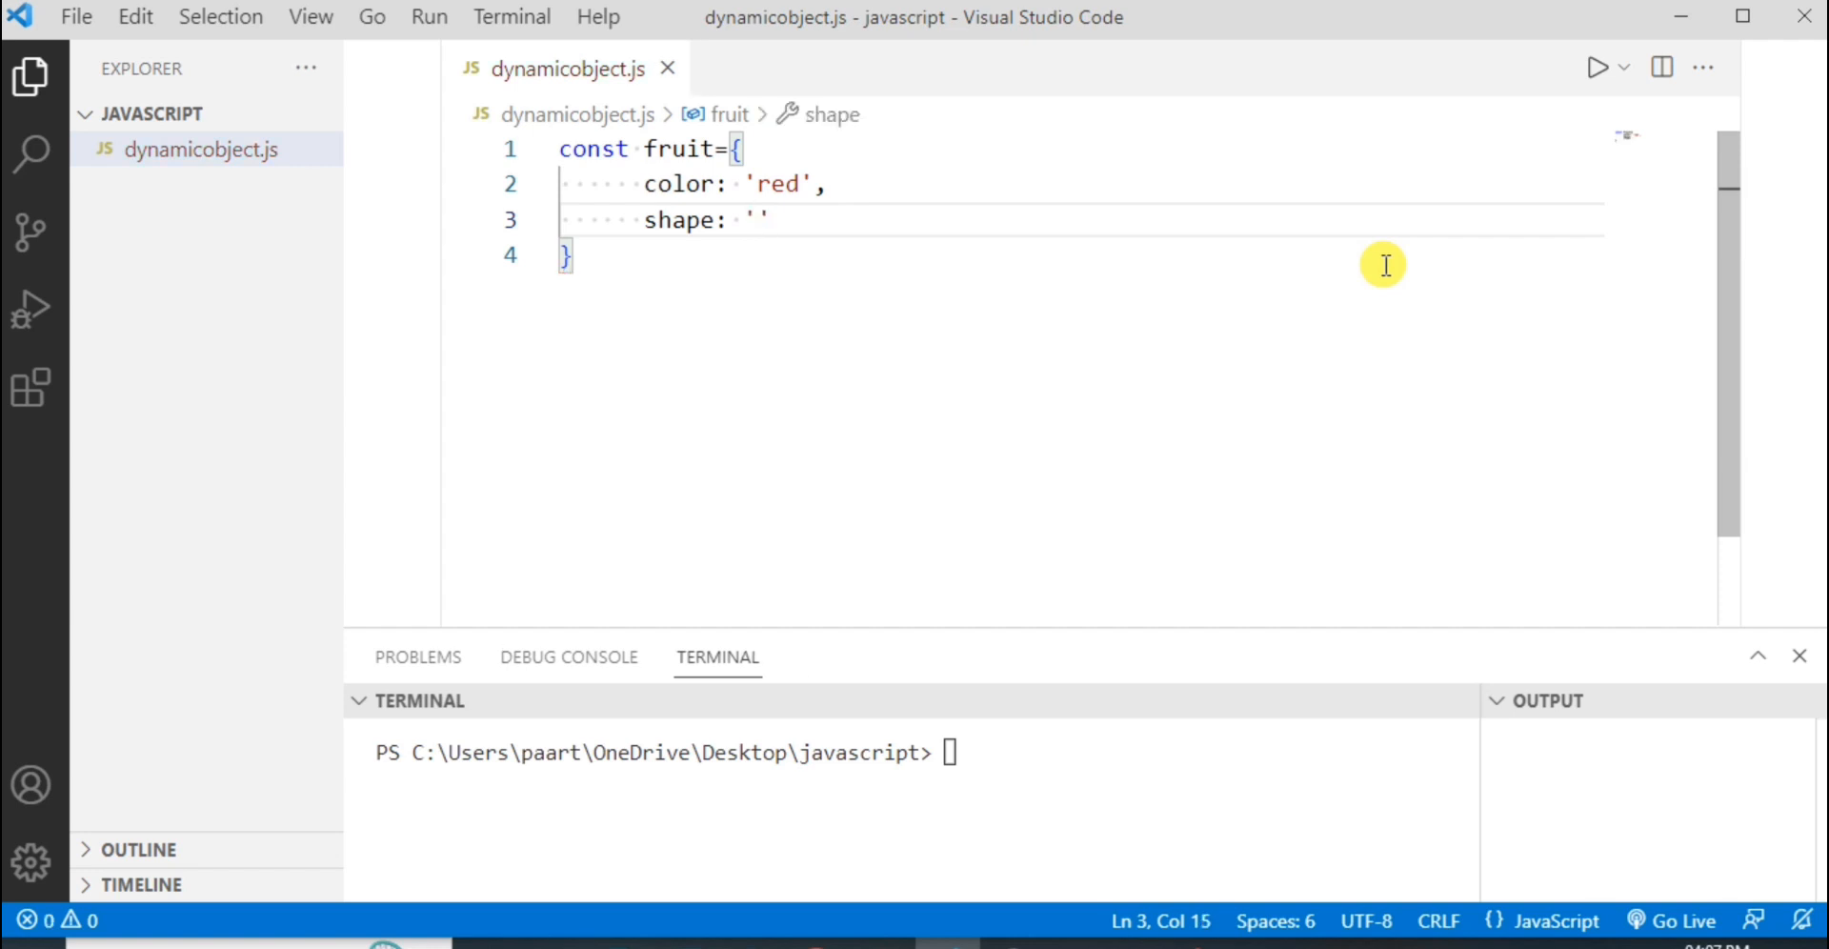
{"action": "type", "text": "round"}
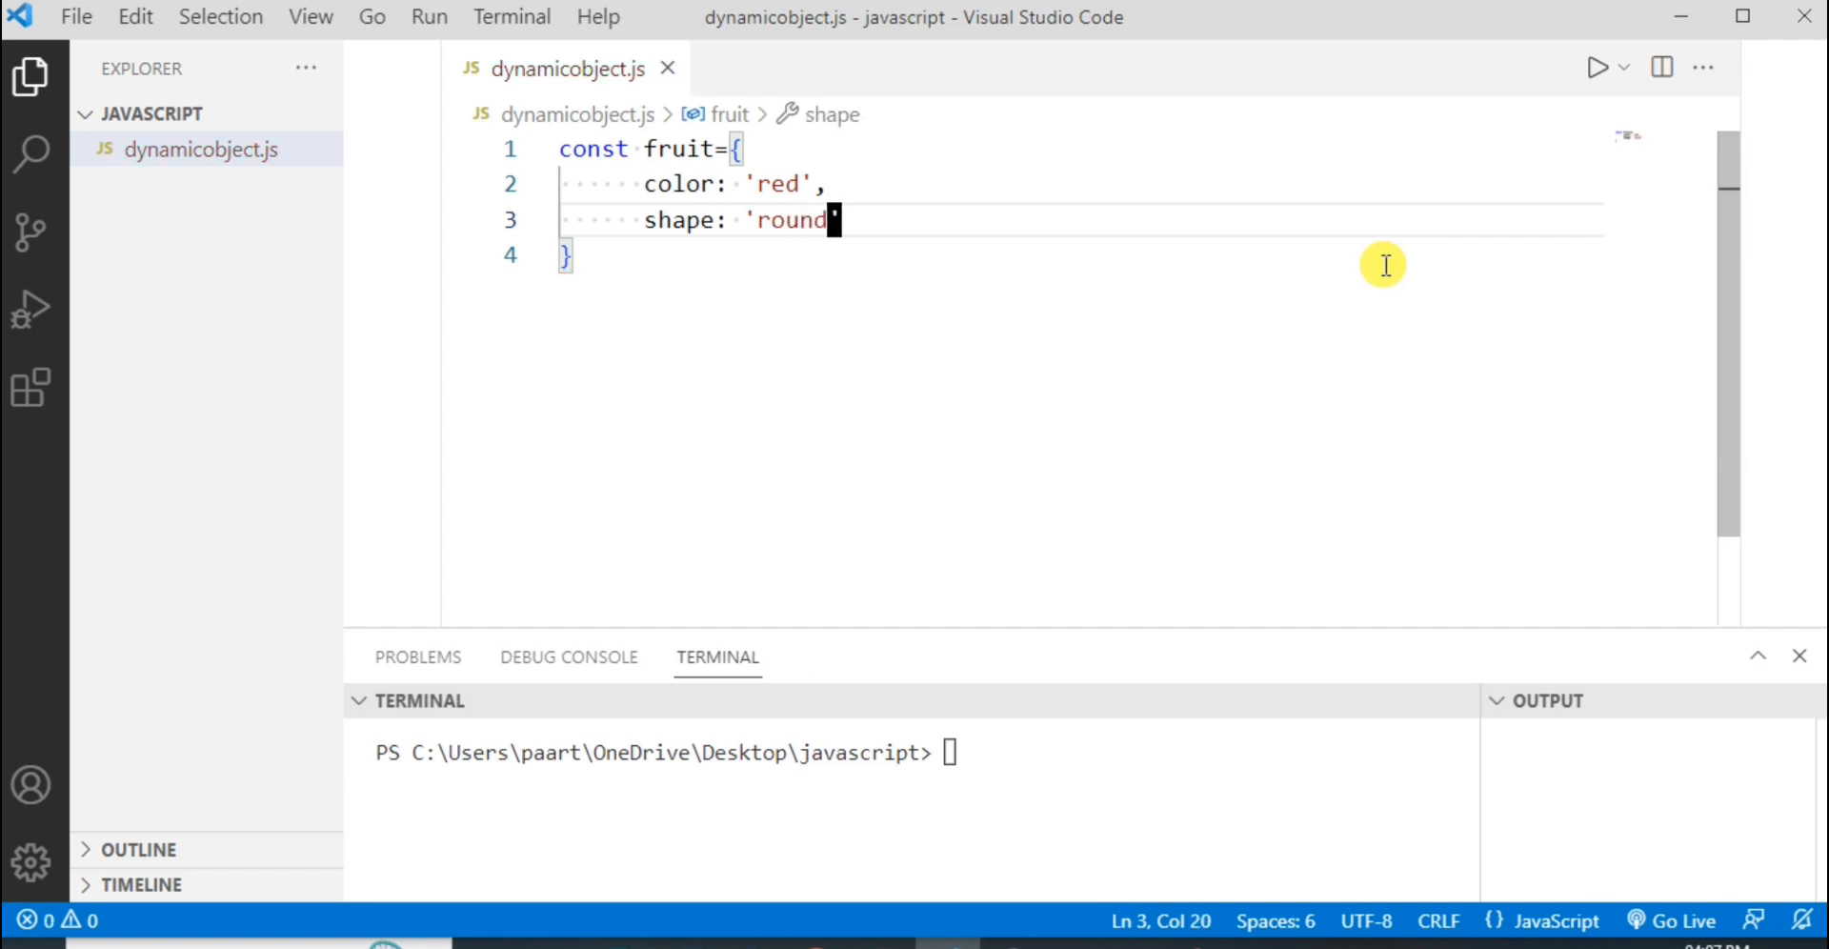
{"action": "key", "text": "Enter"}
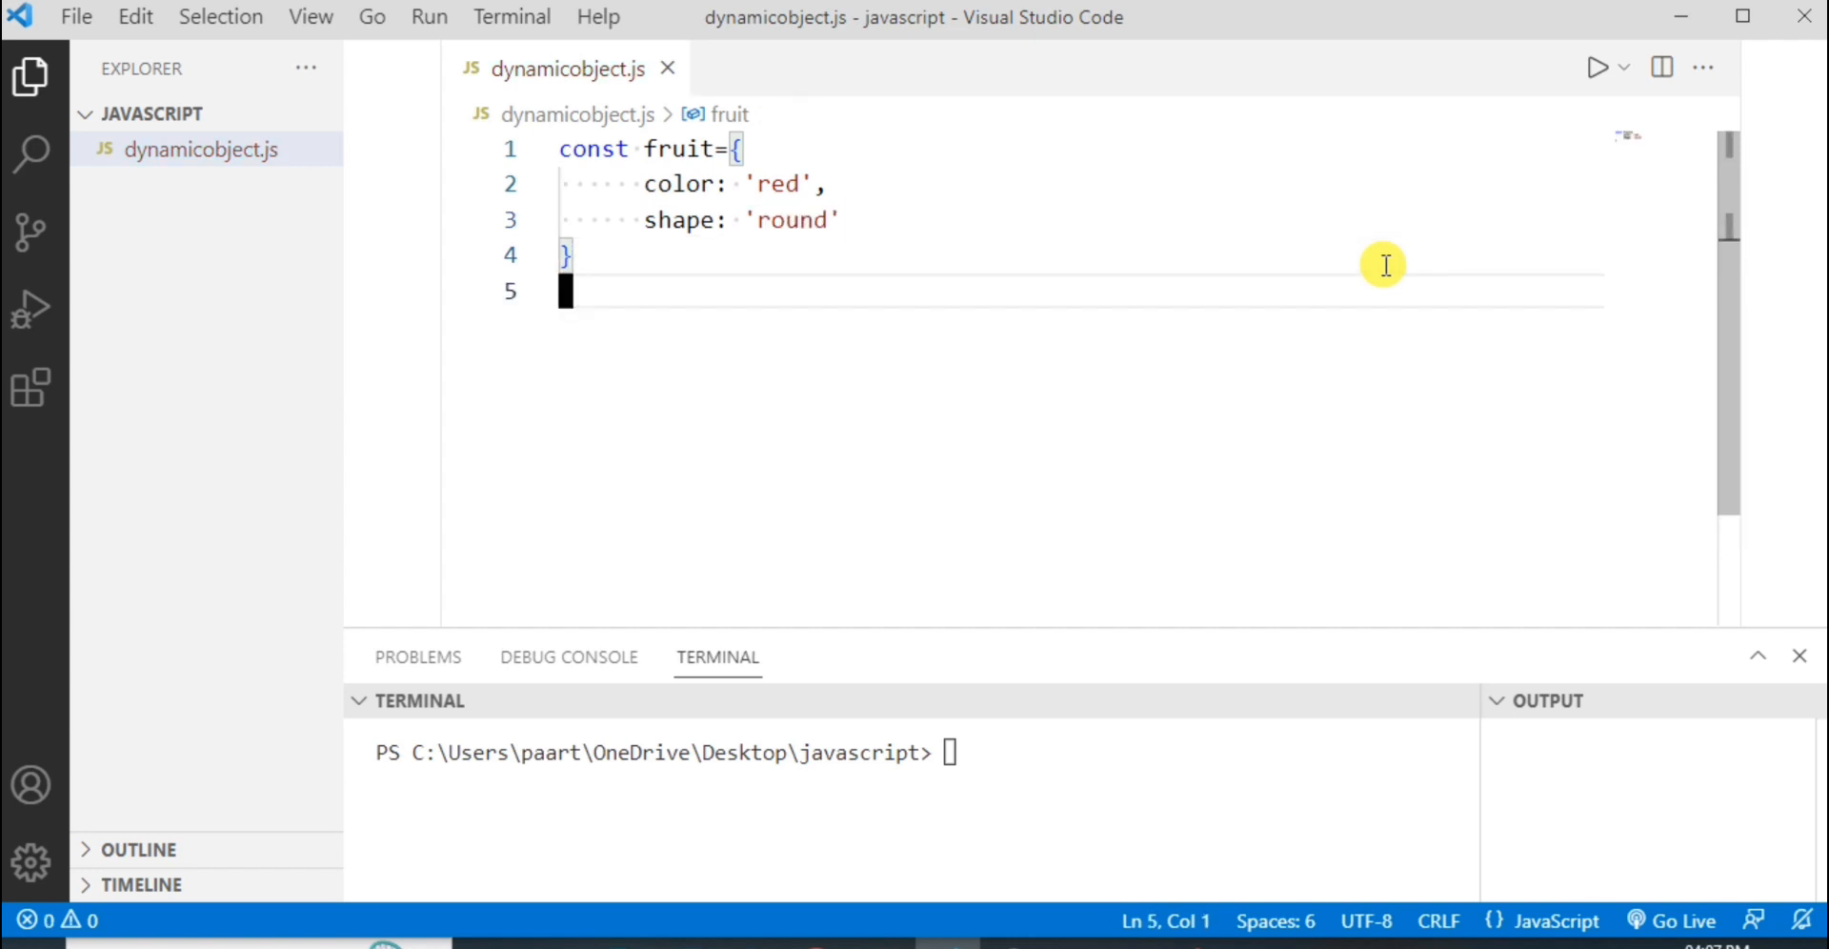
Add console.log(fruit) below the object, completing fruit from IntelliSense.
{"action": "type", "text": "con"}
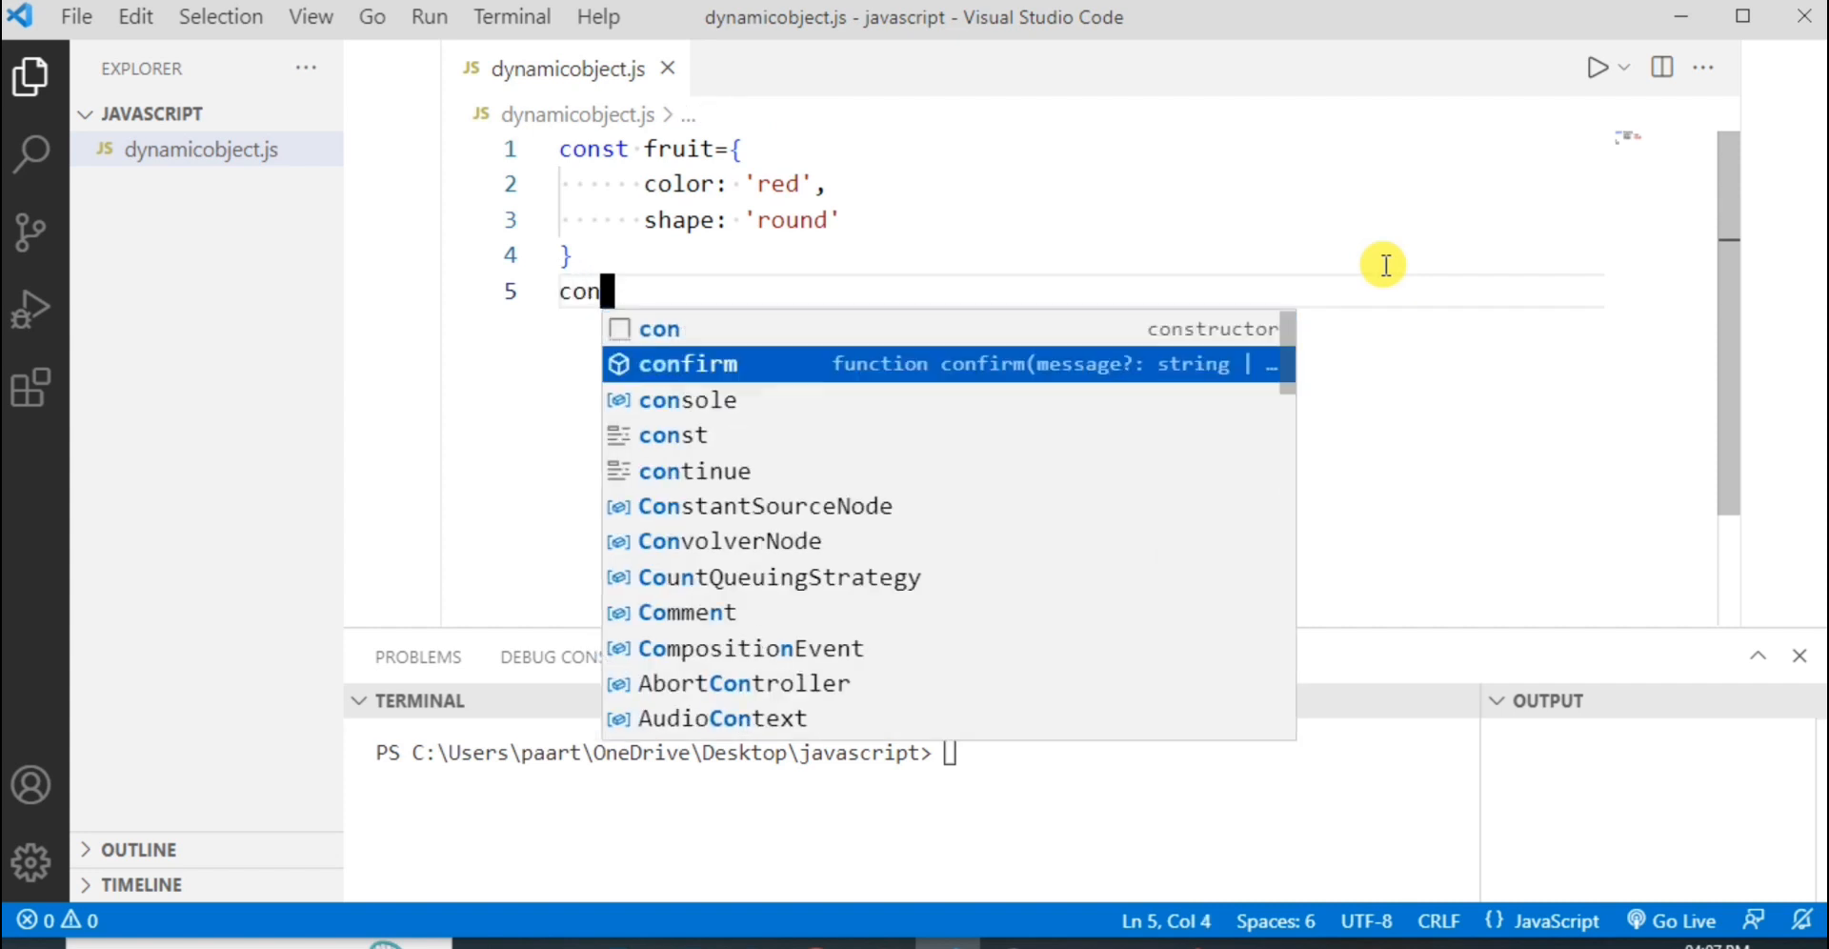
{"action": "type", "text": "sole.log("}
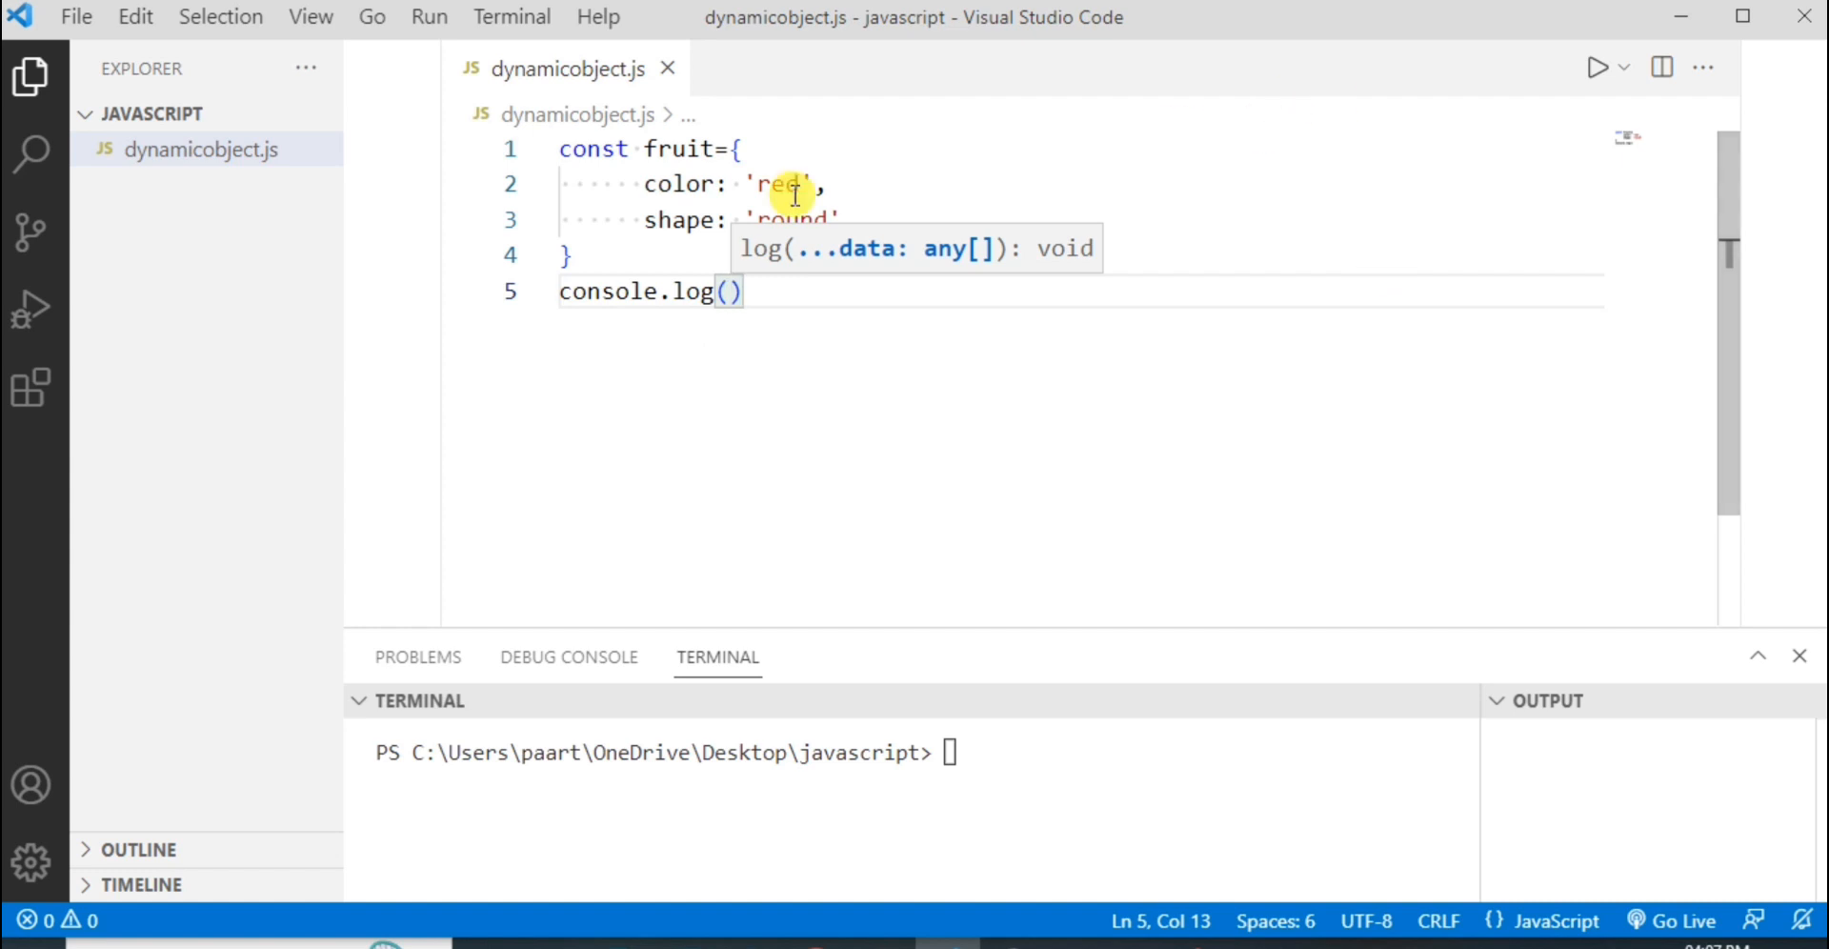
{"action": "type", "text": "fr"}
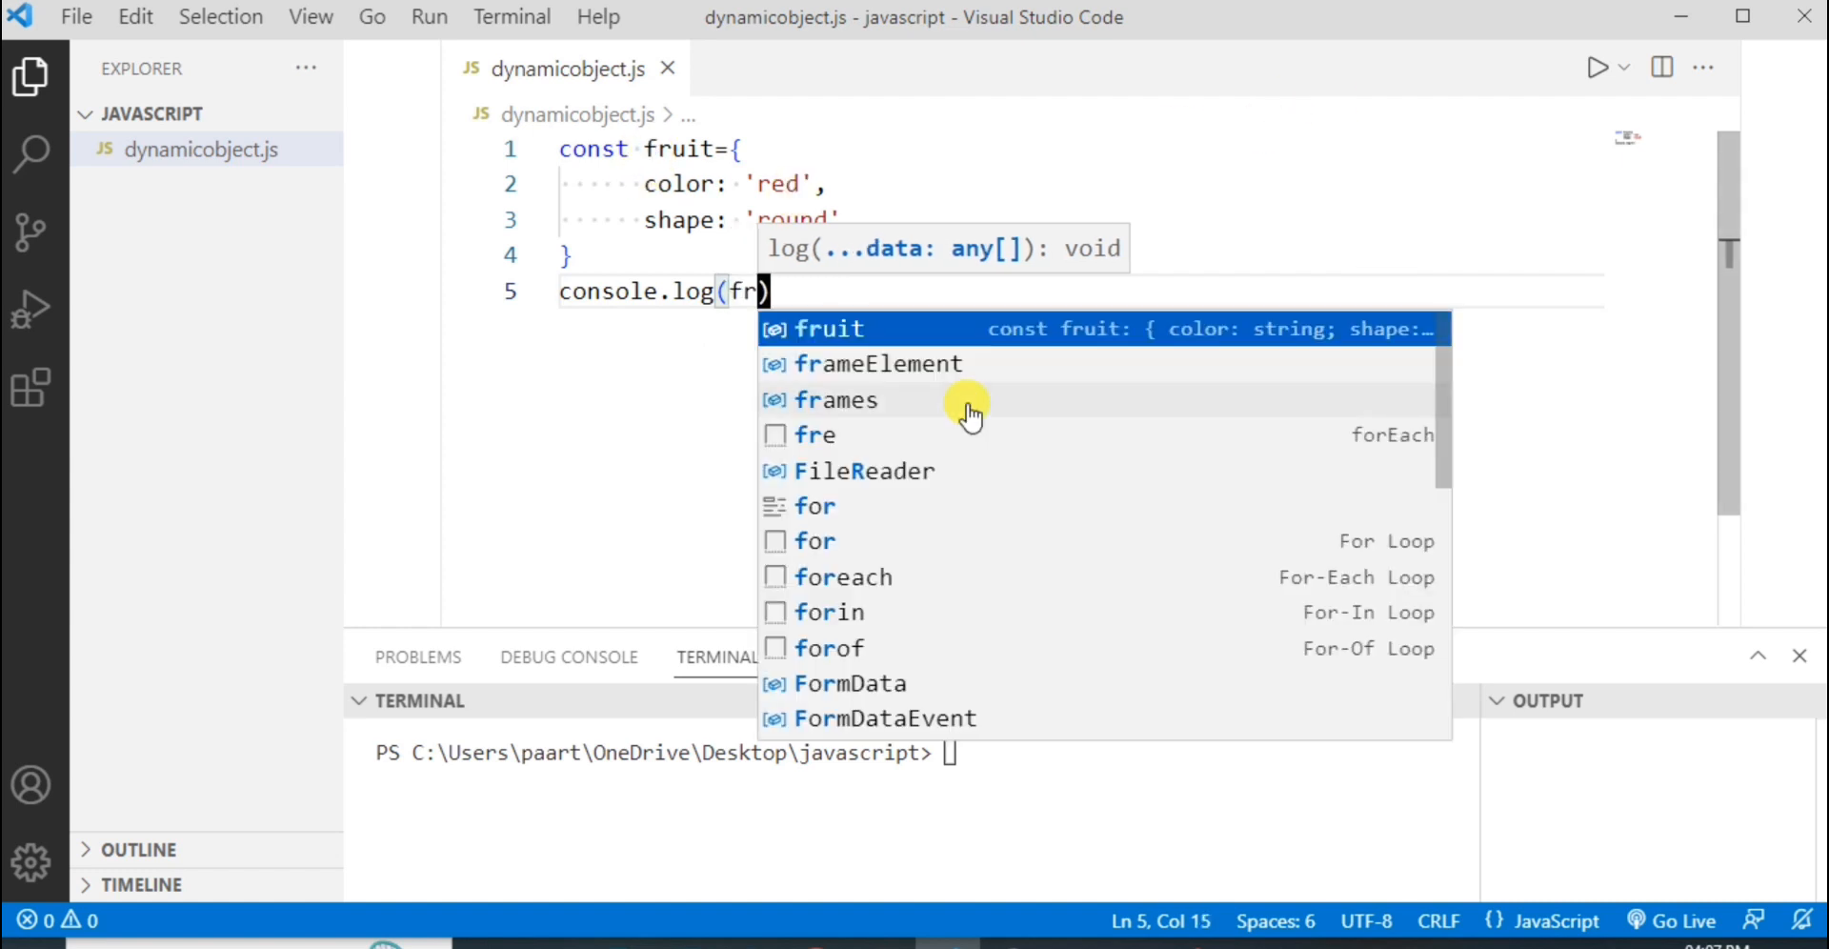
{"action": "key", "text": "Tab"}
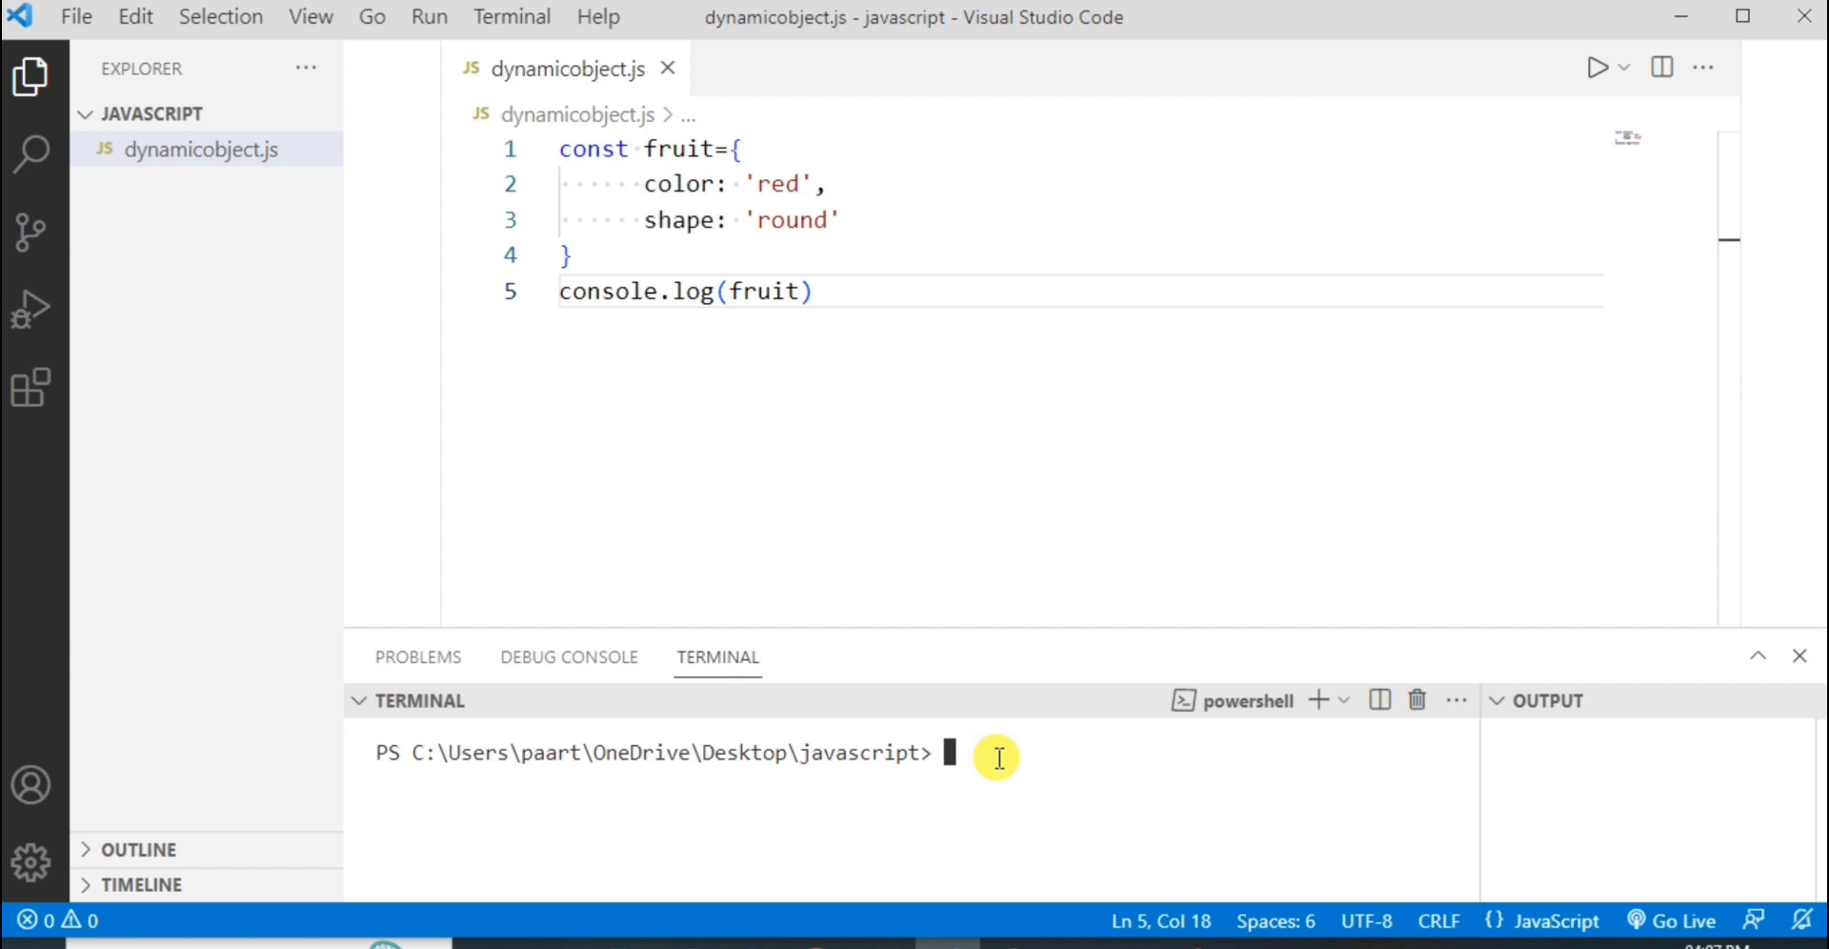
Run node dynamicobject.js to print { color: 'red', shape: 'round' }.
{"action": "type", "text": "node dynamicobject.js"}
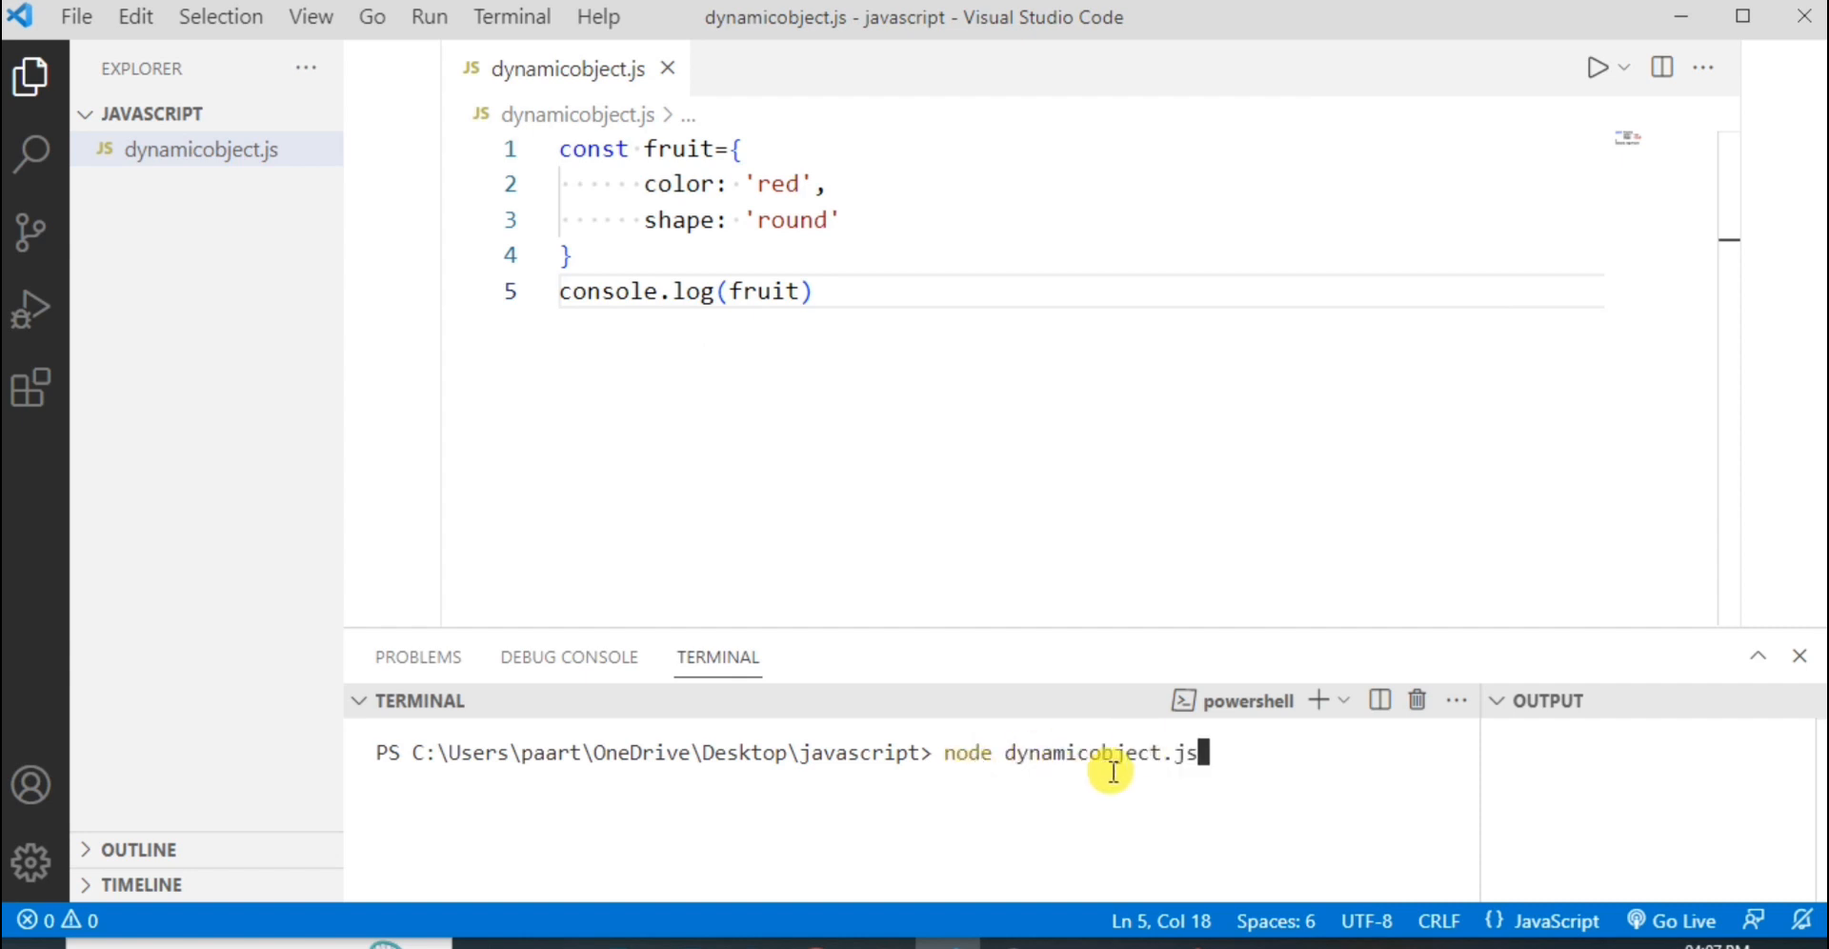
{"action": "mouse_move", "coordinate": [1281, 749]}
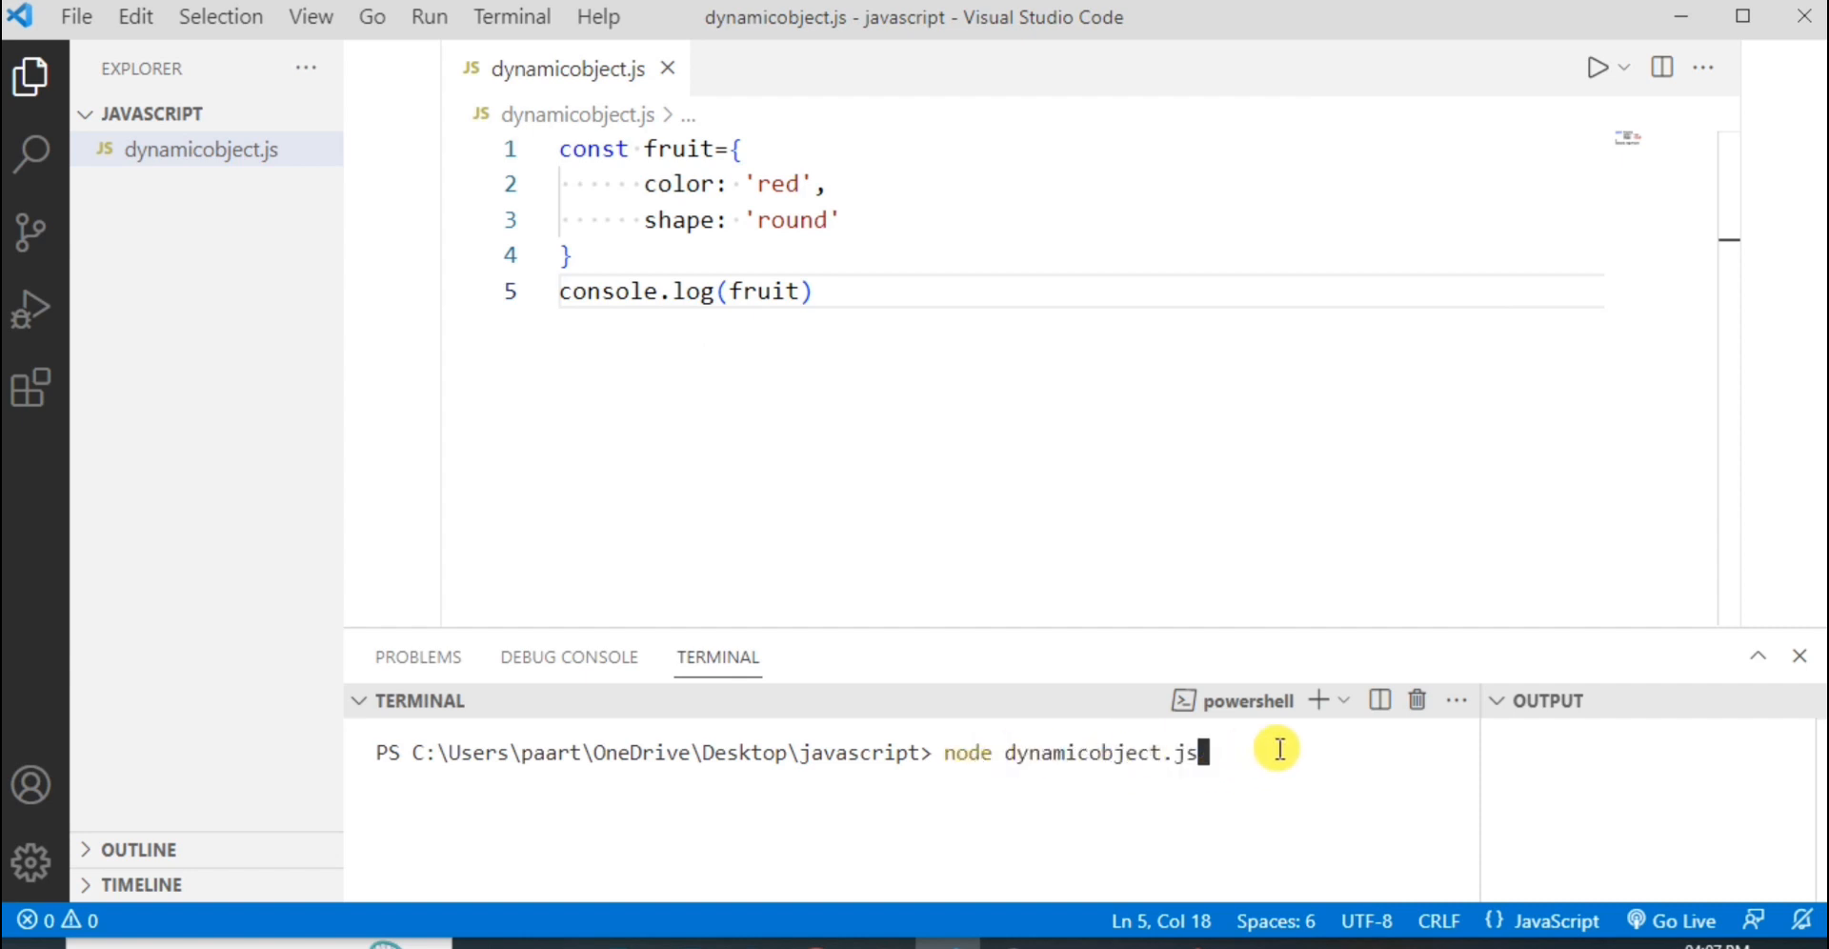
{"action": "key", "text": "Enter"}
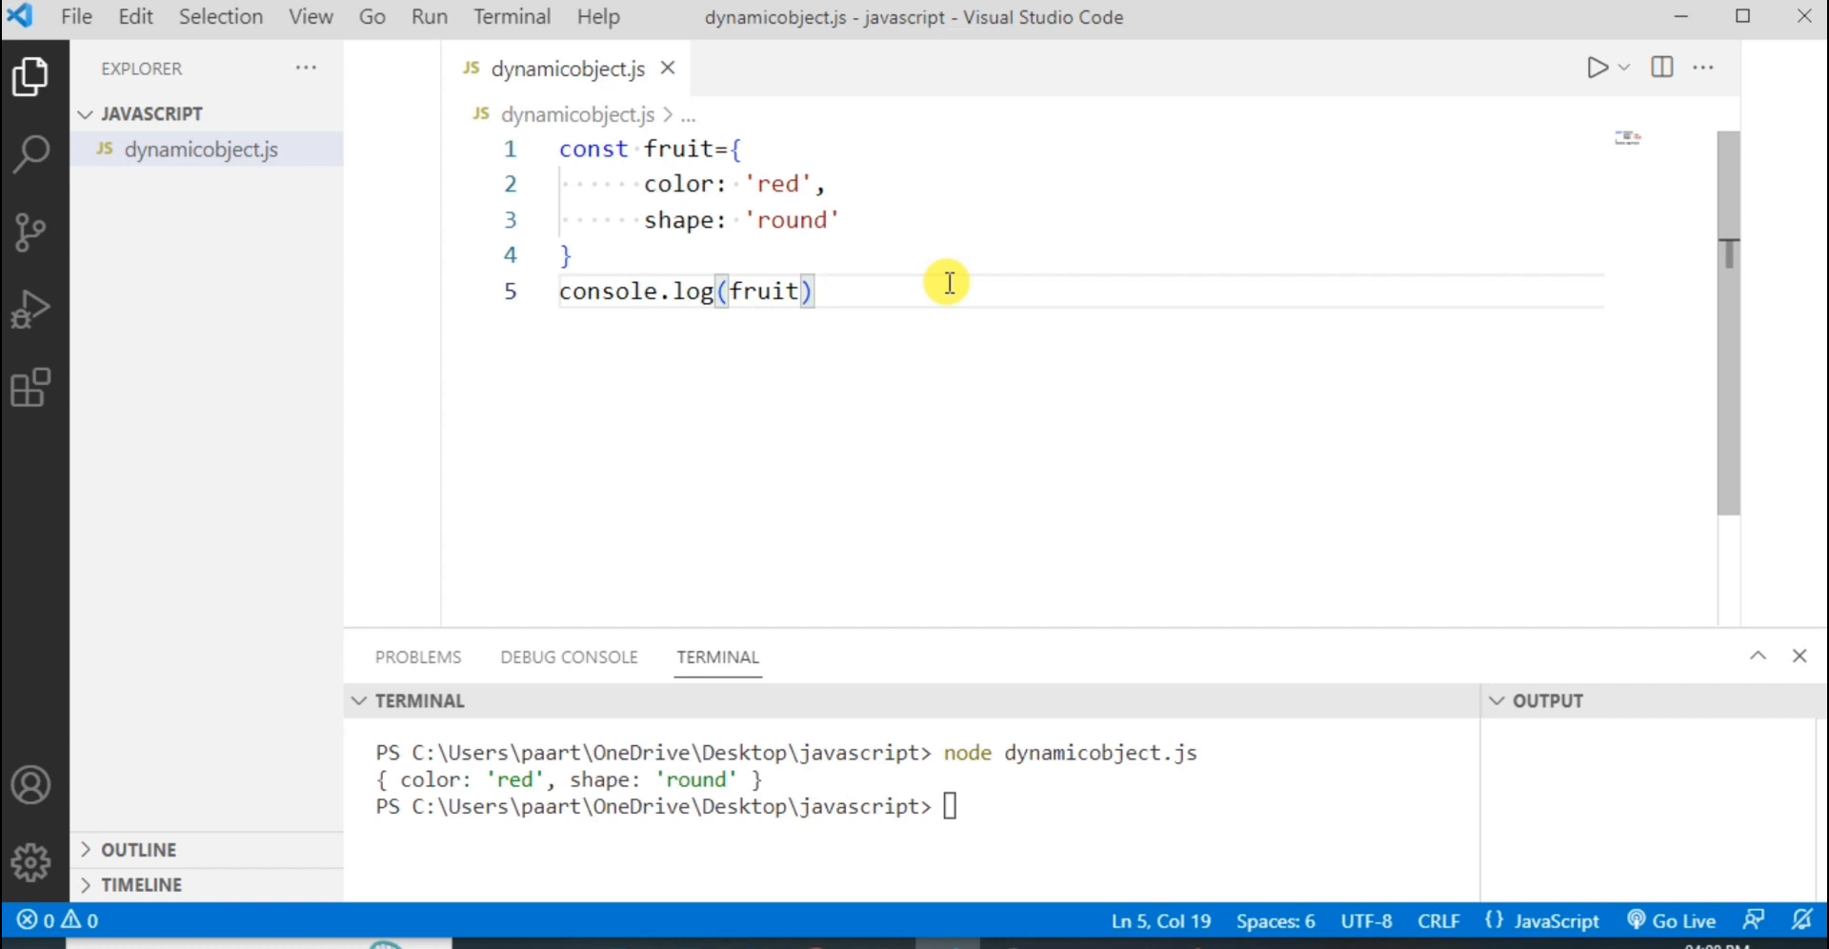
Write fruit.taste = 'sweet' on line 6 and move to line 7.
{"action": "type", "text": "fr"}
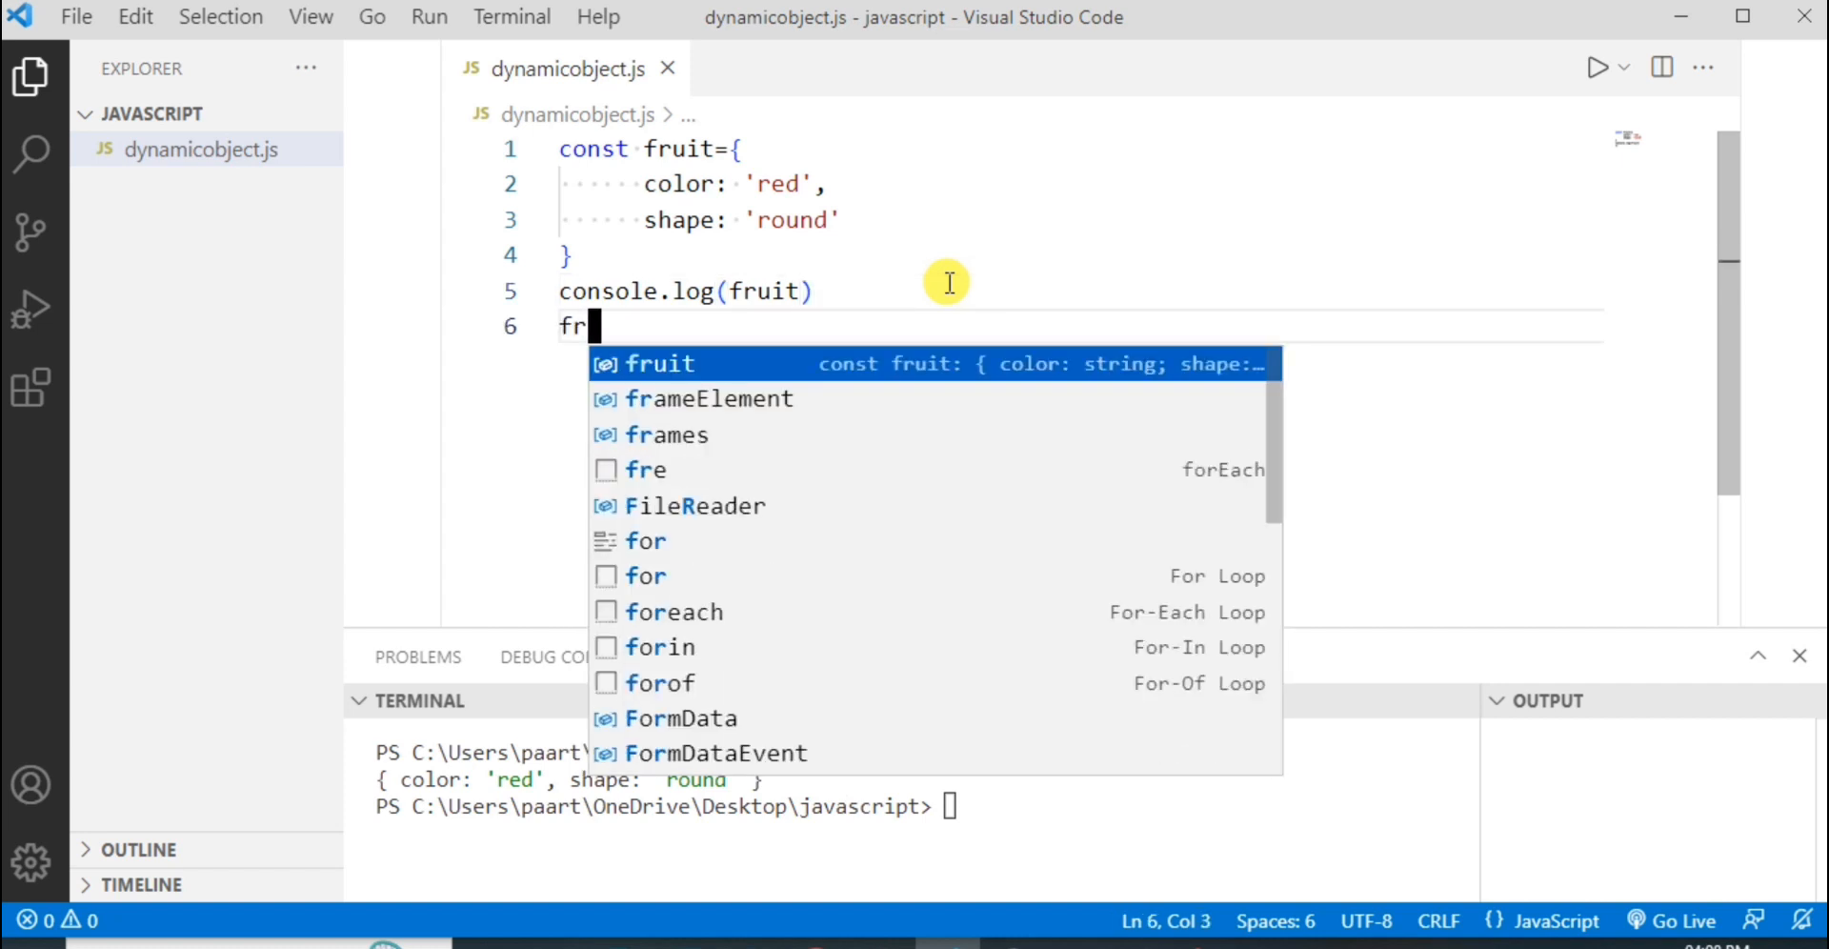
{"action": "type", "text": "uit."}
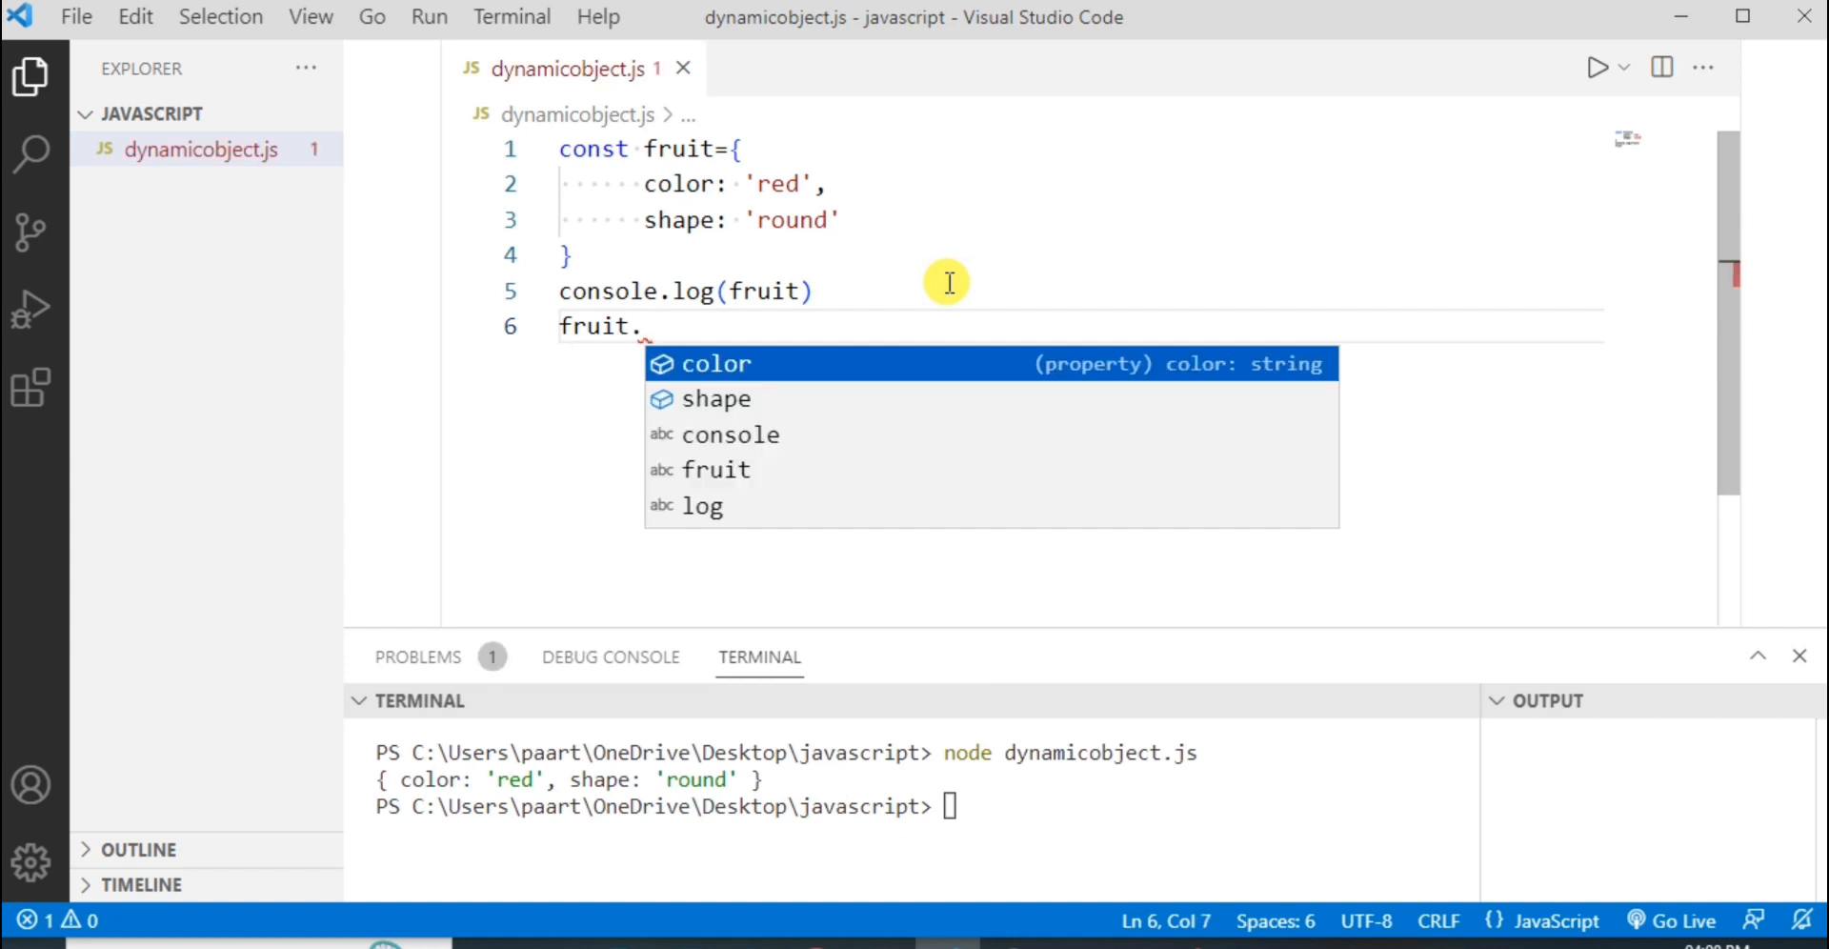
{"action": "type", "text": "taste ="}
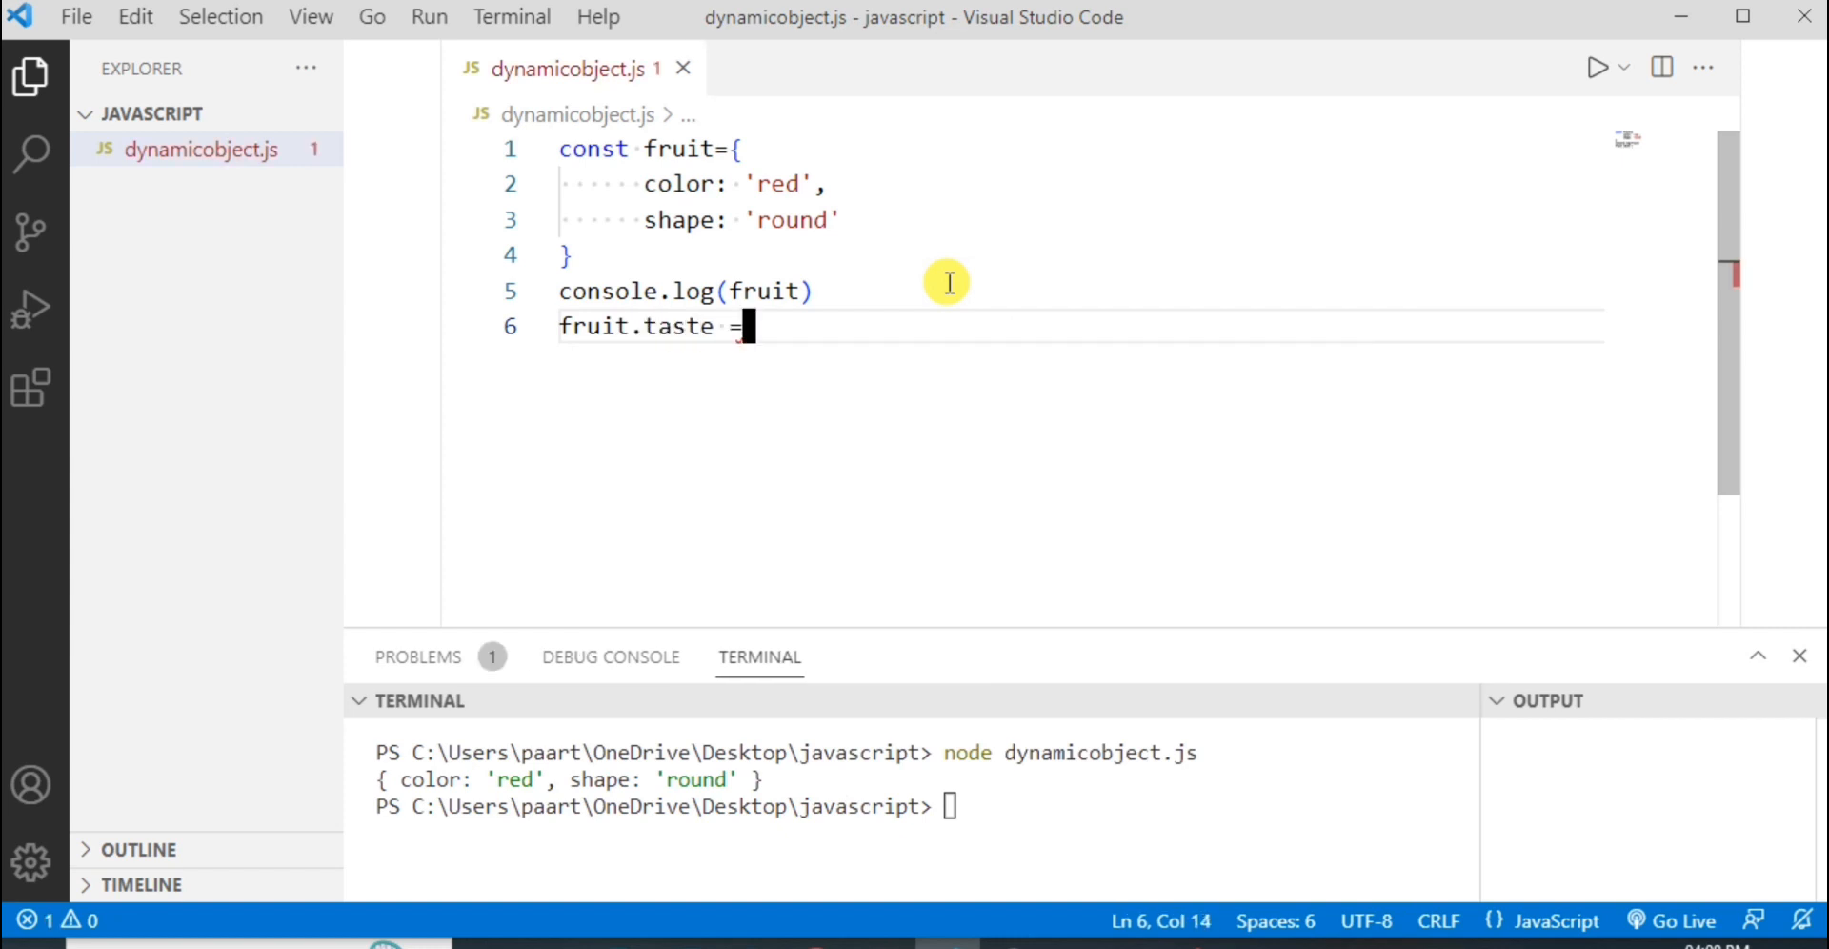
{"action": "type", "text": "''"}
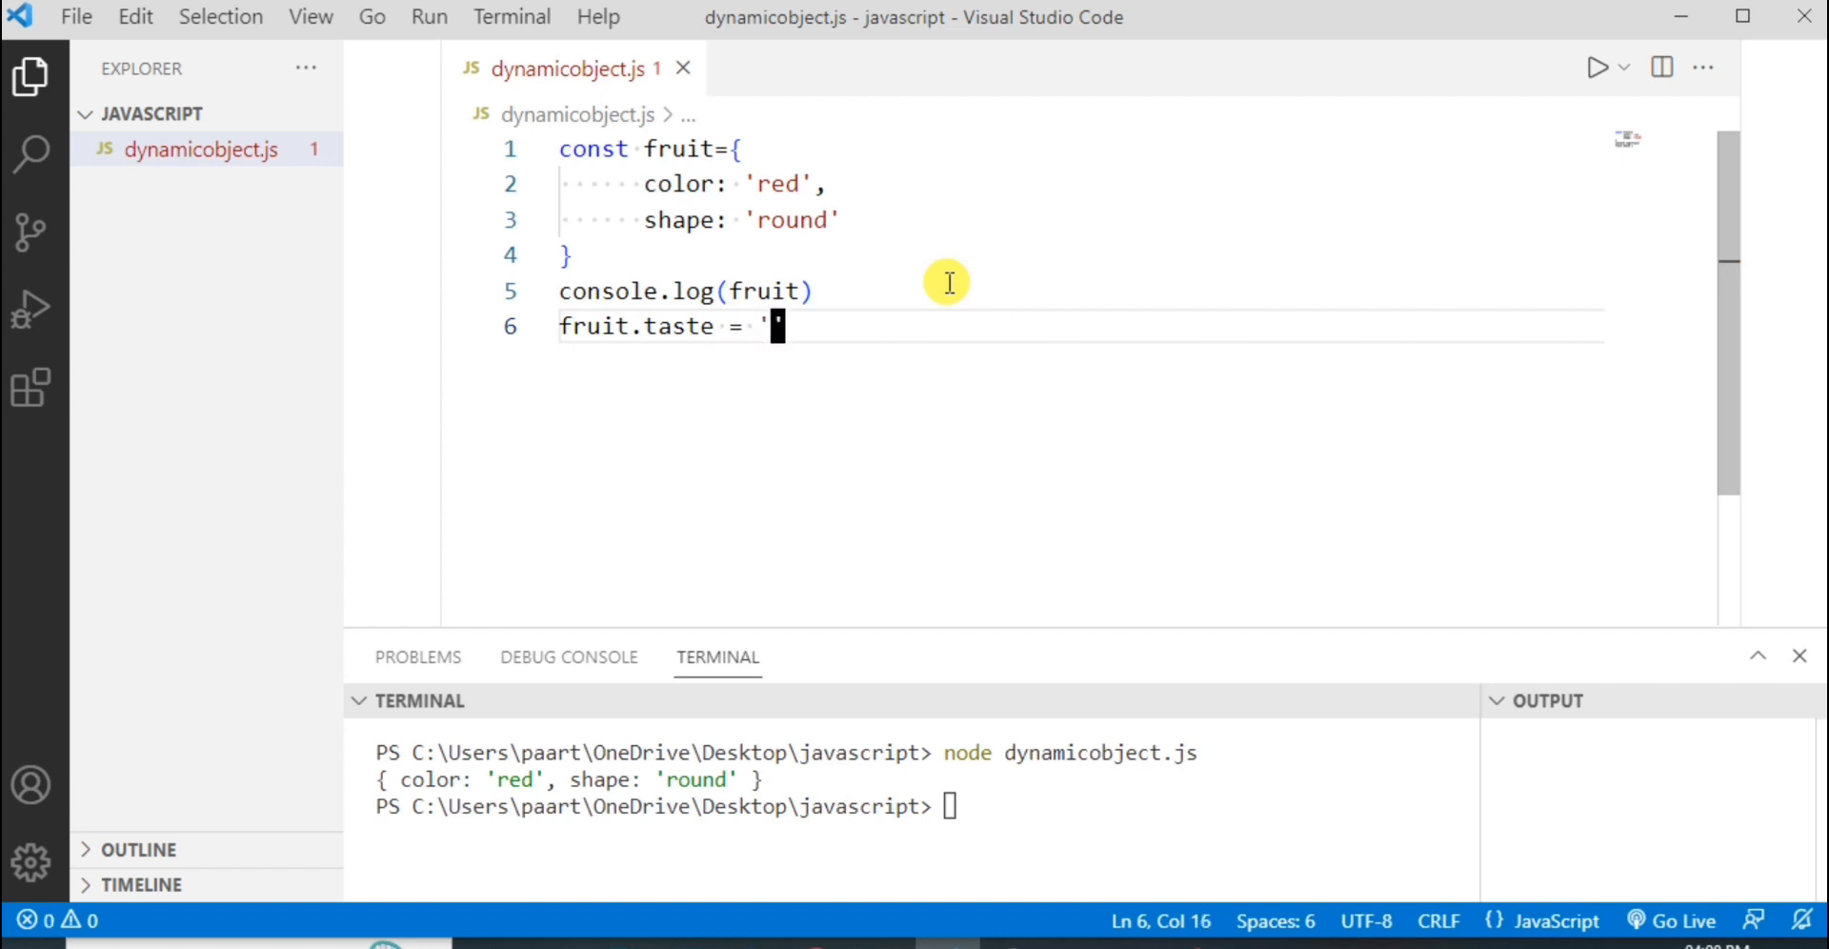
{"action": "type", "text": "sweet'"}
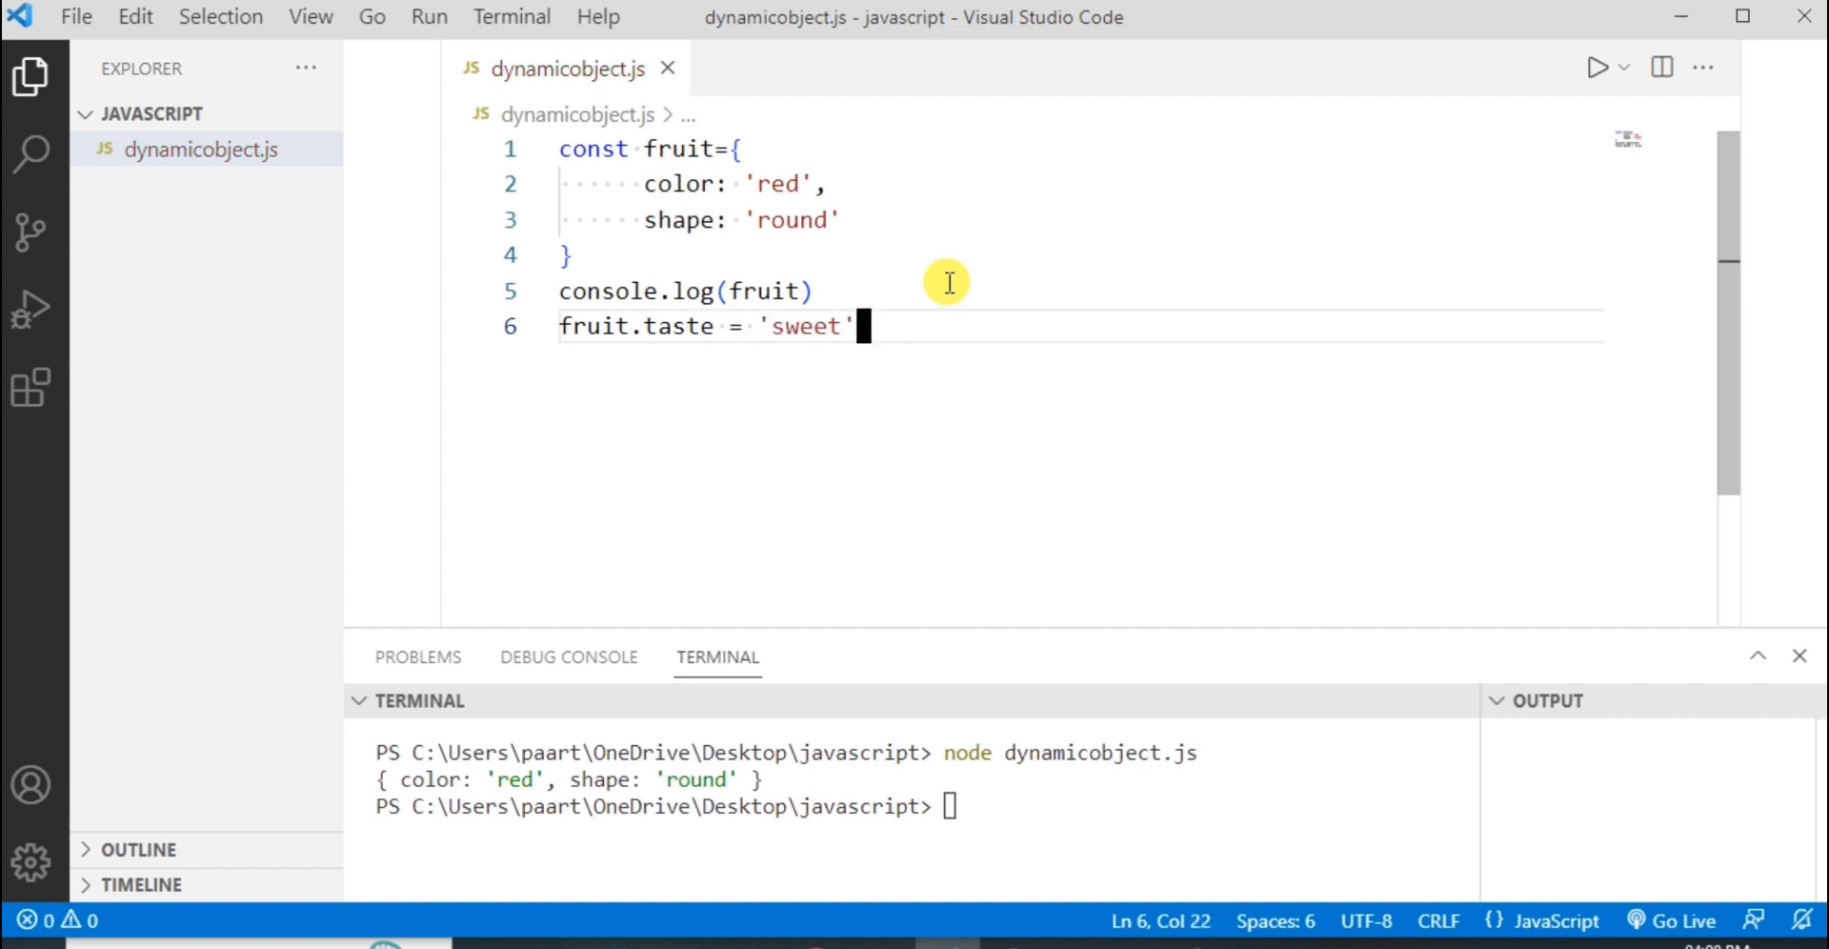
{"action": "key", "text": "Enter"}
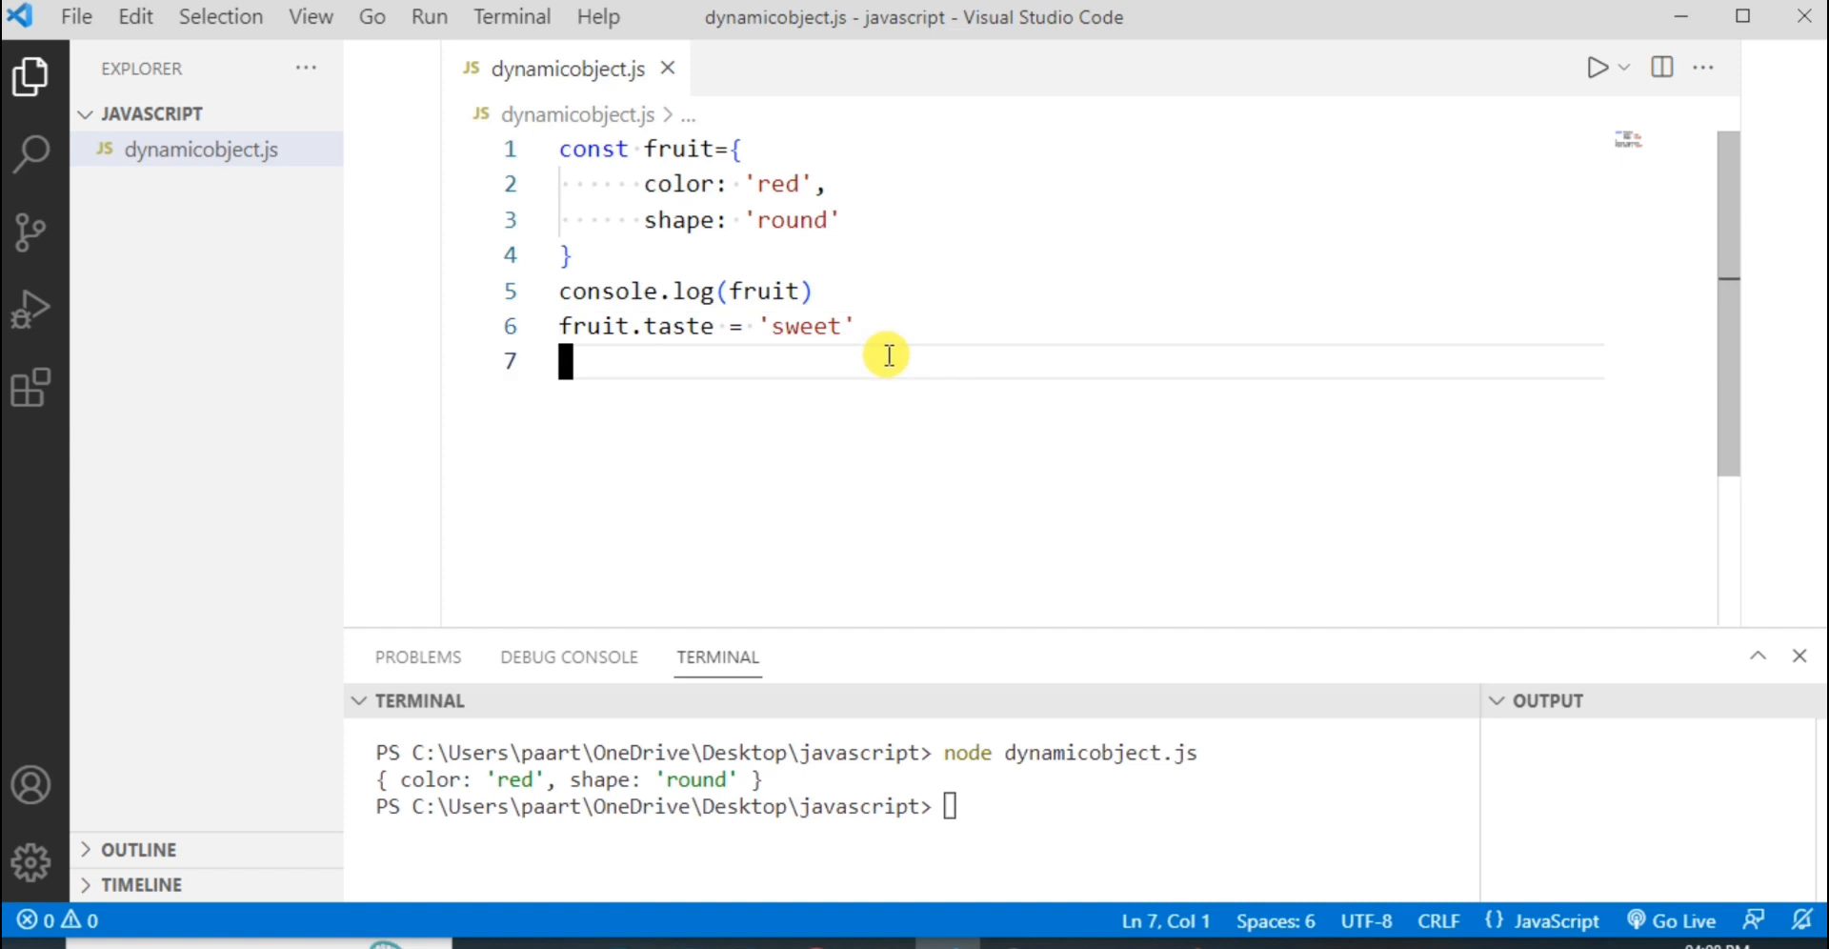
Write a second console.log(fruit) on line 7 after the taste assignment.
{"action": "type", "text": "console.log"}
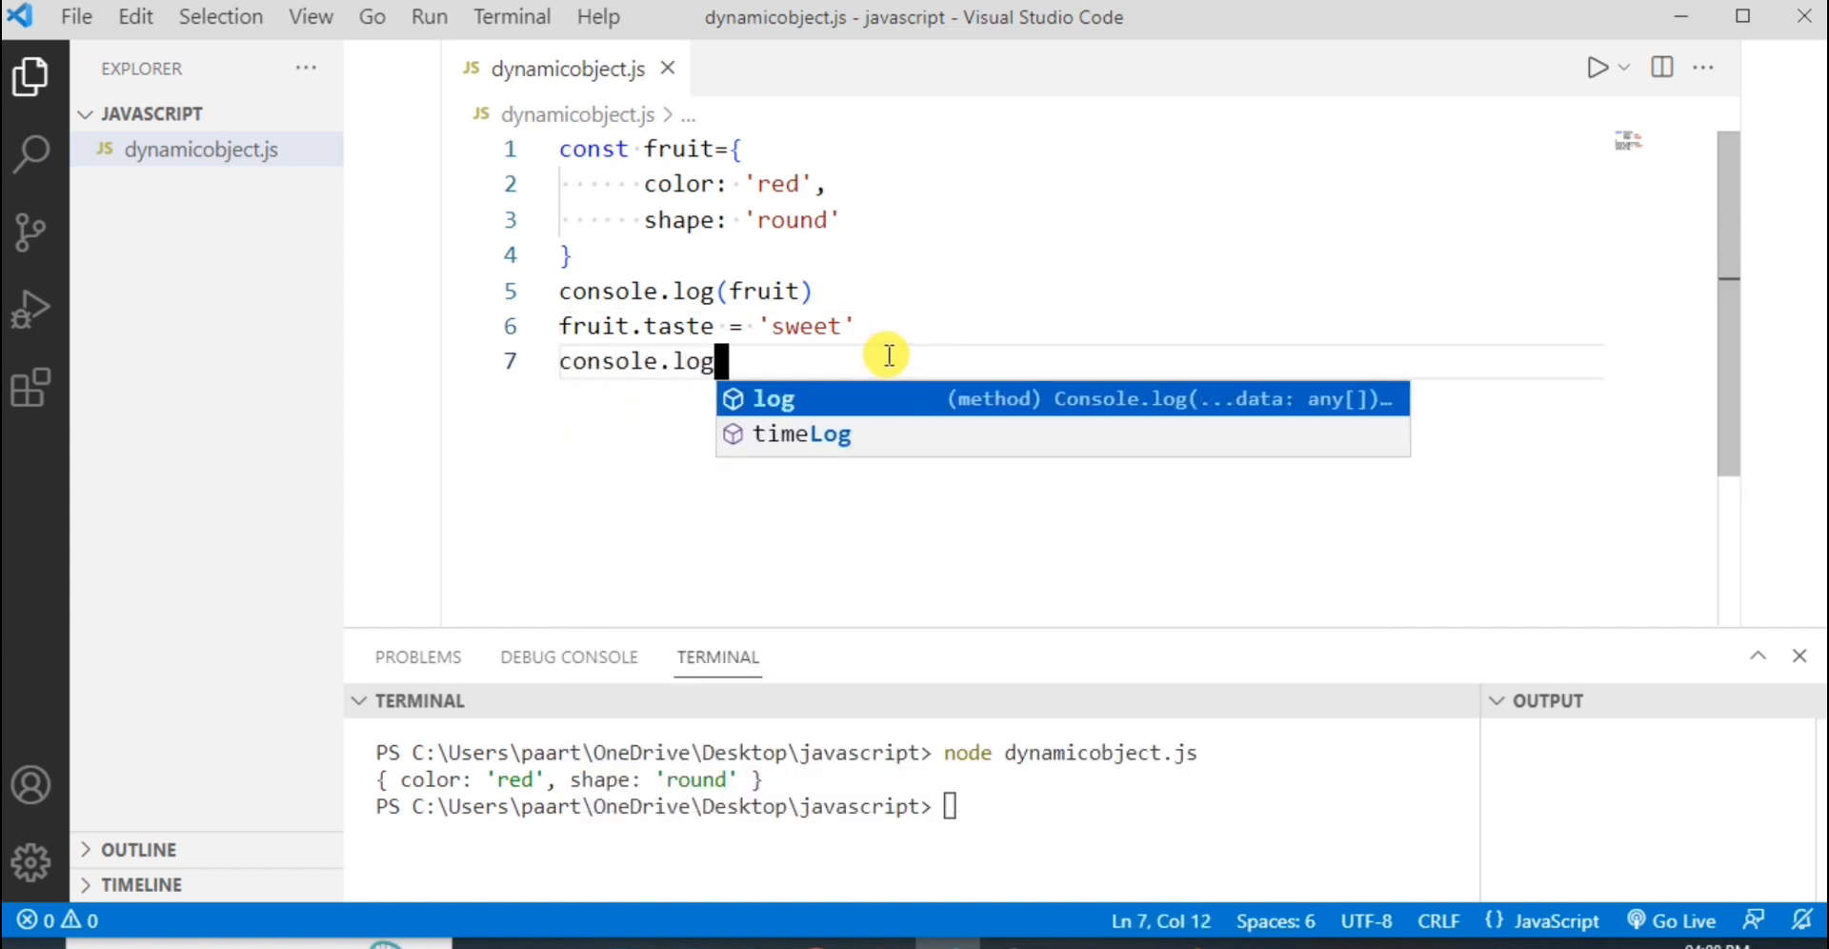
{"action": "type", "text": "(fr"}
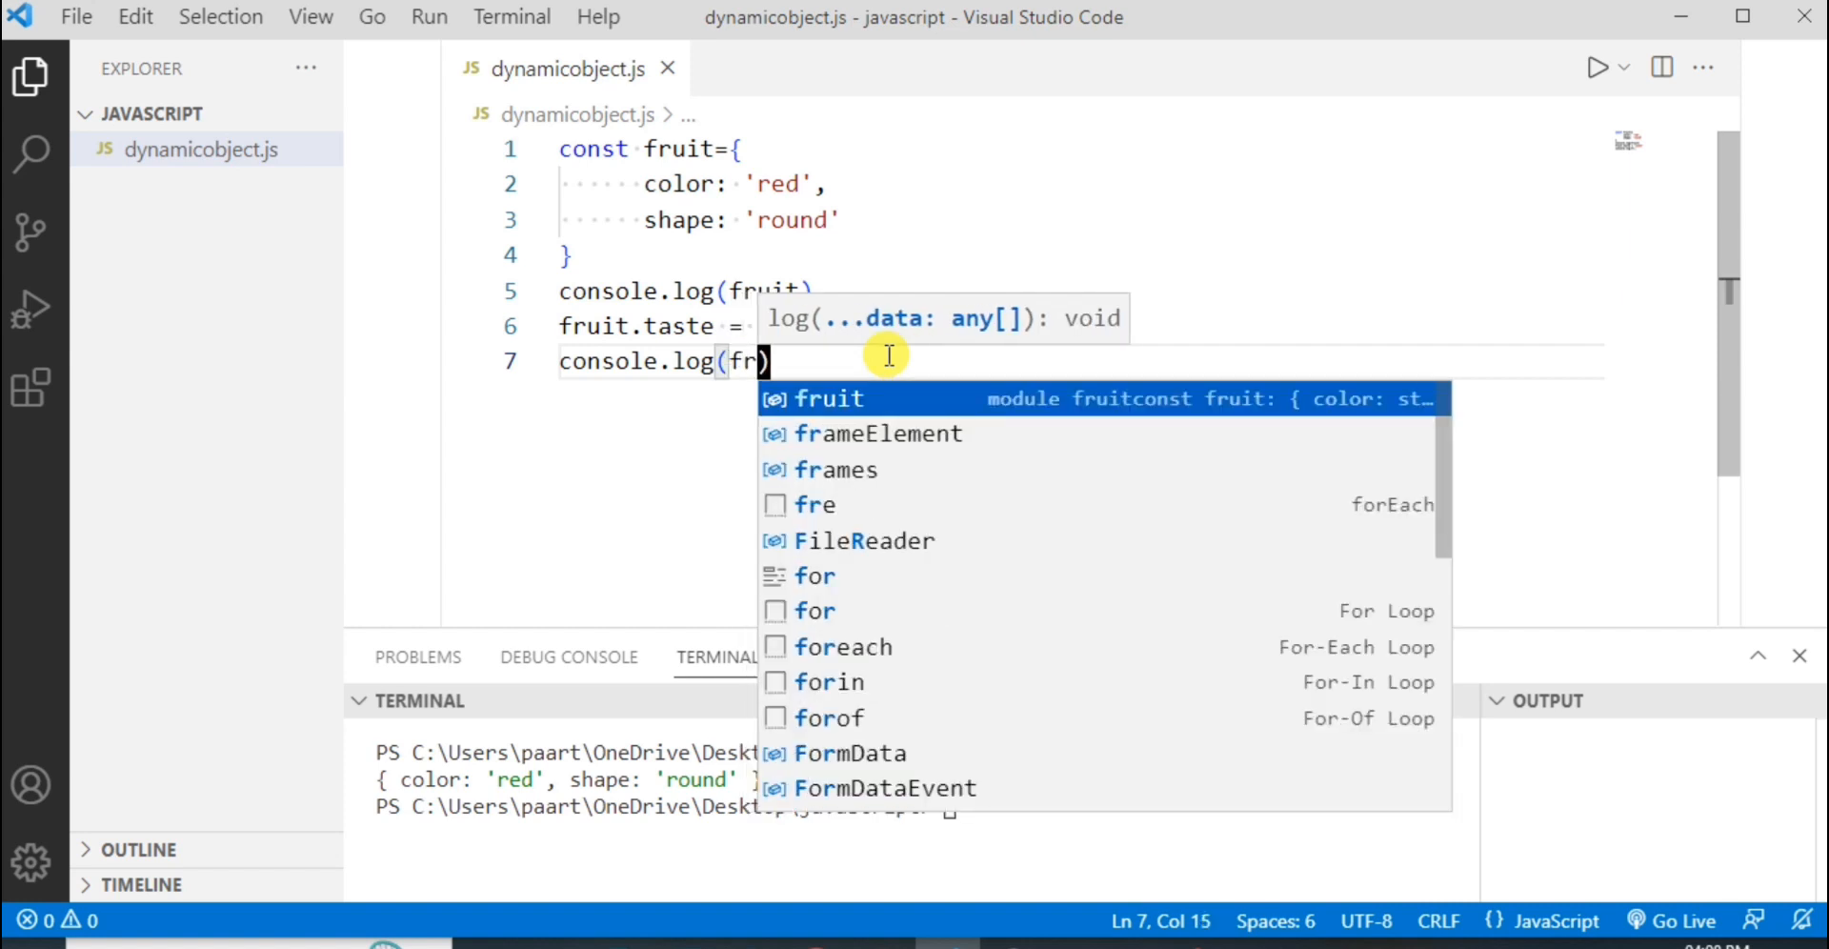
{"action": "type", "text": "fruit"}
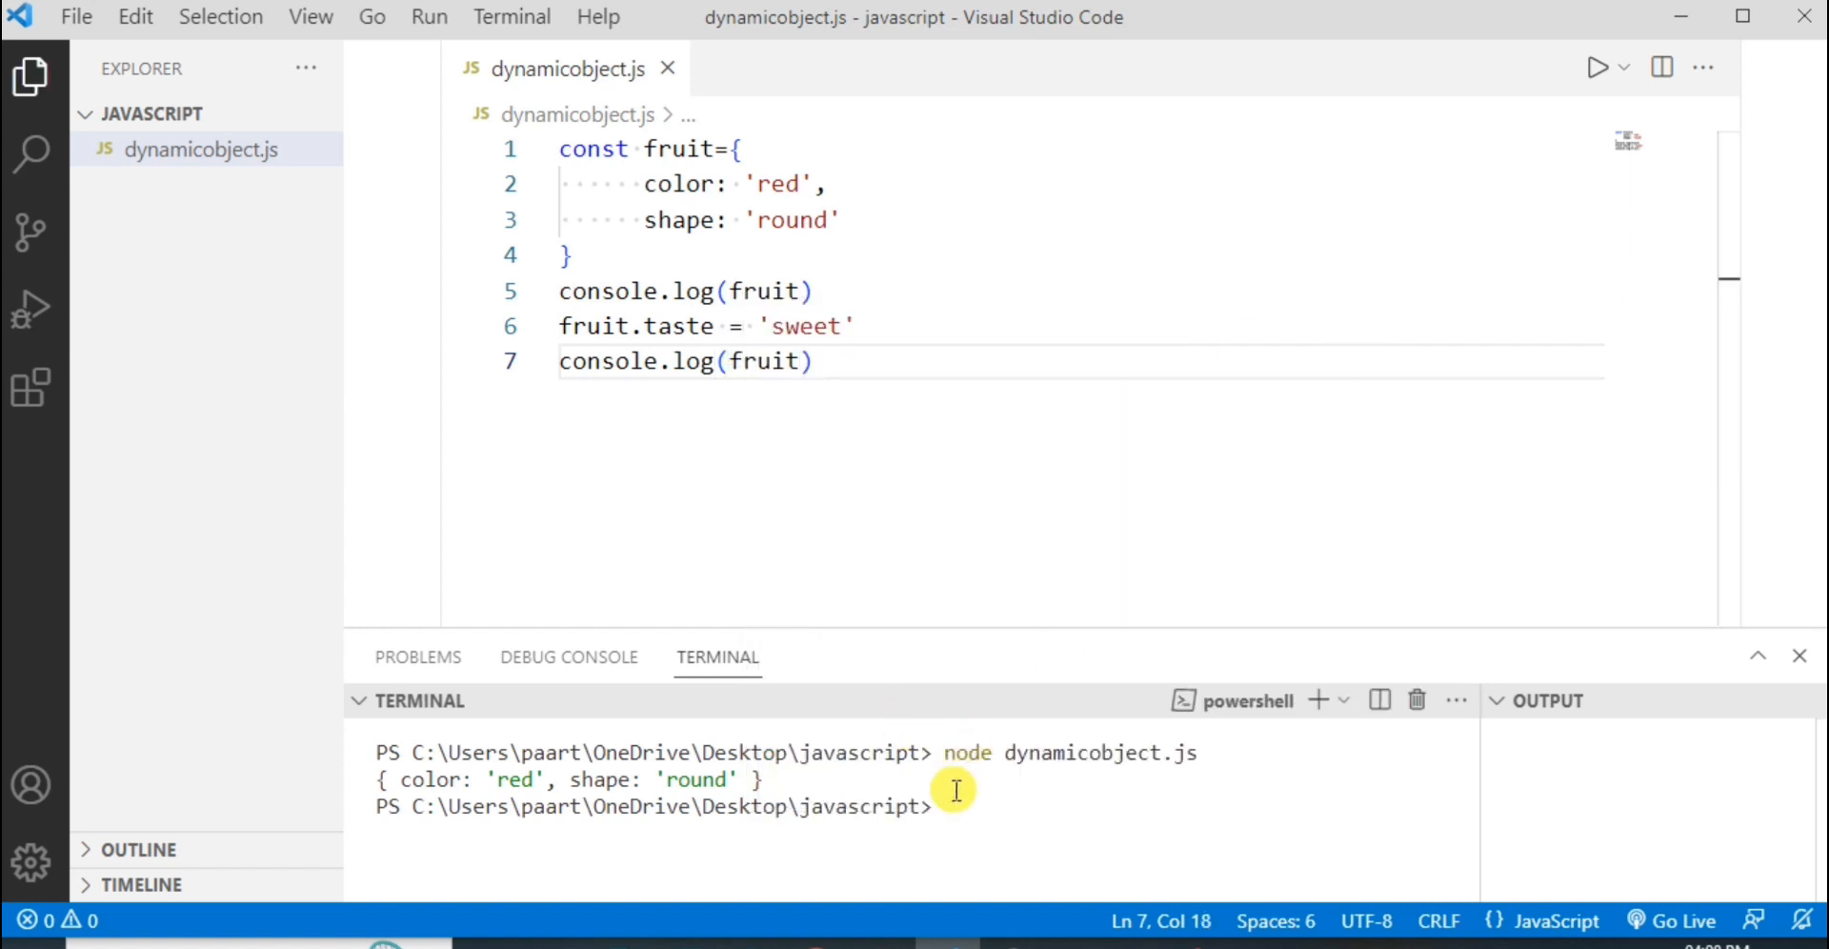
Rerun the script and highlight taste: 'sweet' in the second printed object.
{"action": "key", "text": "Enter"}
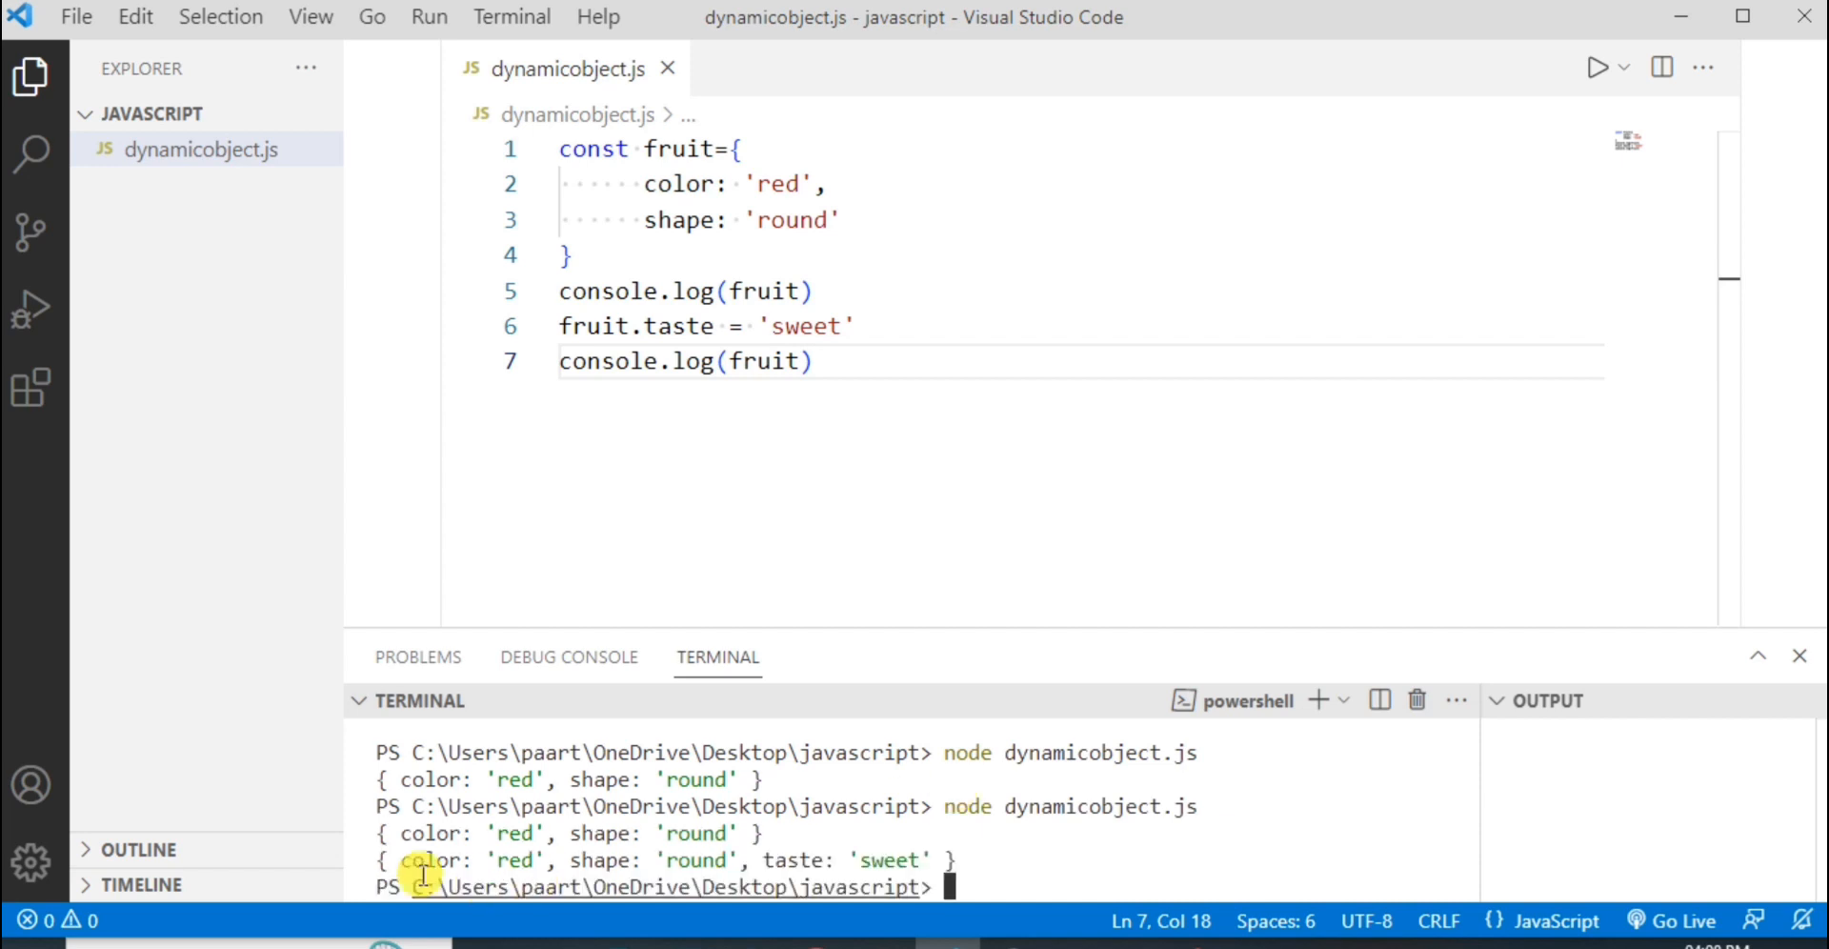
{"action": "mouse_move", "coordinate": [764, 861]}
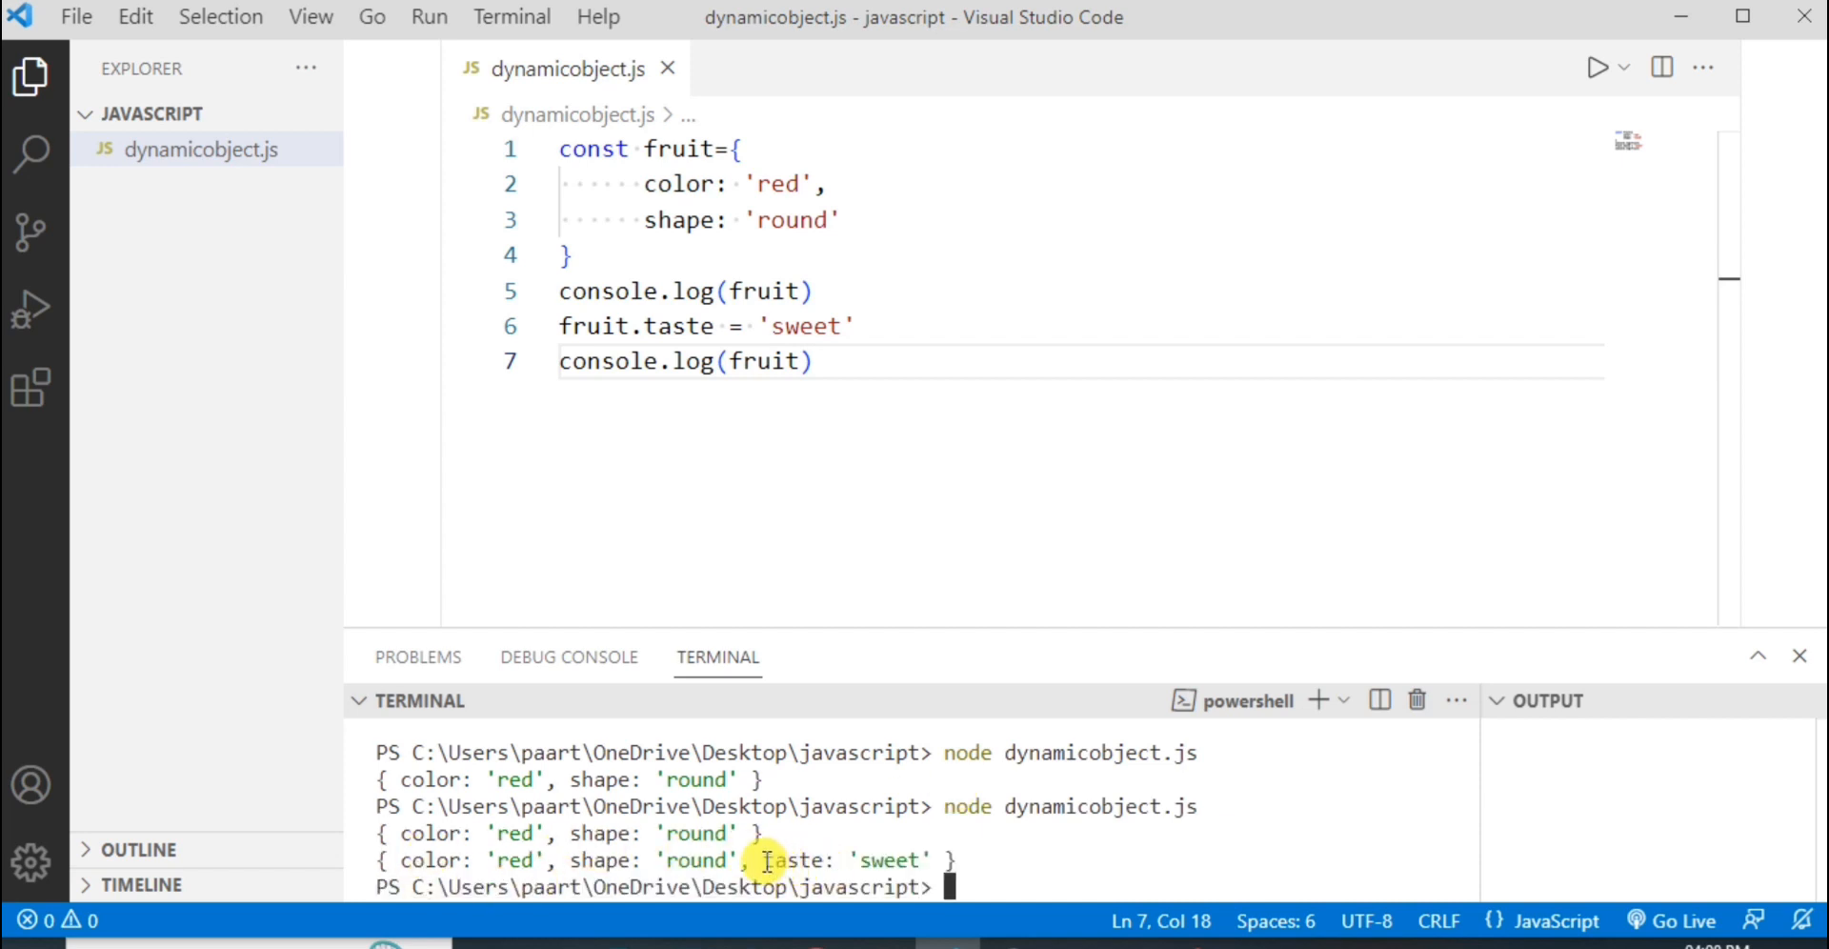
{"action": "left_click_drag", "start_coordinate": [764, 859], "coordinate": [934, 859]}
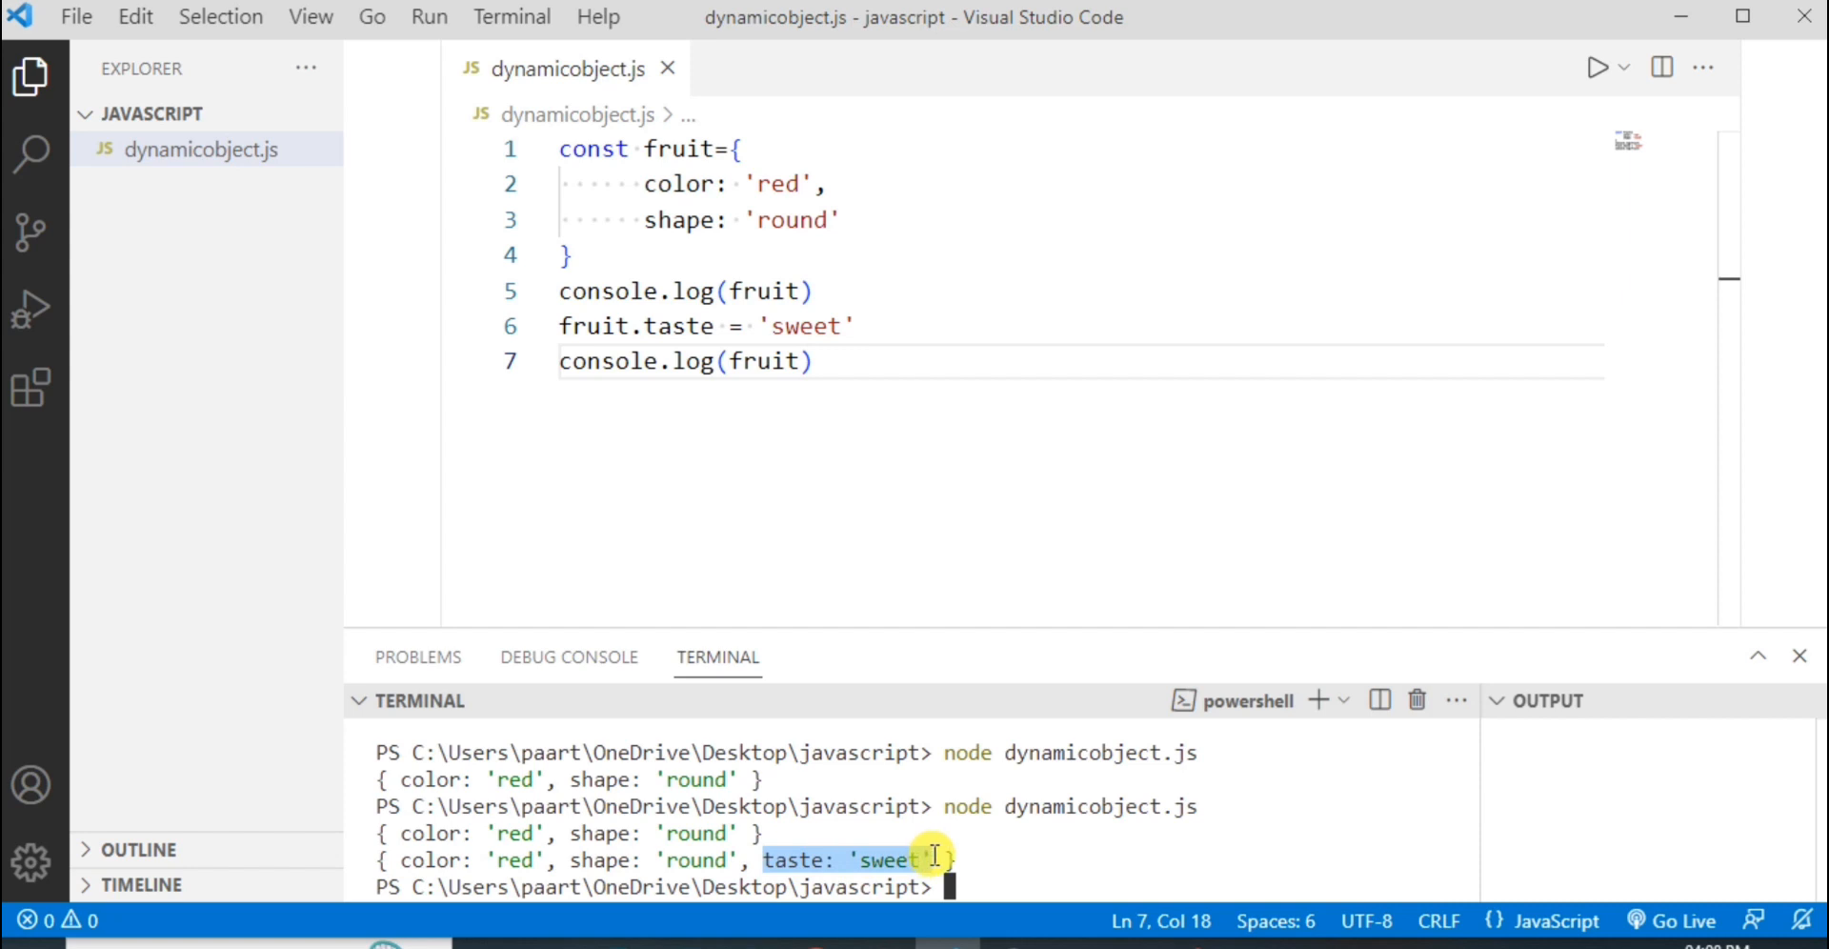
{"action": "mouse_move", "coordinate": [702, 196]}
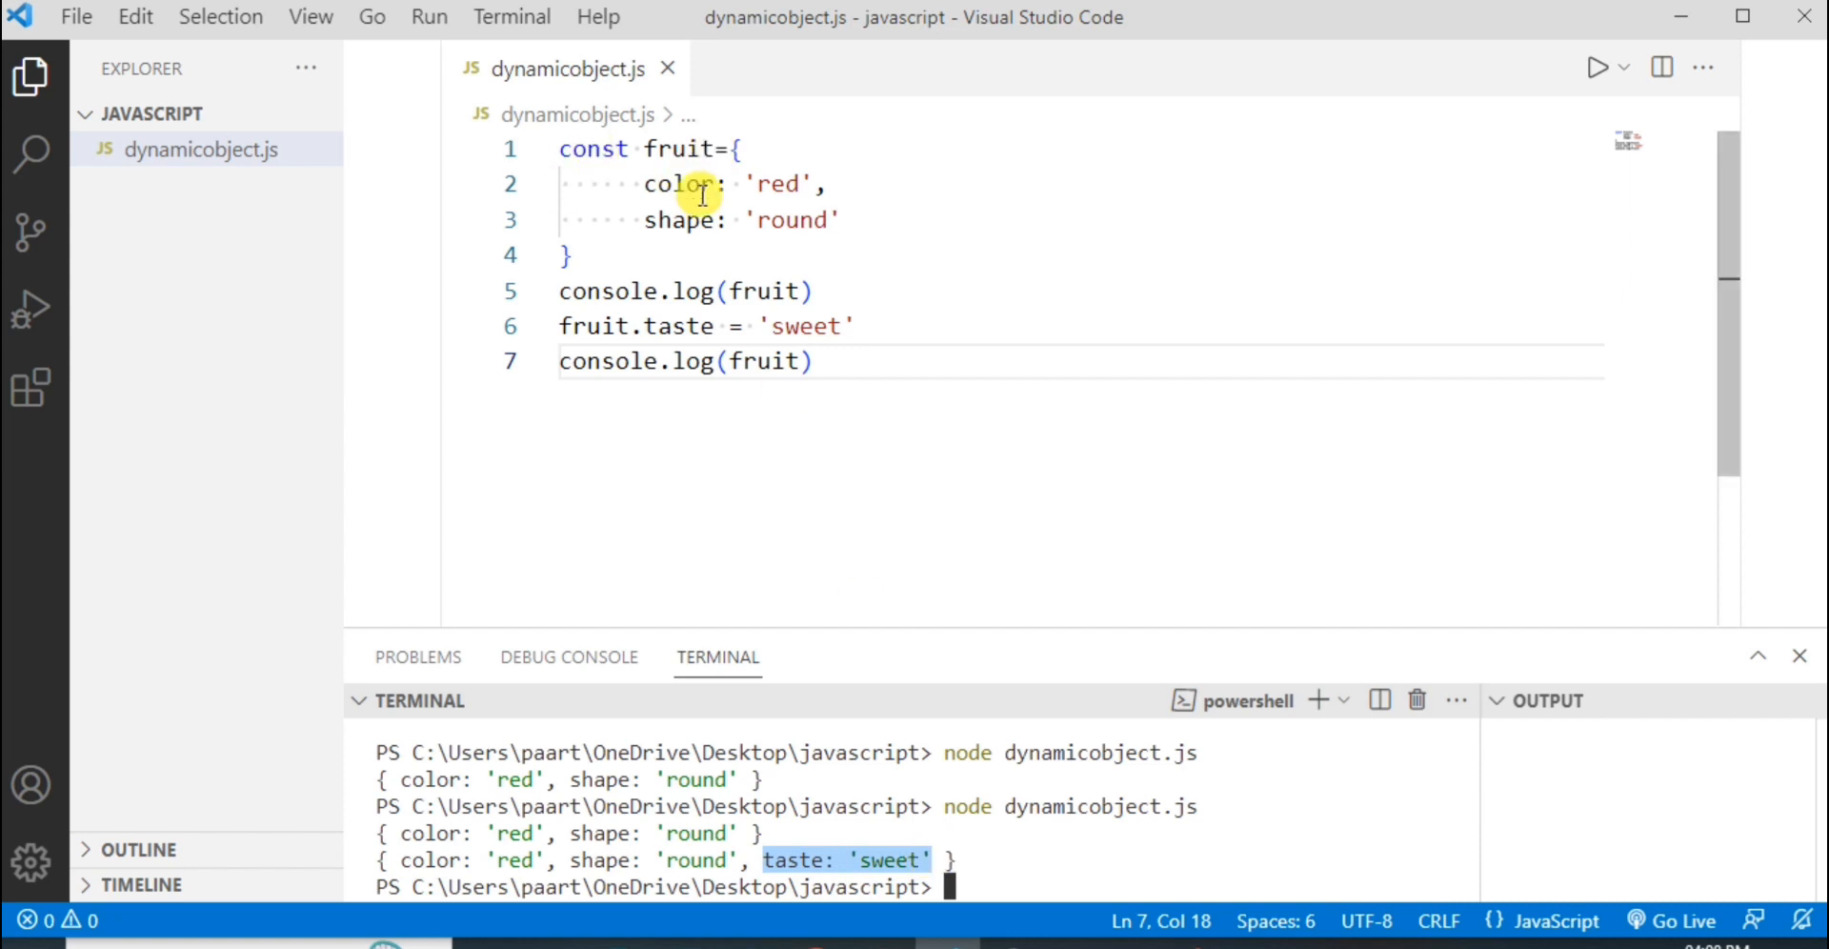
{"action": "mouse_move", "coordinate": [936, 566]}
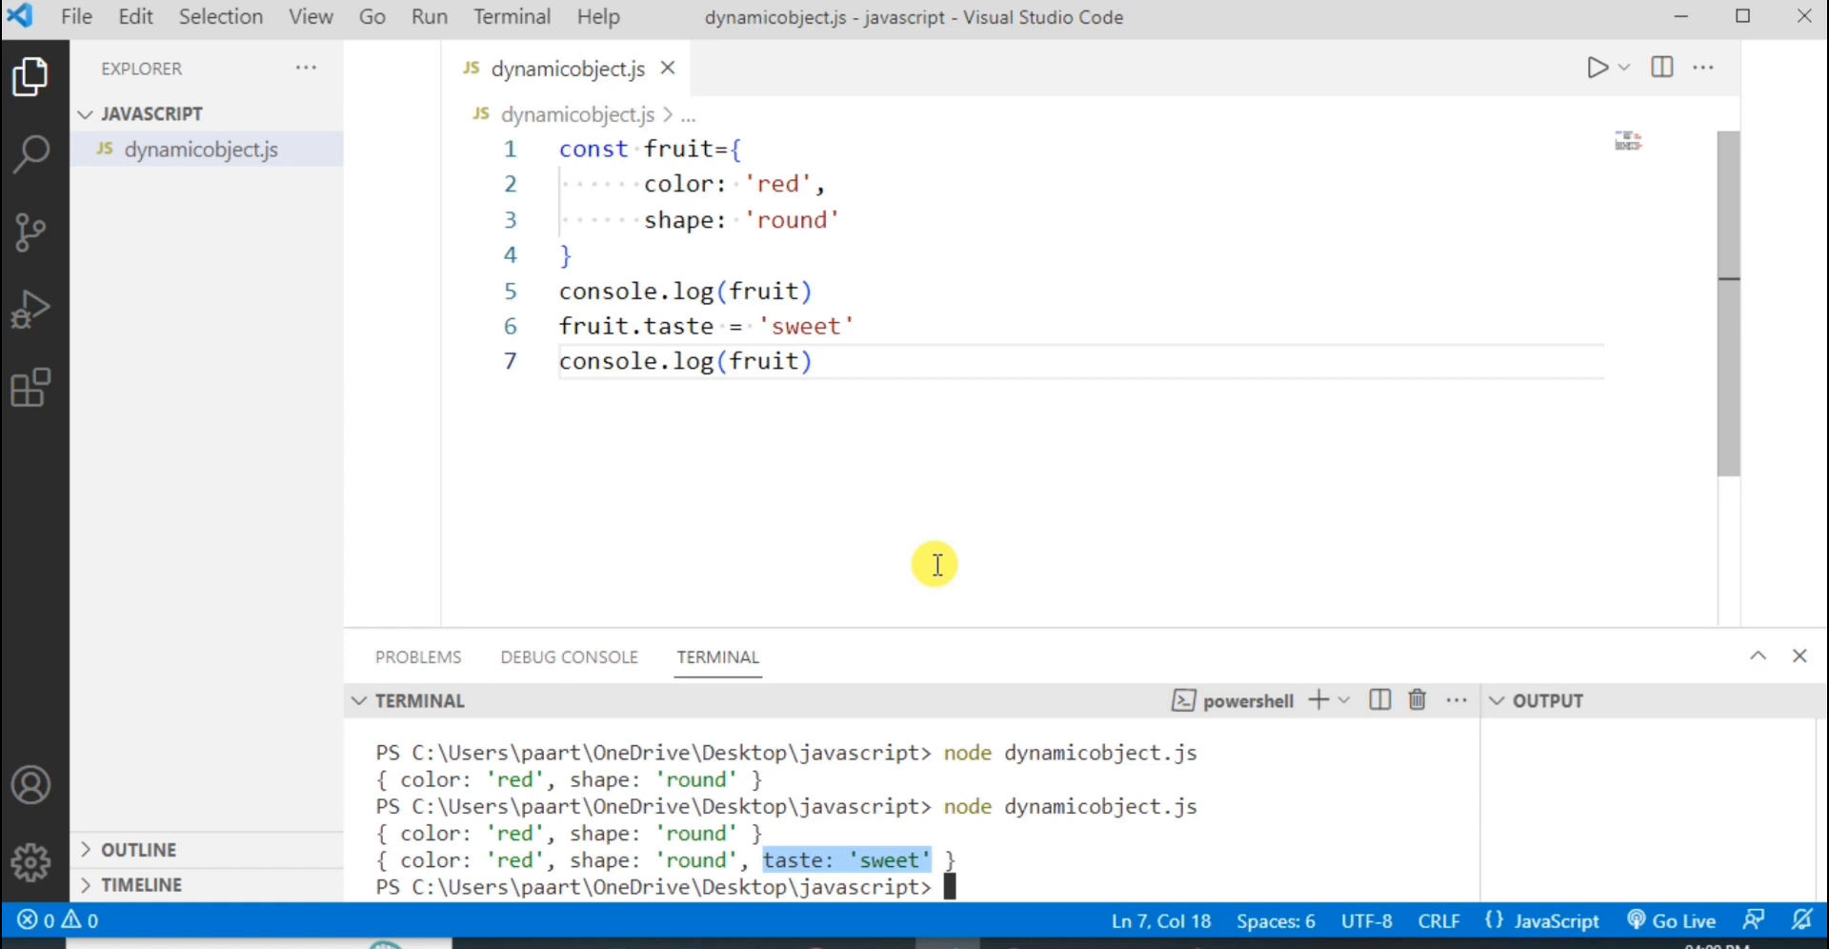
{"action": "left_click", "coordinate": [818, 362]}
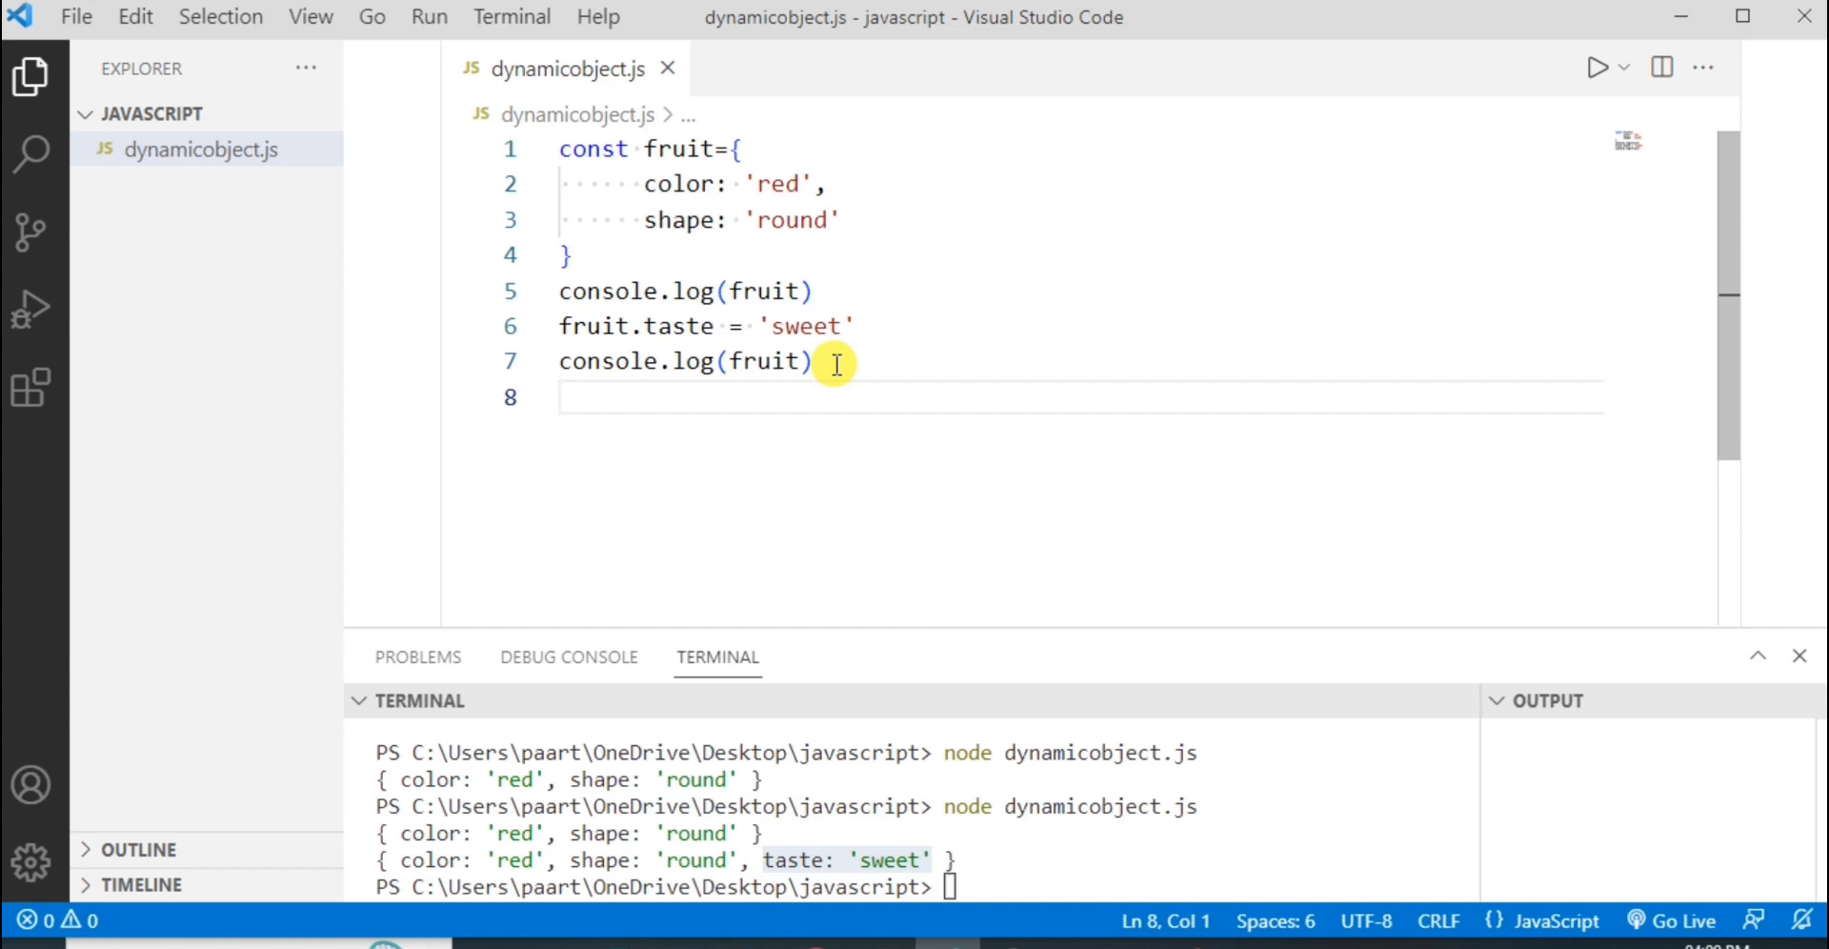
After a blank line, write delete fruit.shape on line 9 via autocomplete.
{"action": "key", "text": "Enter"}
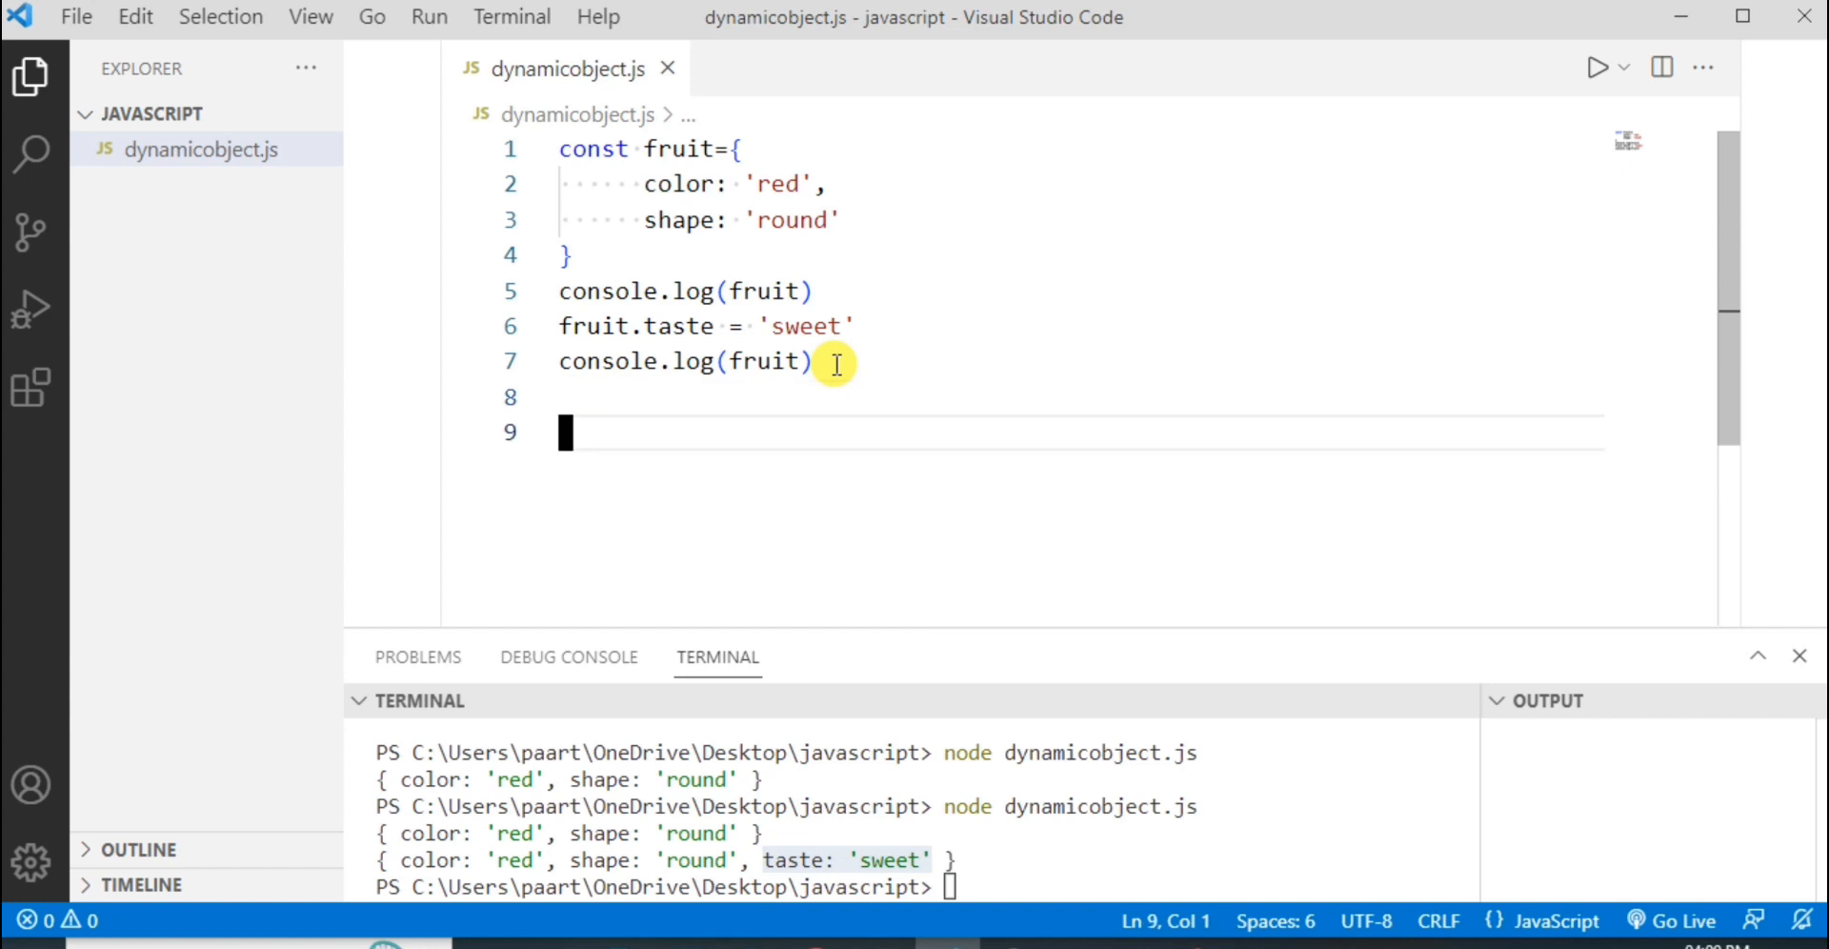
{"action": "type", "text": "dele"}
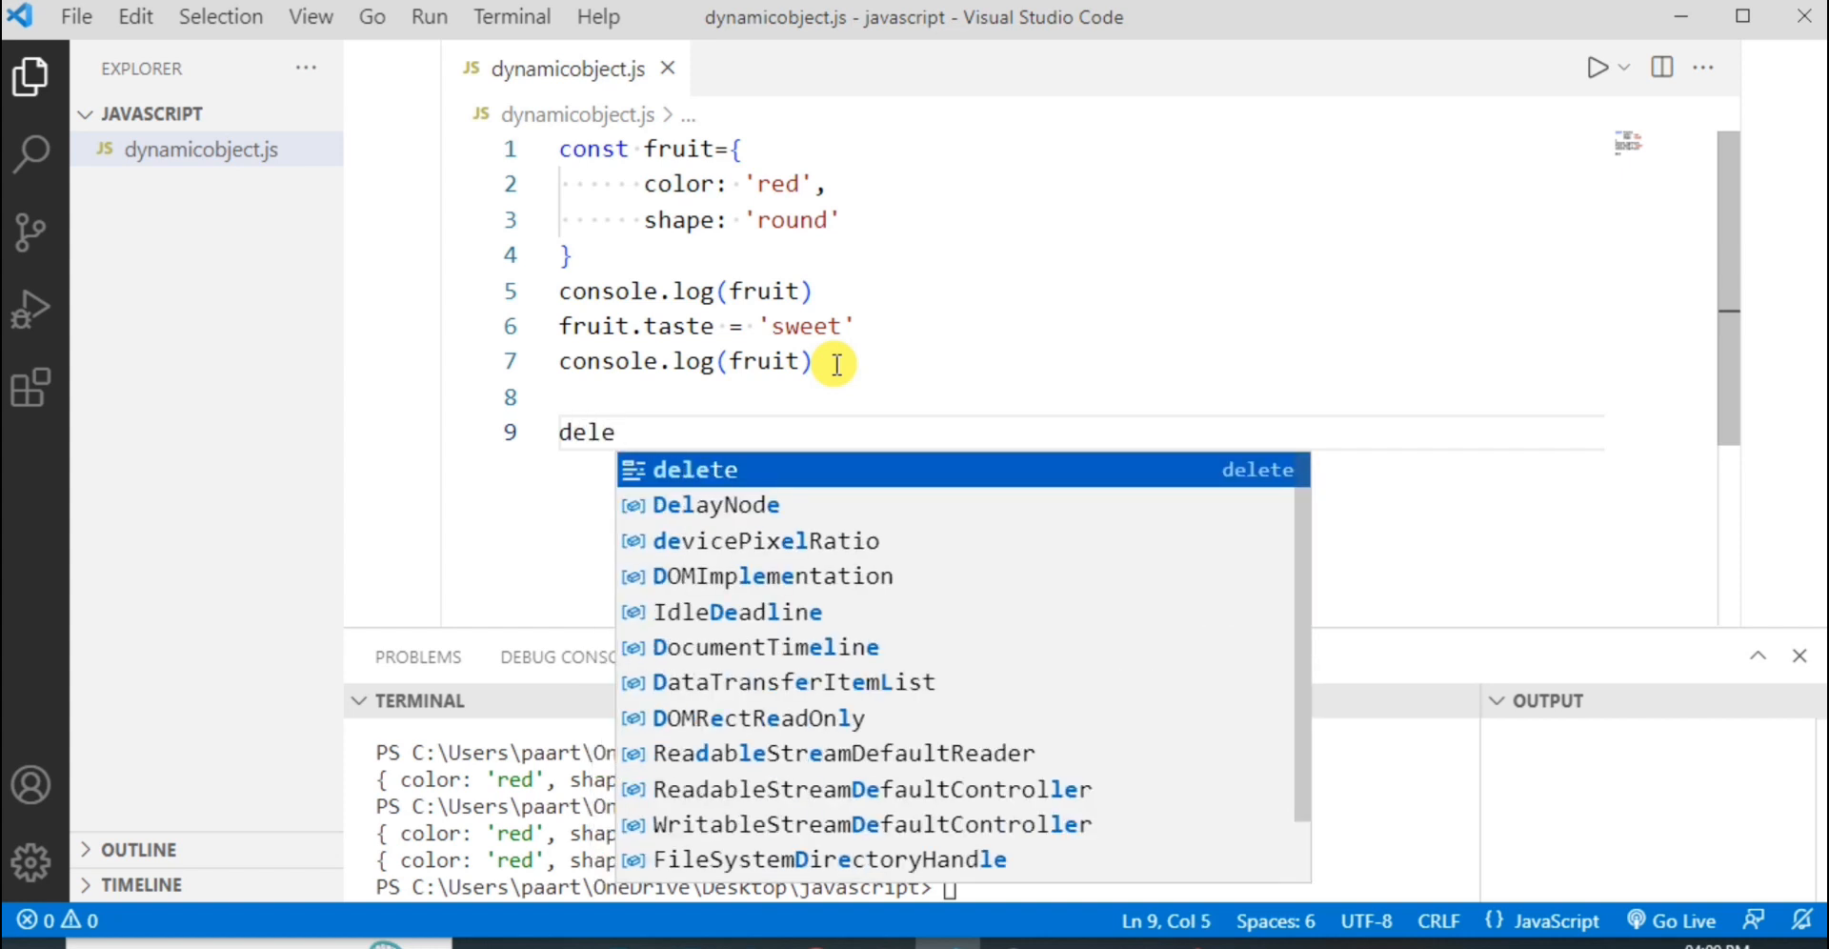
{"action": "type", "text": "te fri"}
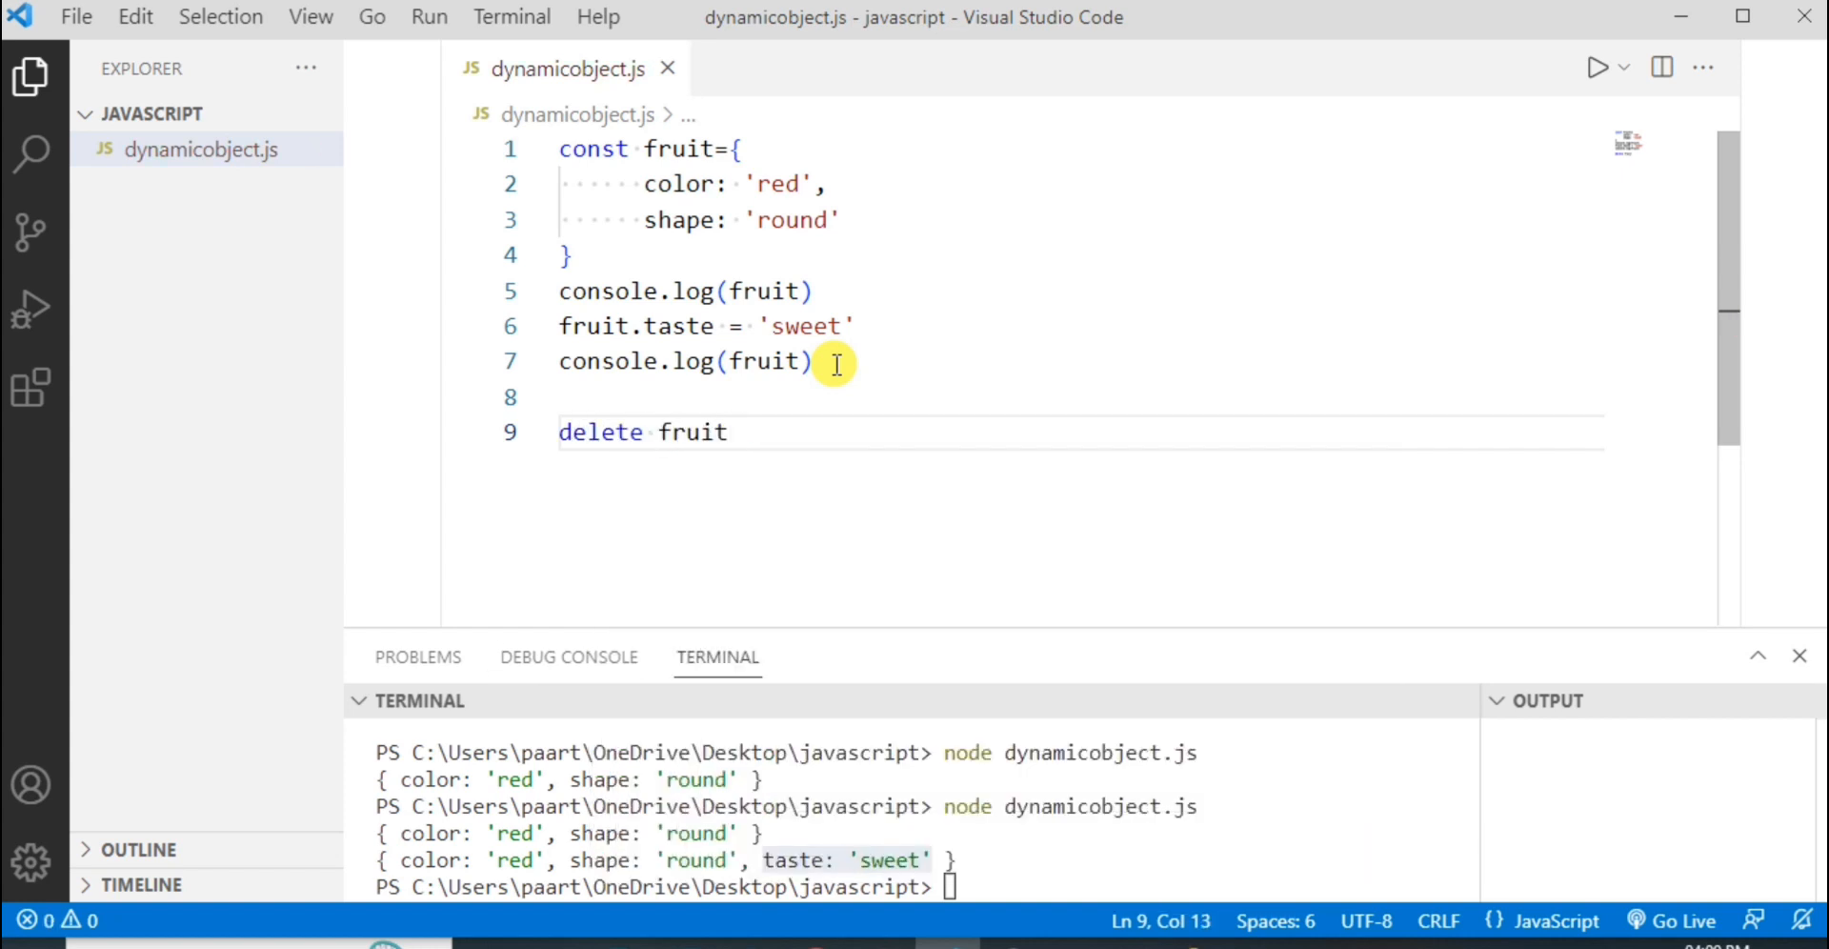
{"action": "type", "text": "."}
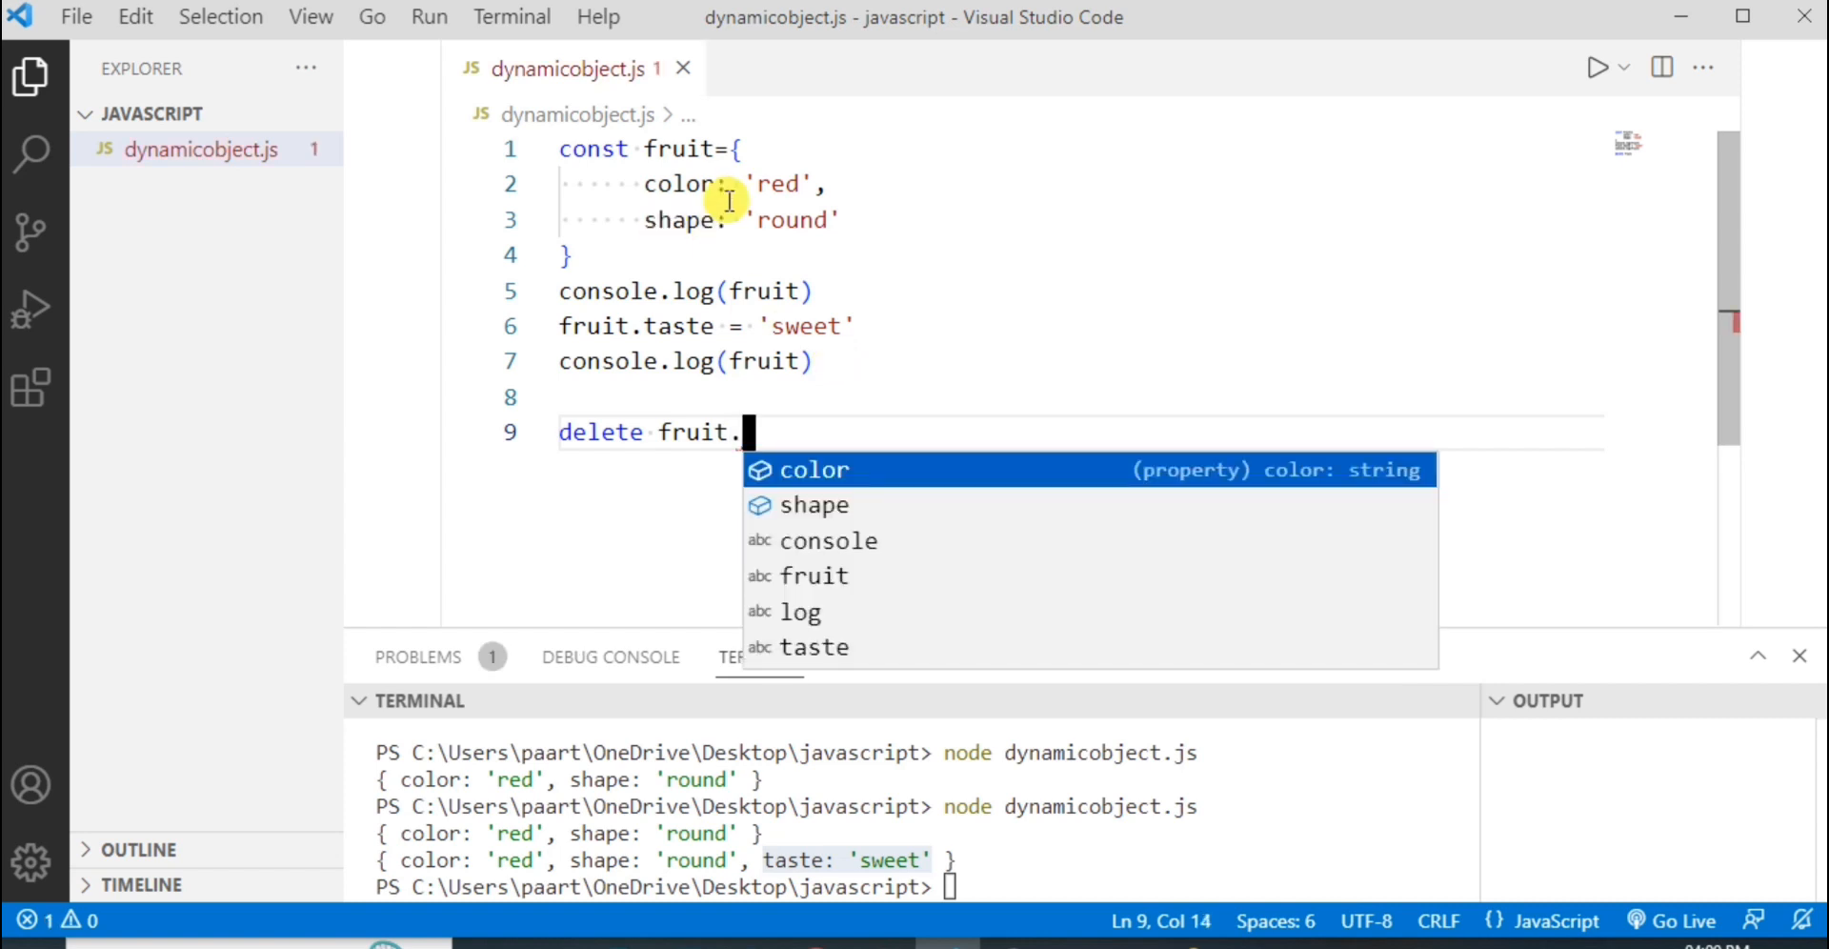
{"action": "mouse_move", "coordinate": [684, 221]}
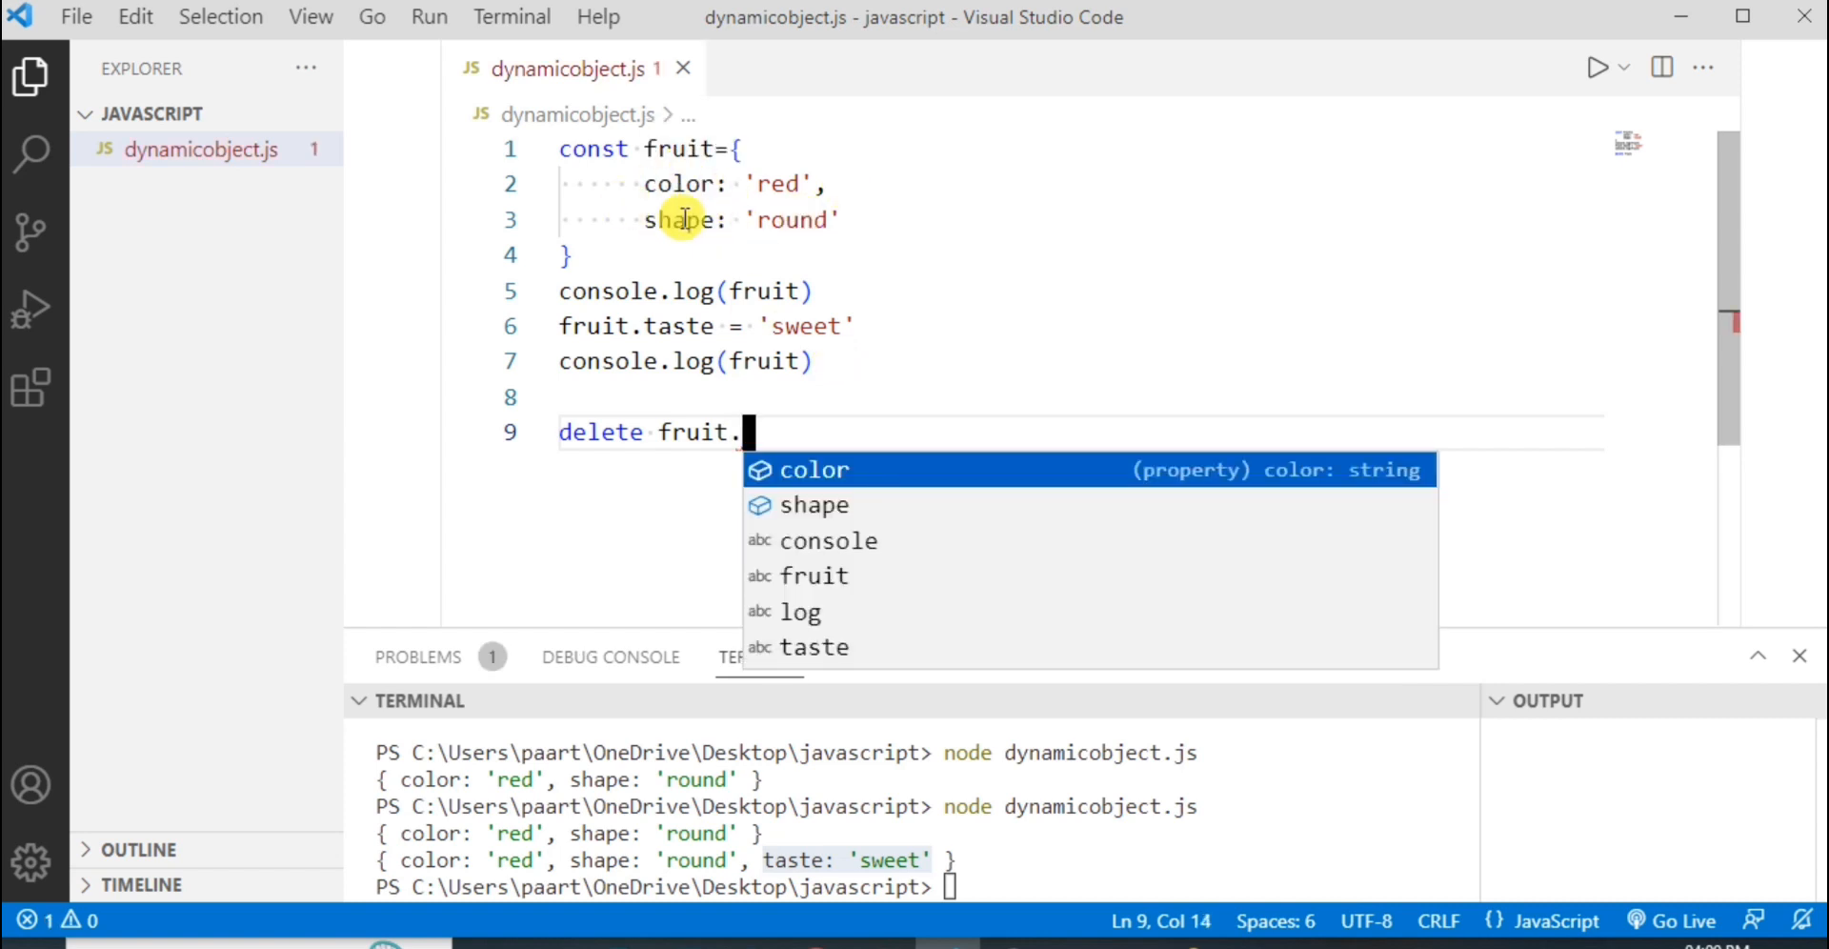
{"action": "mouse_move", "coordinate": [1083, 231]}
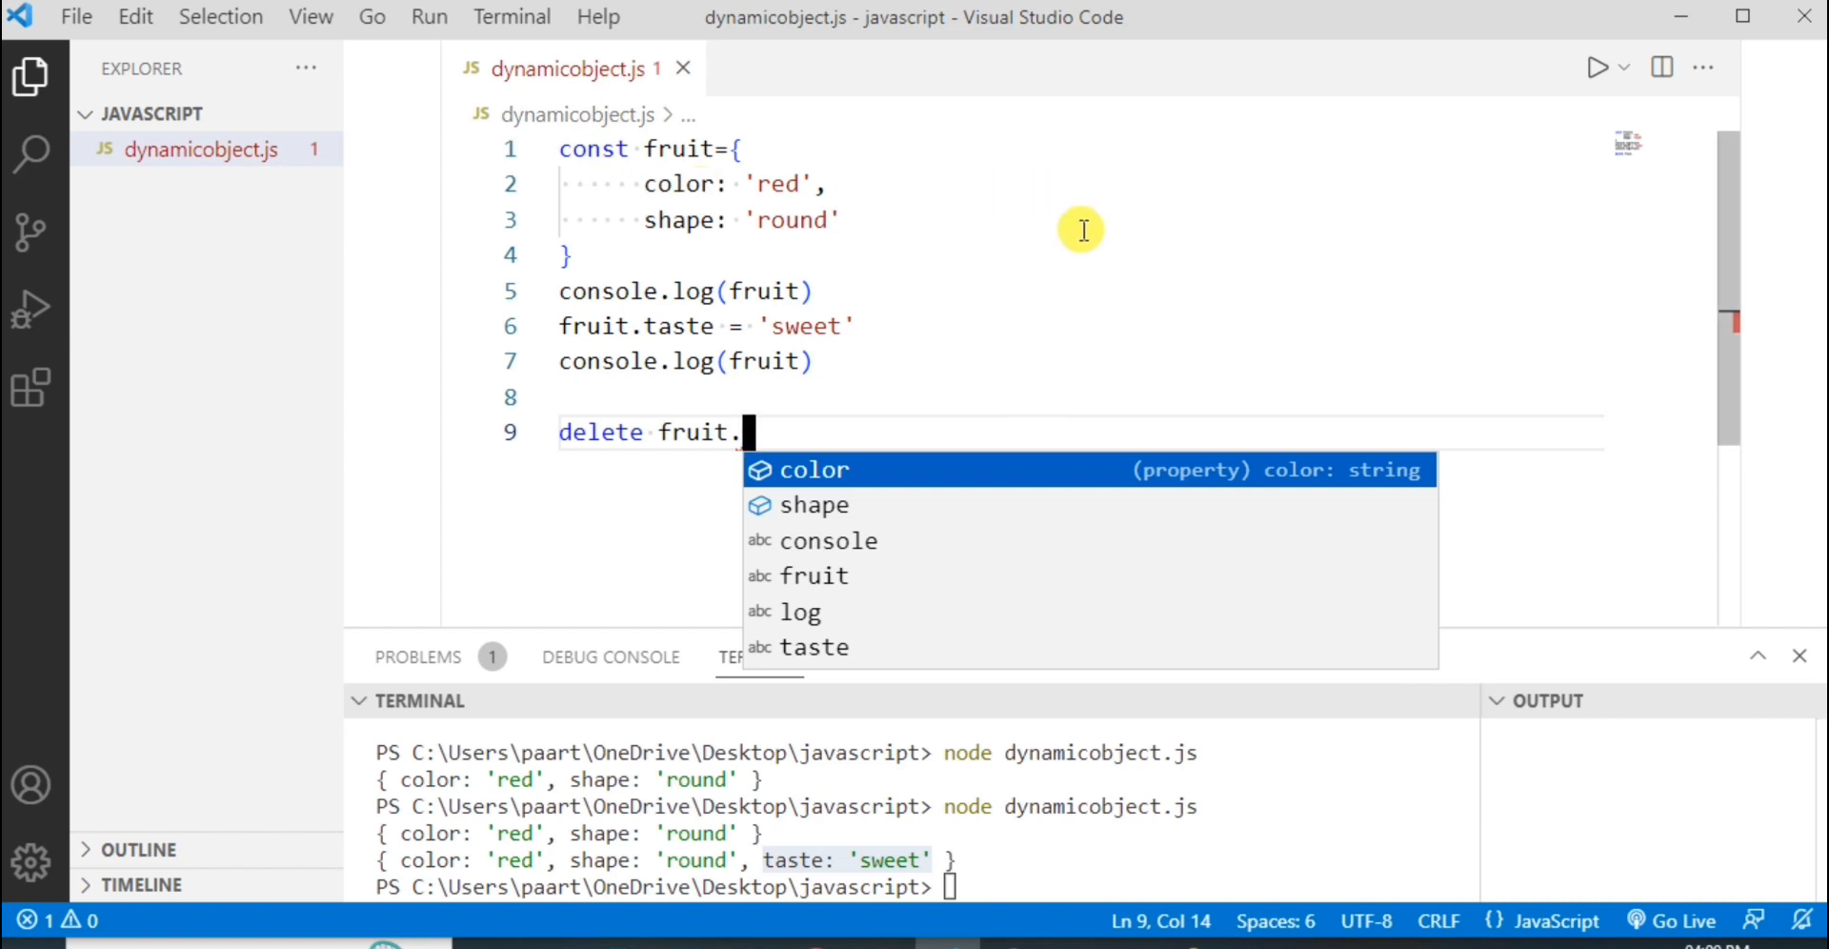
{"action": "type", "text": "shape"}
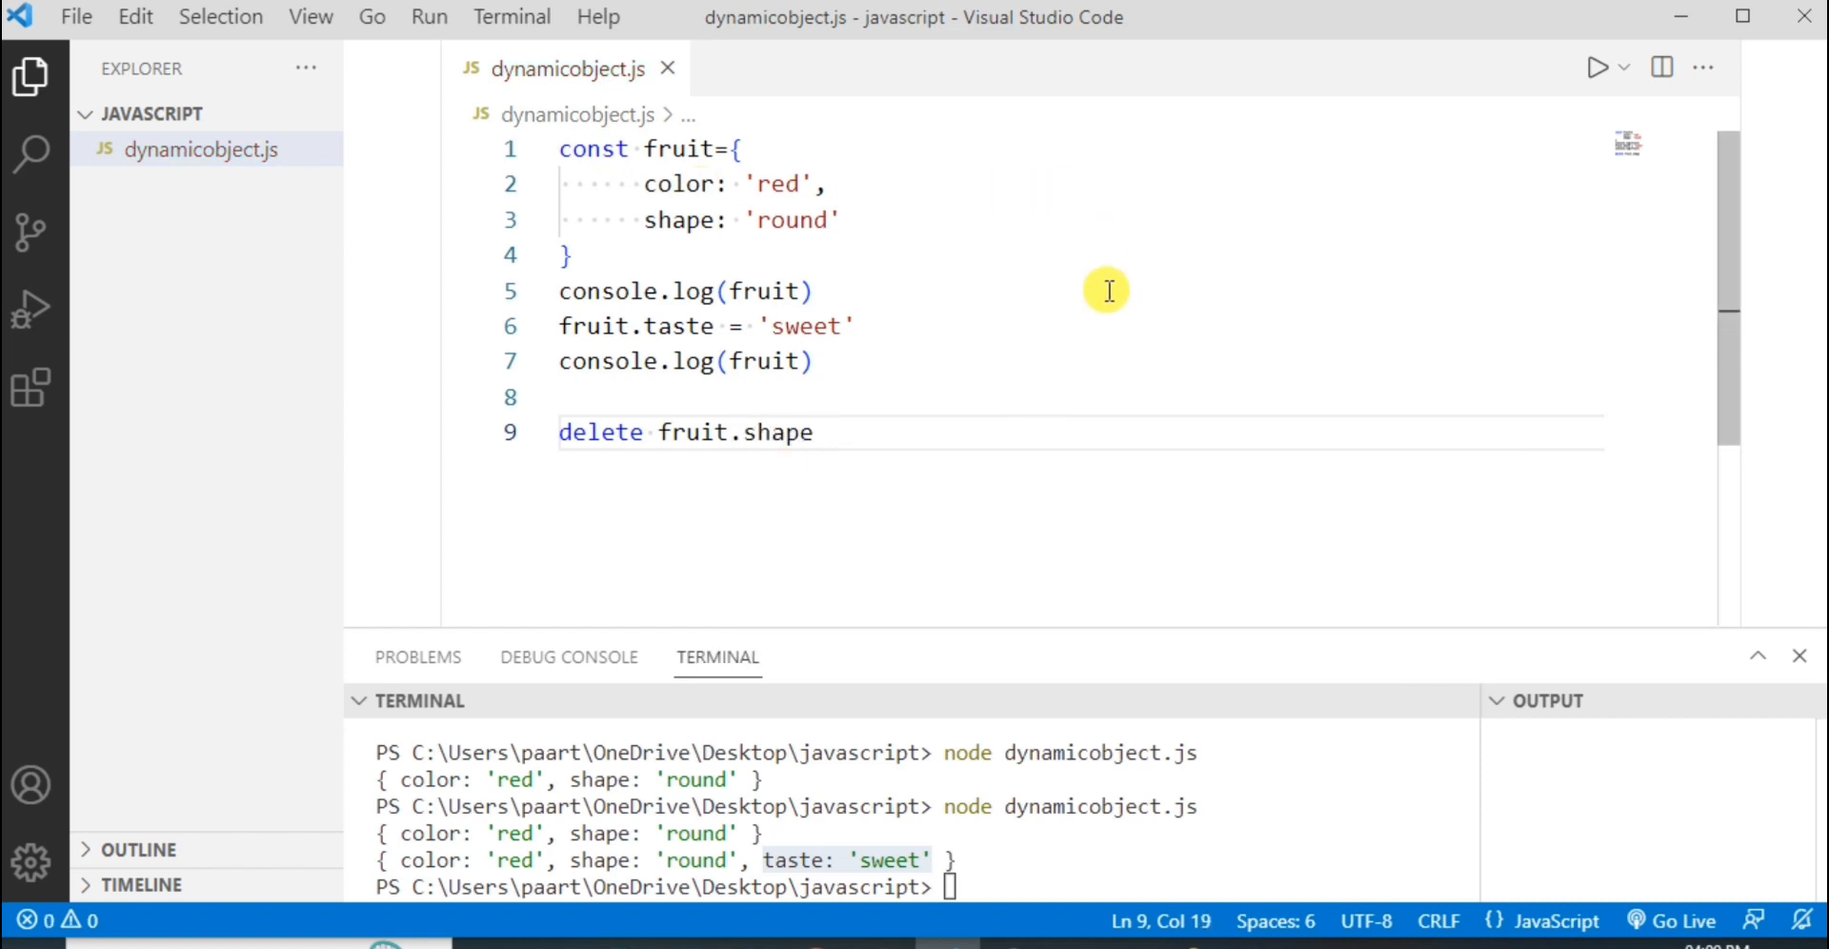
Write a third console.log(fruit) on line 10 after the delete statement.
{"action": "type", "text": "c"}
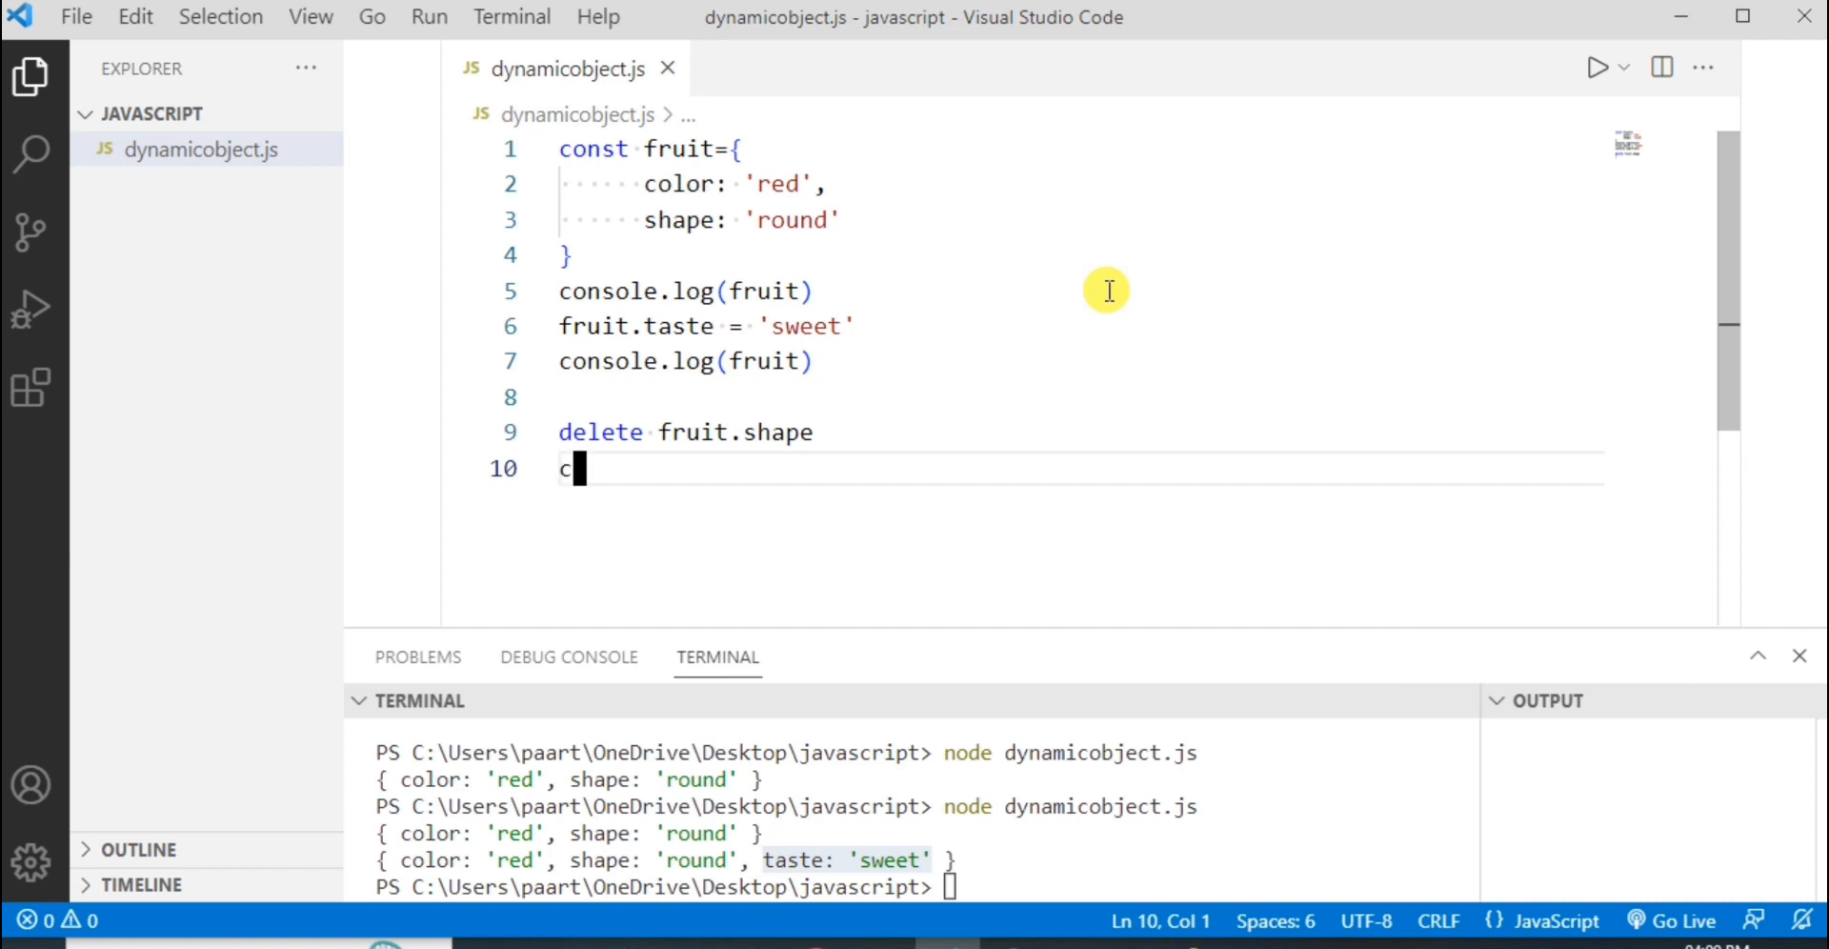
{"action": "type", "text": "onsole"}
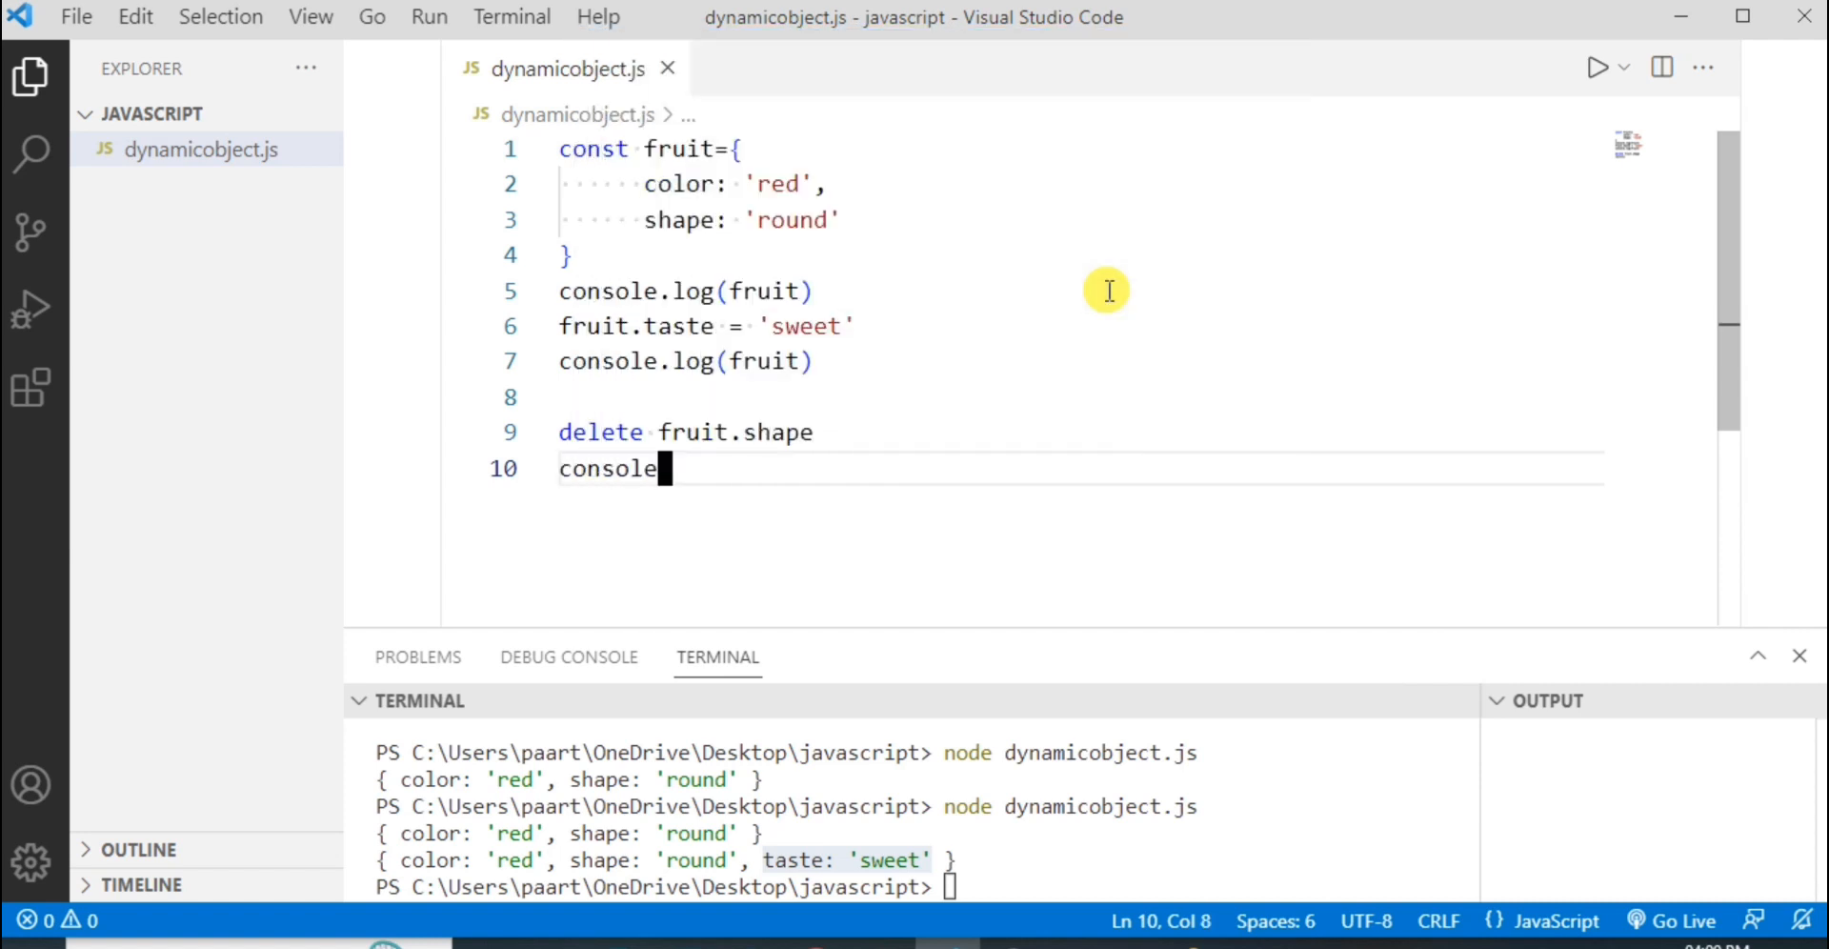
{"action": "type", "text": ".log(fruit"}
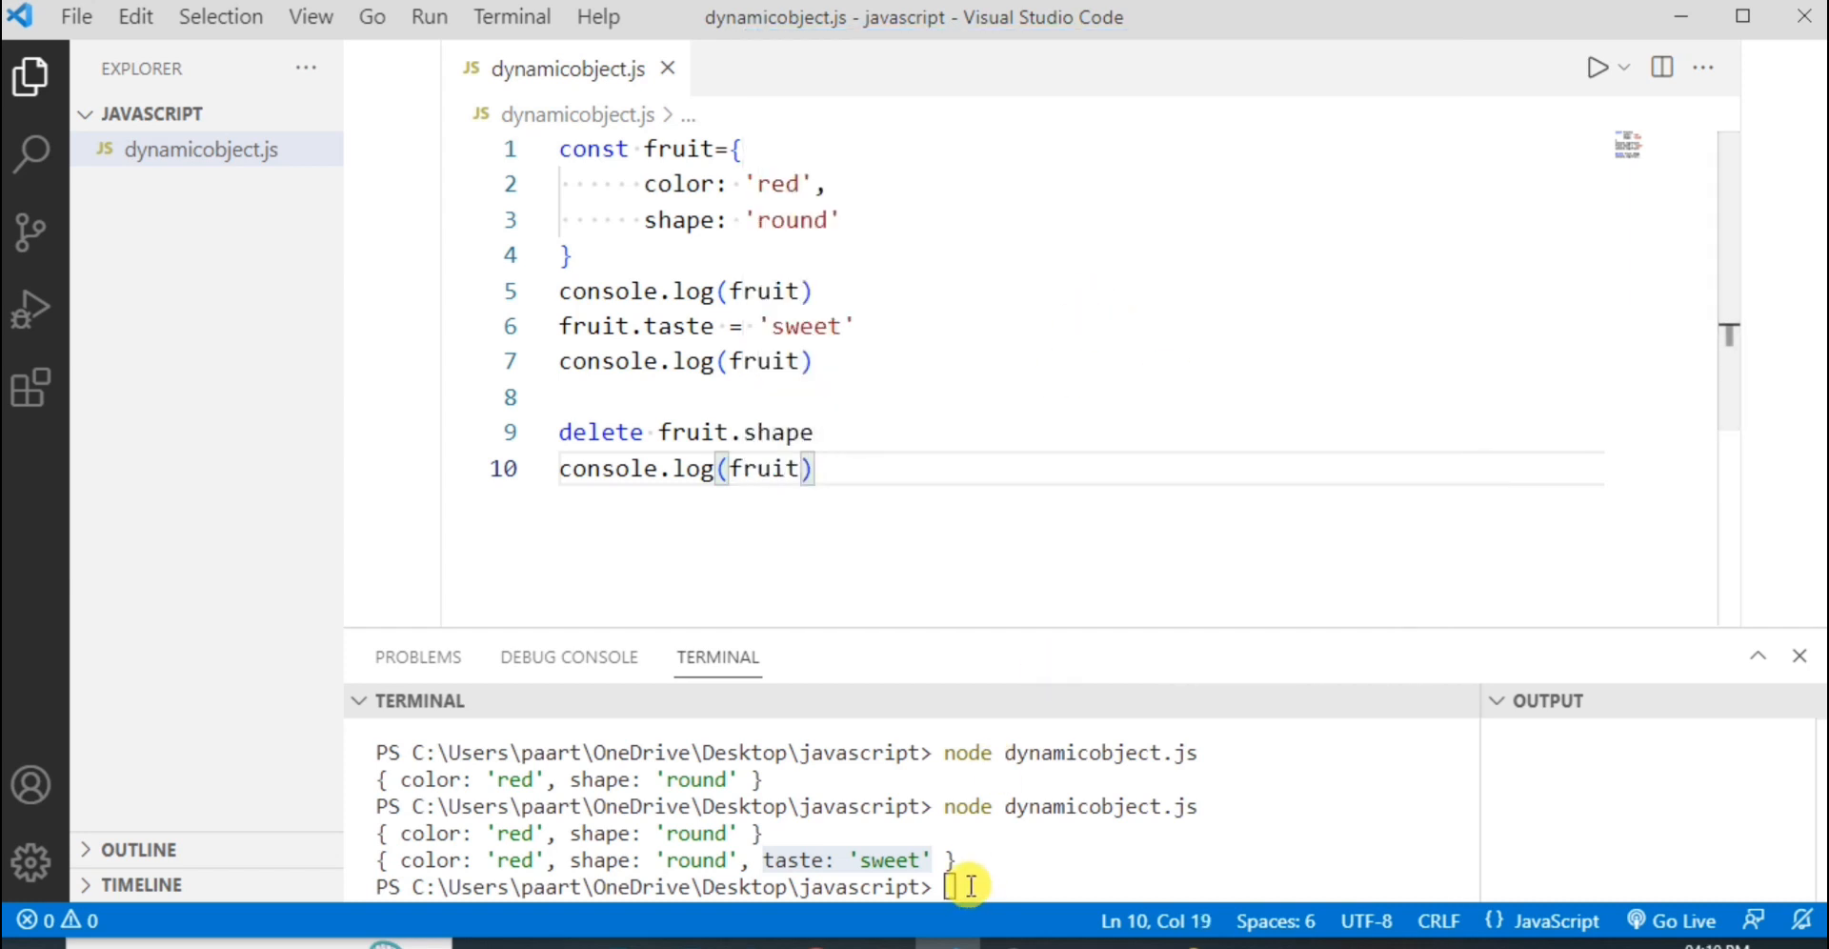
Run node dynamicobject.js so the final object prints { color: 'red', taste: 'sweet' }.
{"action": "type", "text": "node dynamicobject.js"}
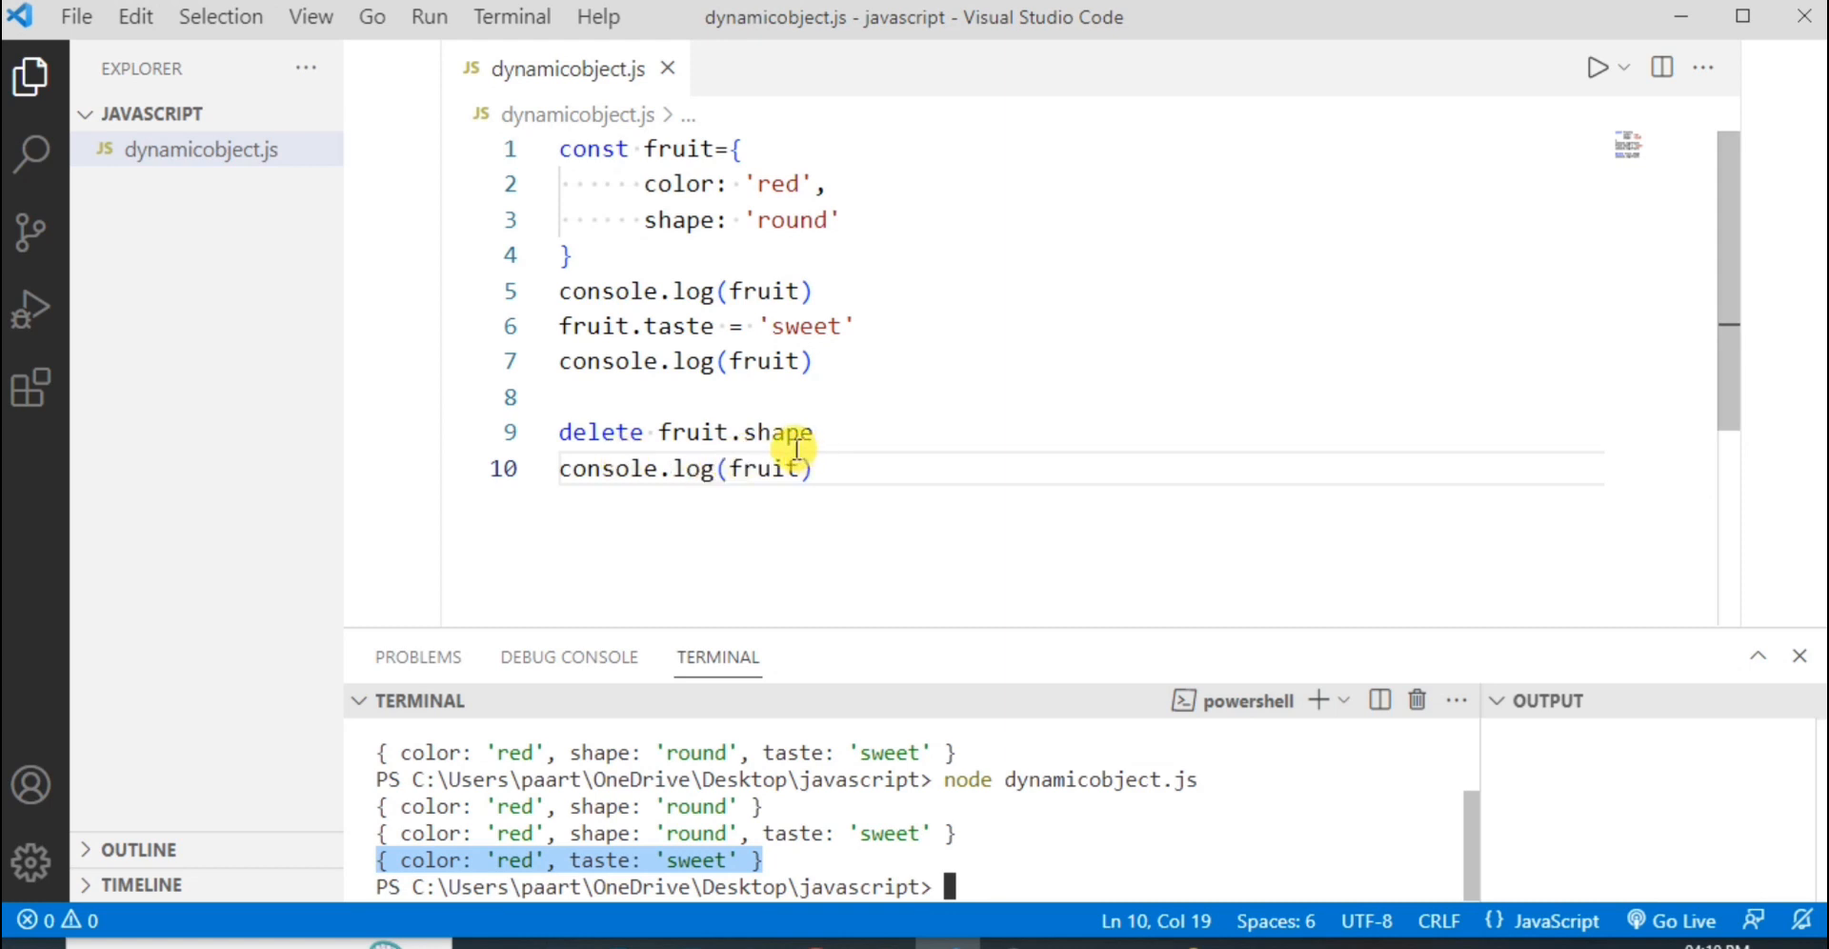
{"action": "mouse_move", "coordinate": [758, 211]}
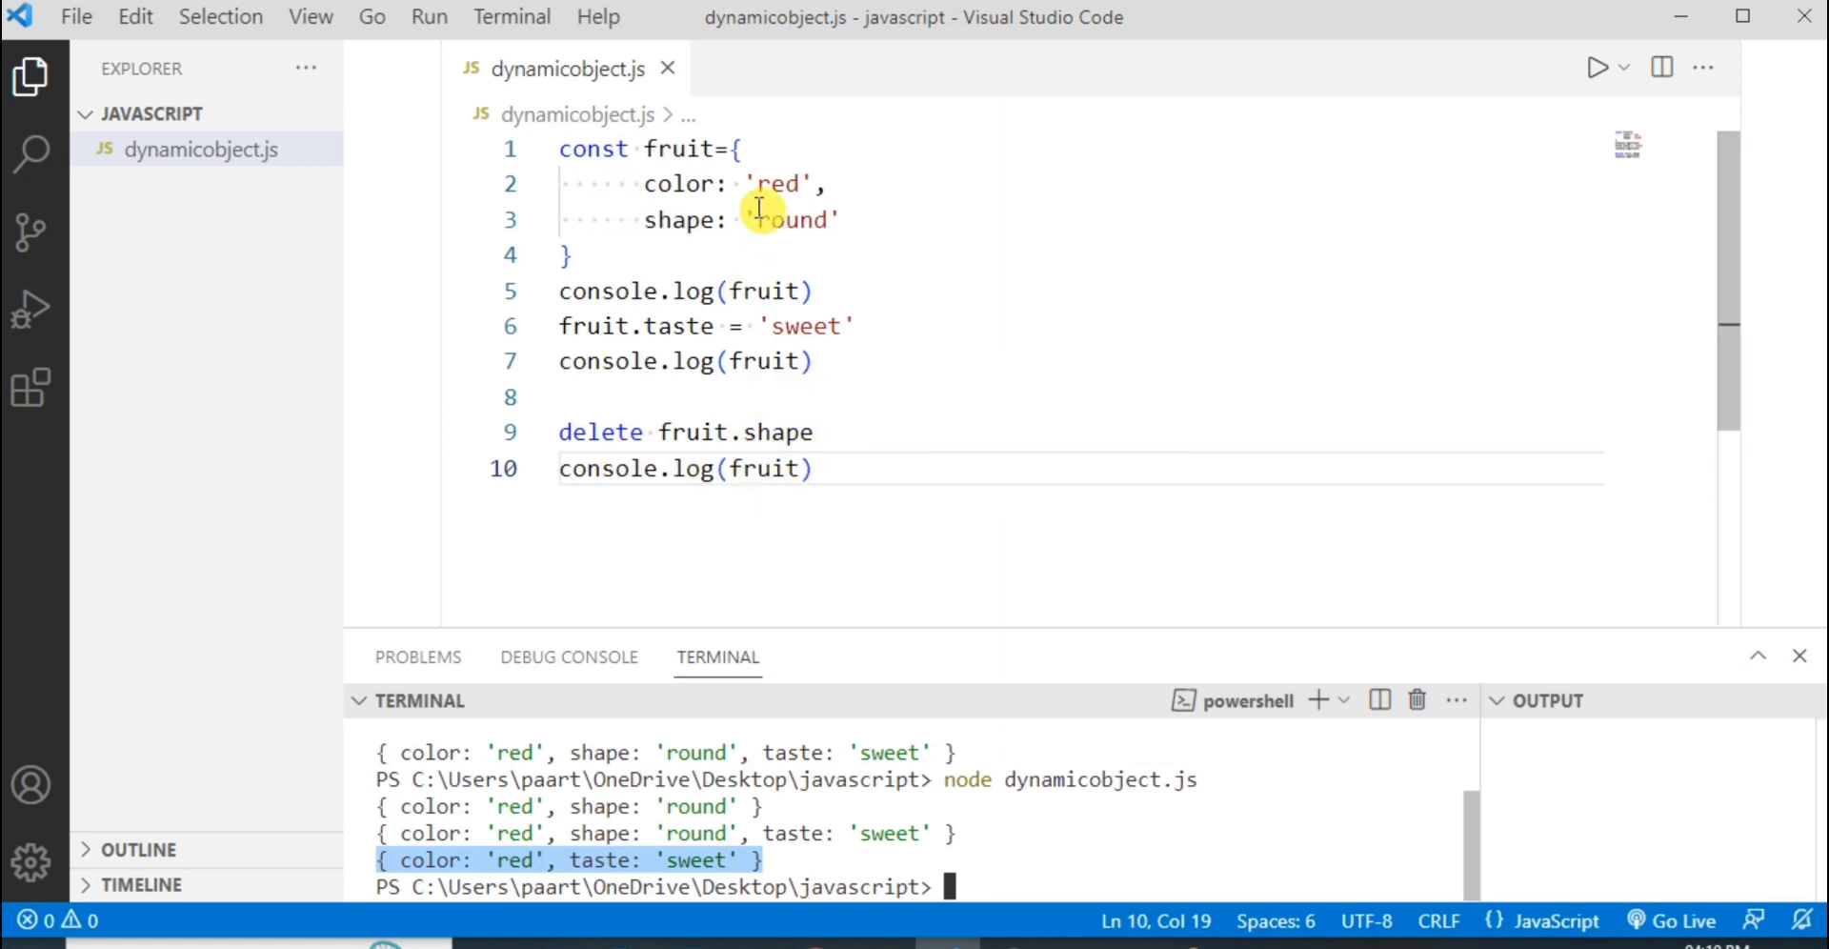
{"action": "mouse_move", "coordinate": [402, 939]}
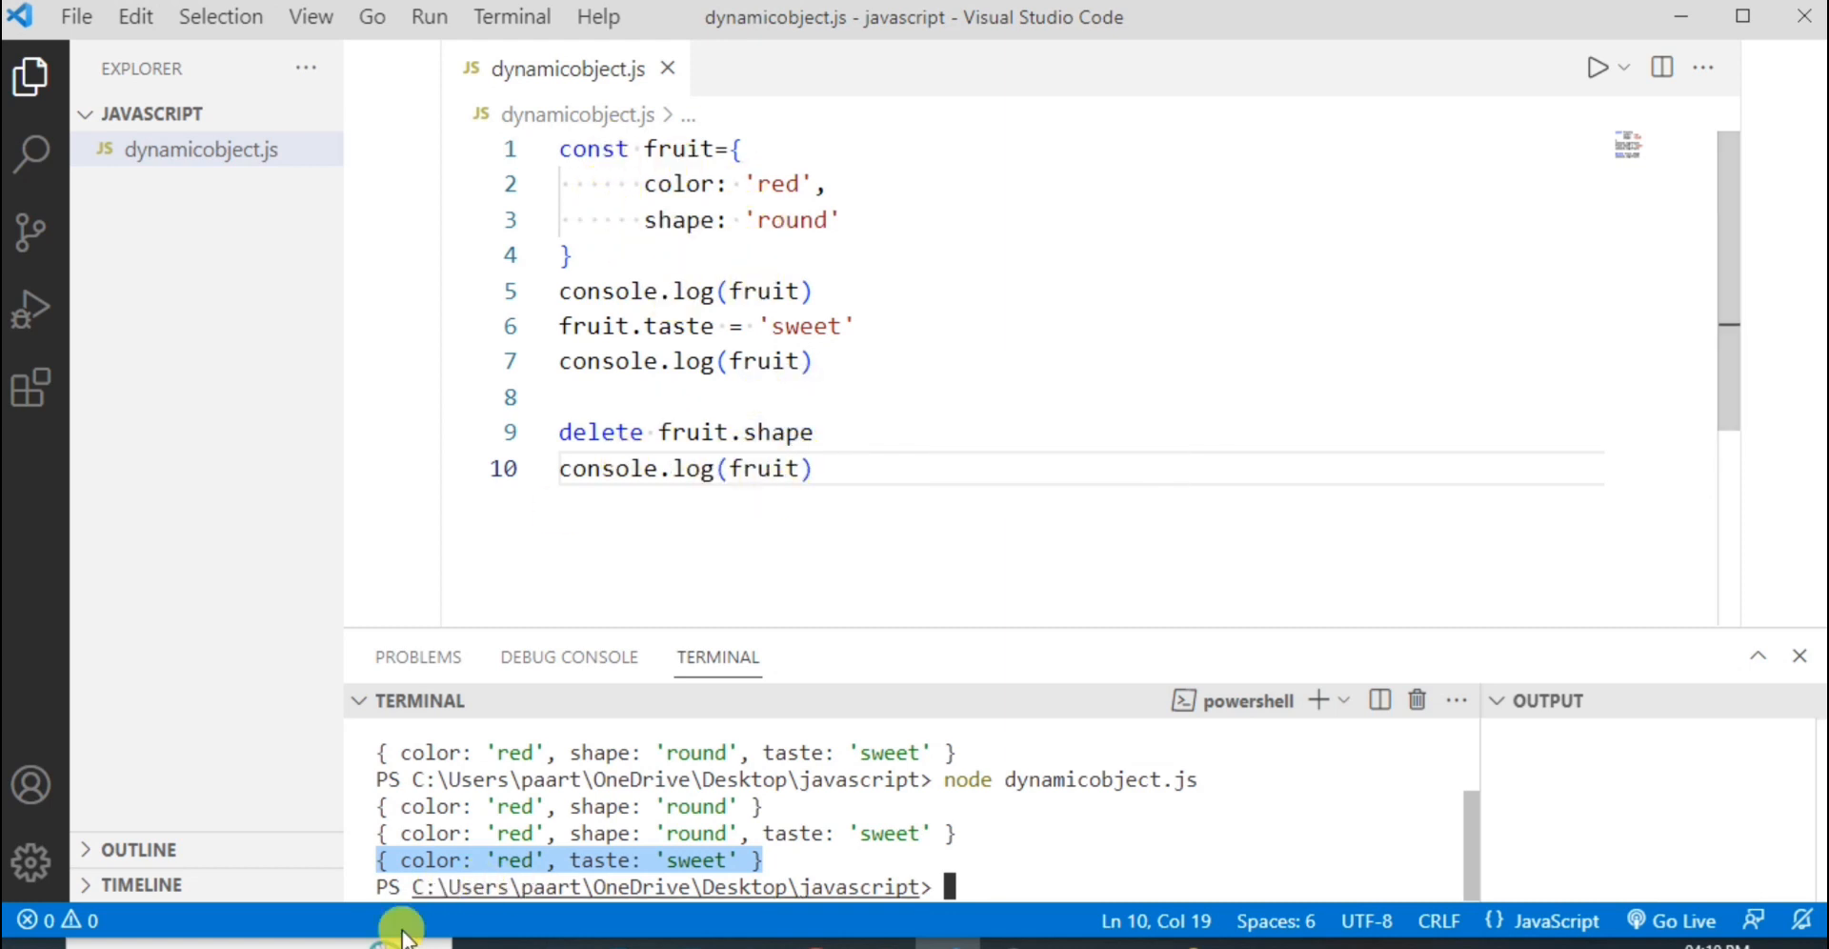